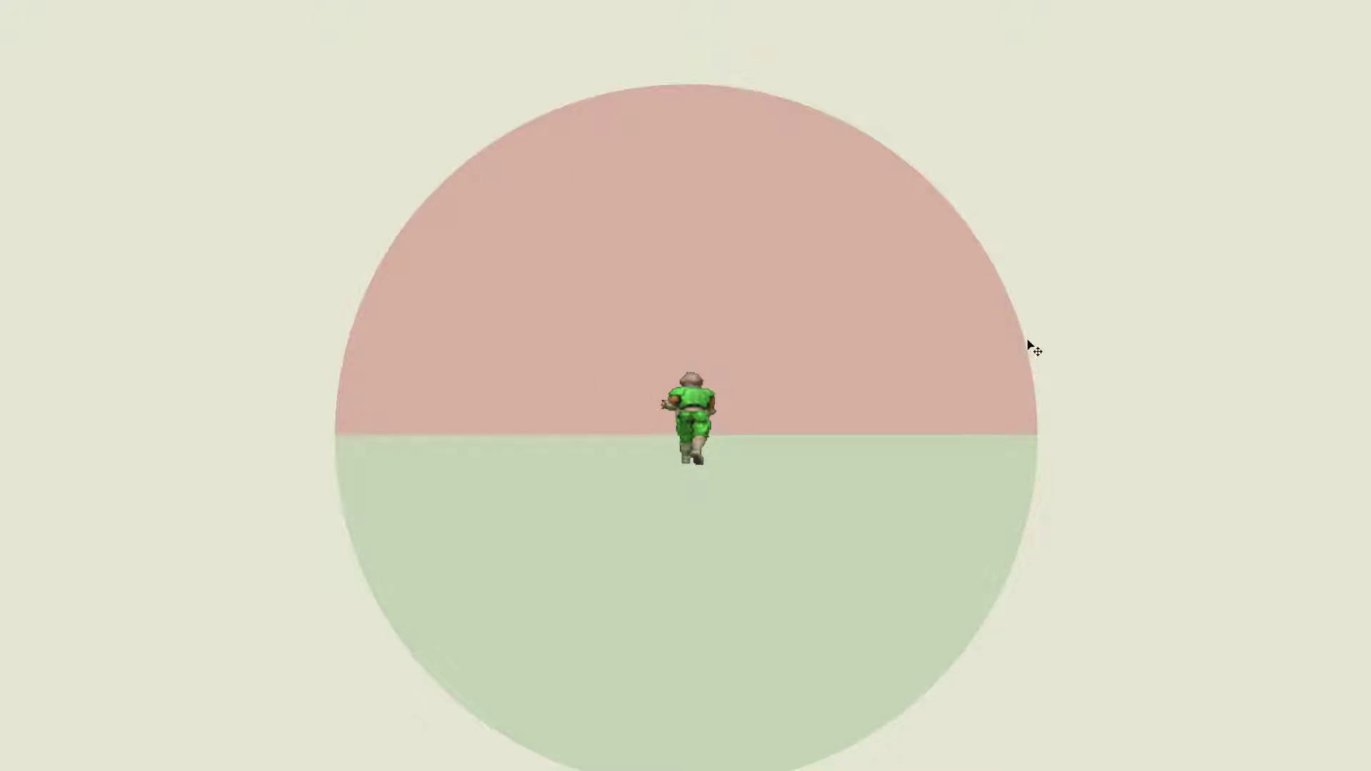
{"action": "mouse_move", "coordinate": [637, 361]}
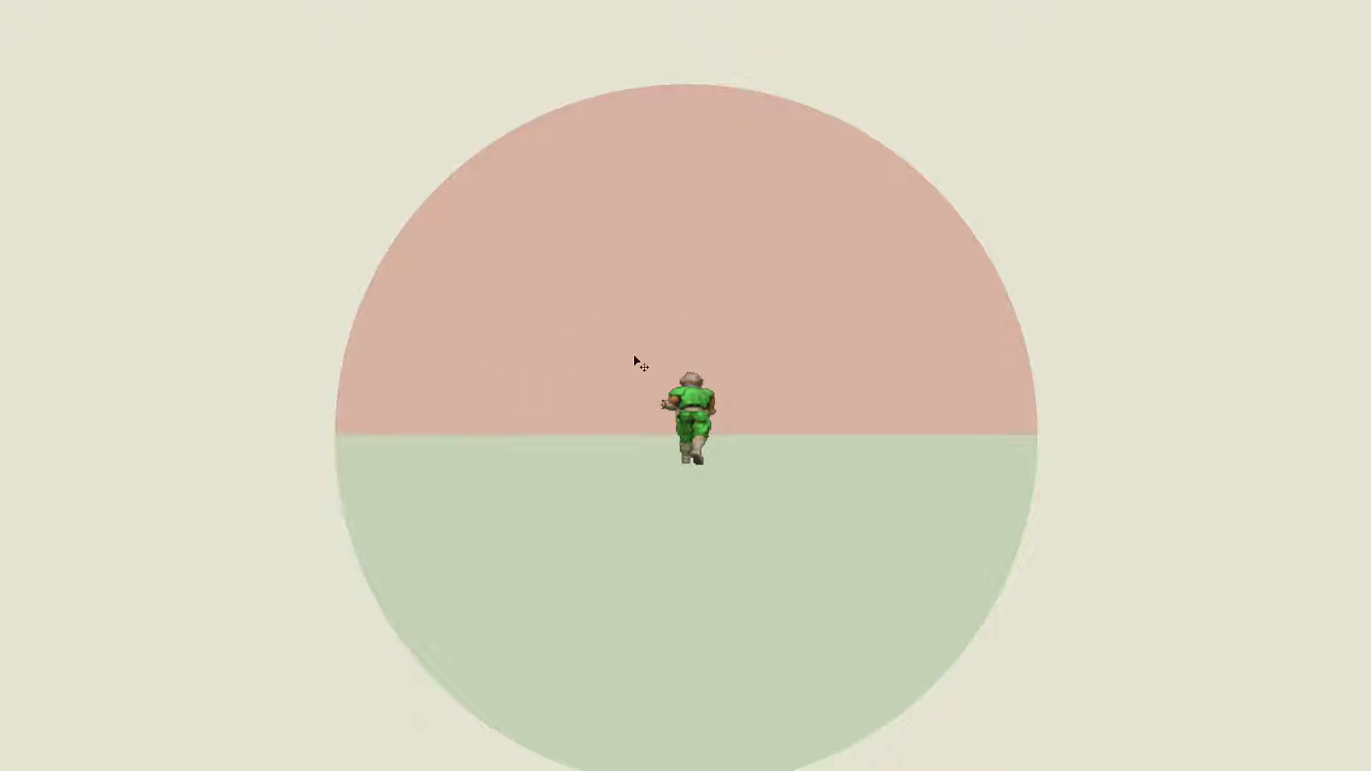
{"action": "mouse_move", "coordinate": [523, 395]}
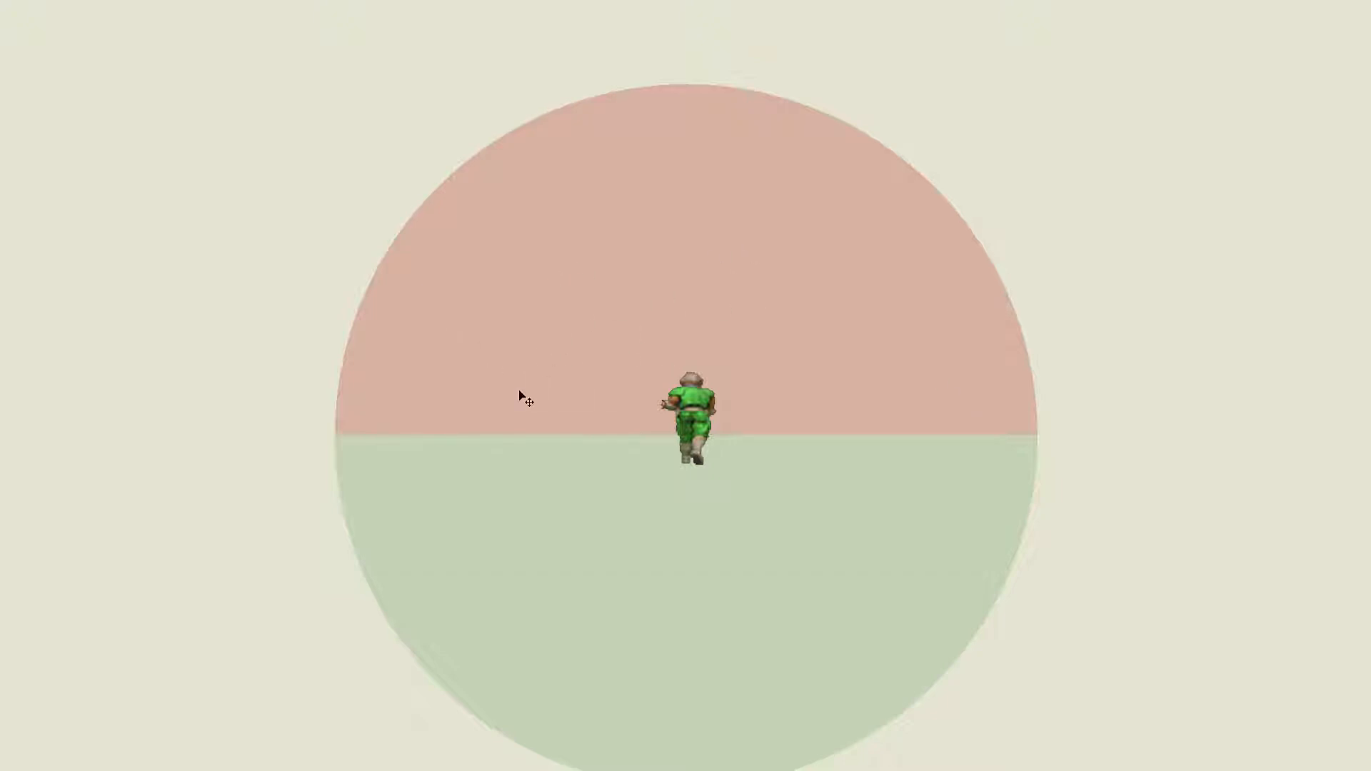
{"action": "mouse_move", "coordinate": [450, 243]}
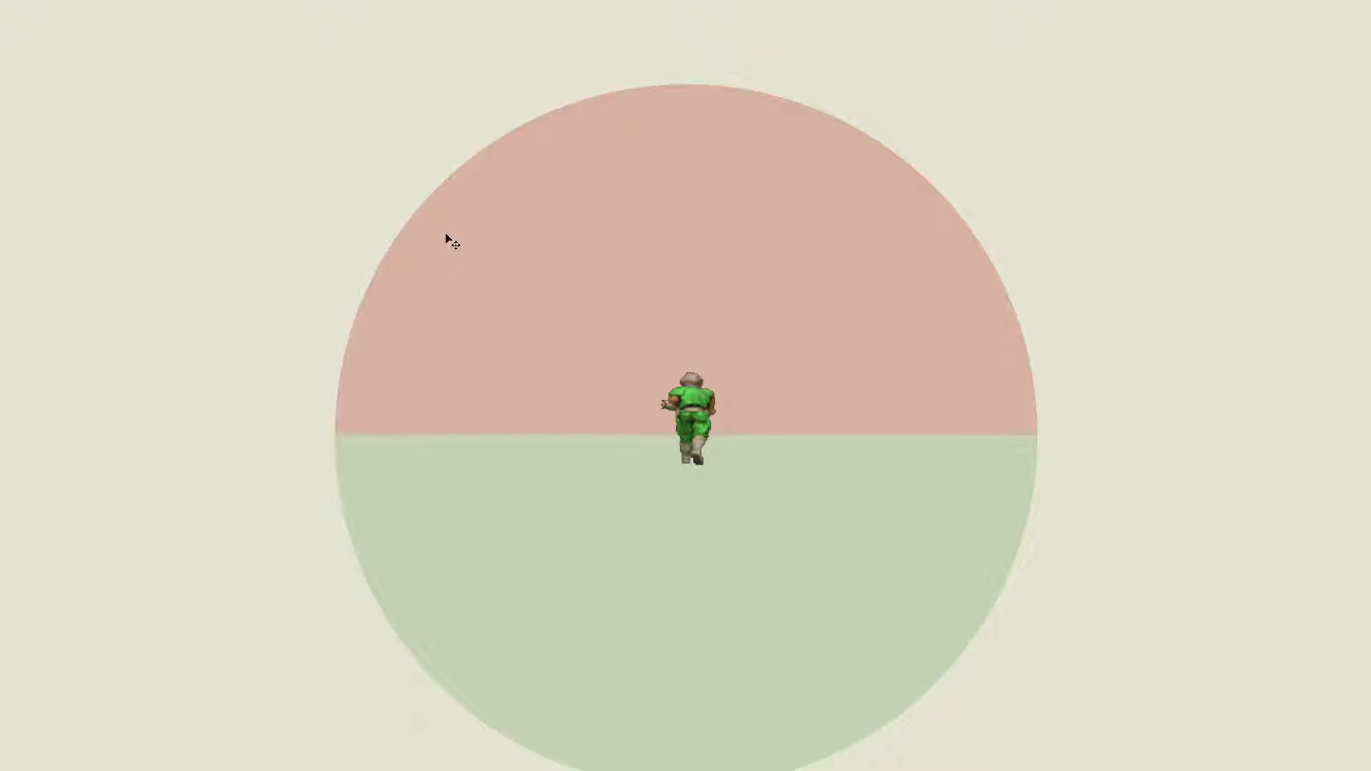
{"action": "mouse_move", "coordinate": [822, 71]}
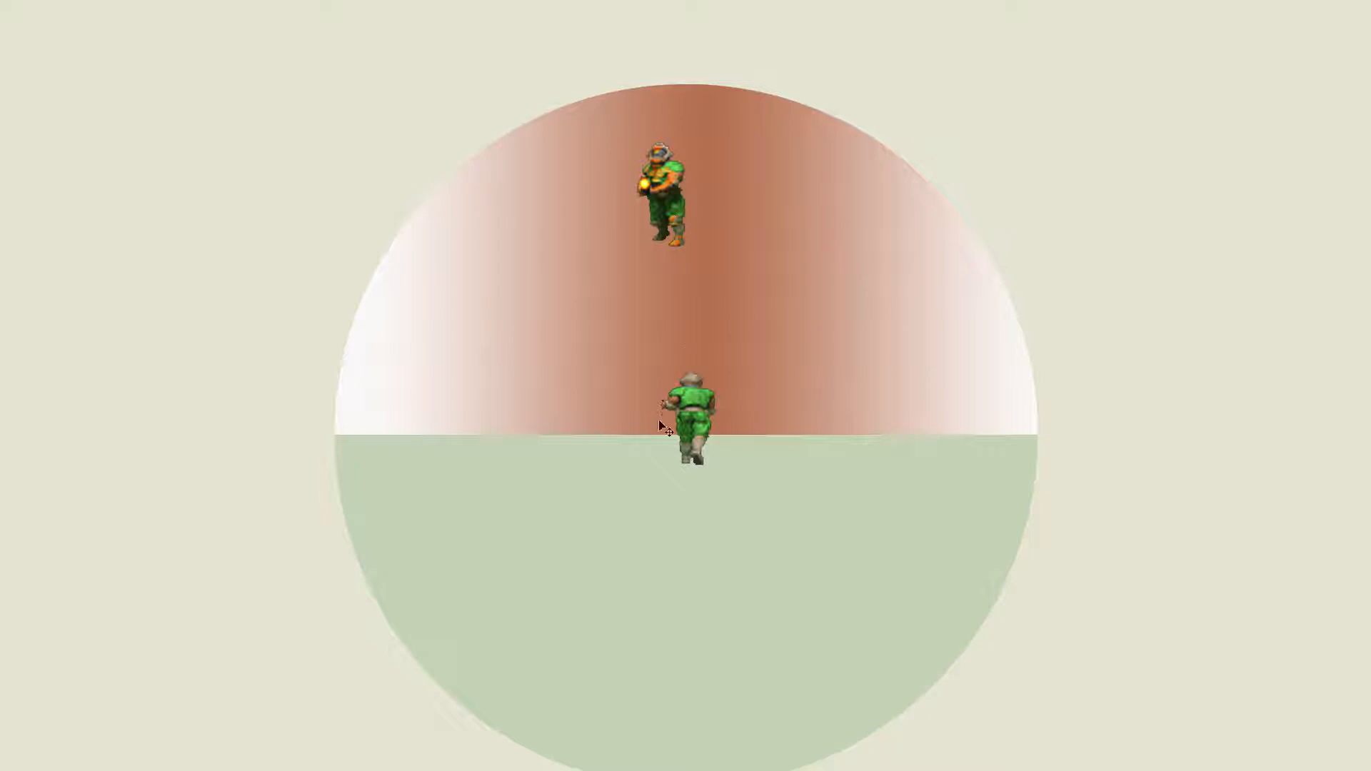
{"action": "mouse_move", "coordinate": [707, 214]}
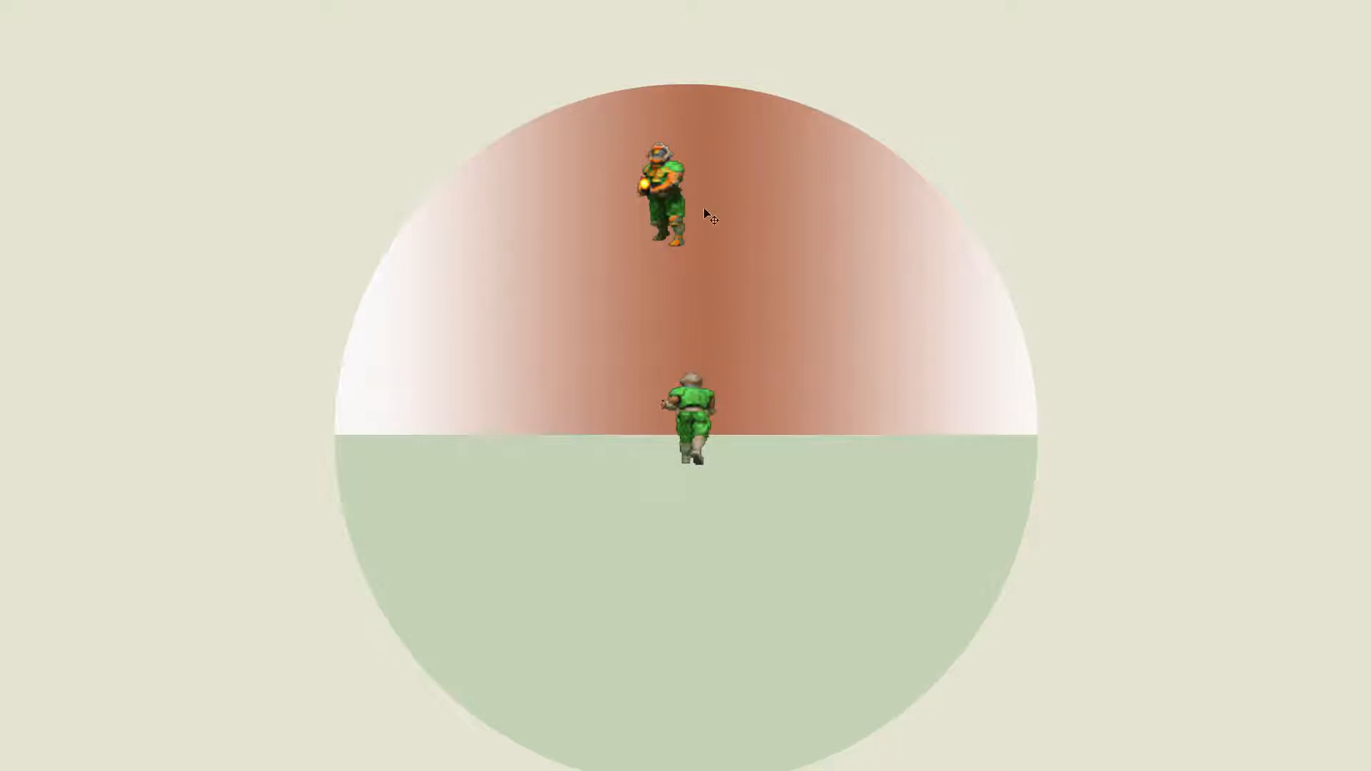
{"action": "mouse_move", "coordinate": [679, 147]}
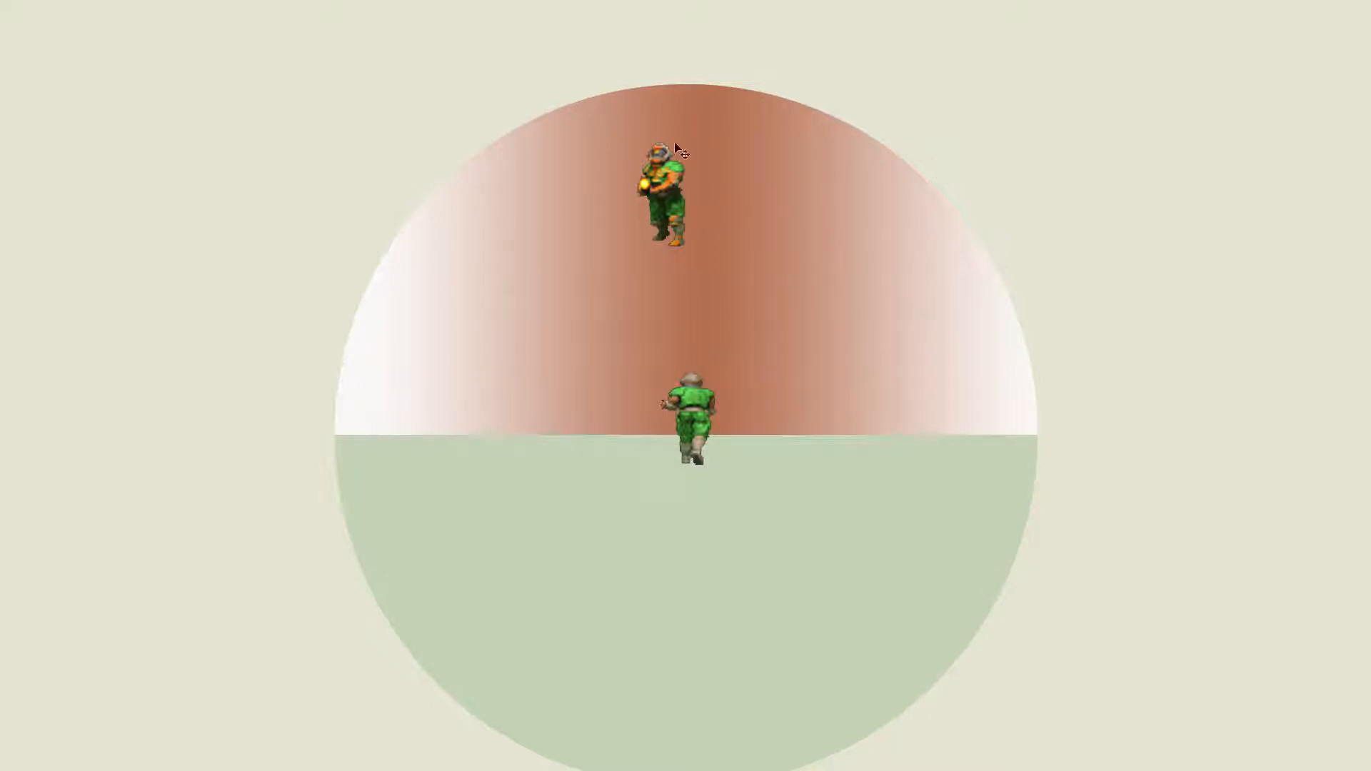
{"action": "mouse_move", "coordinate": [1037, 418]}
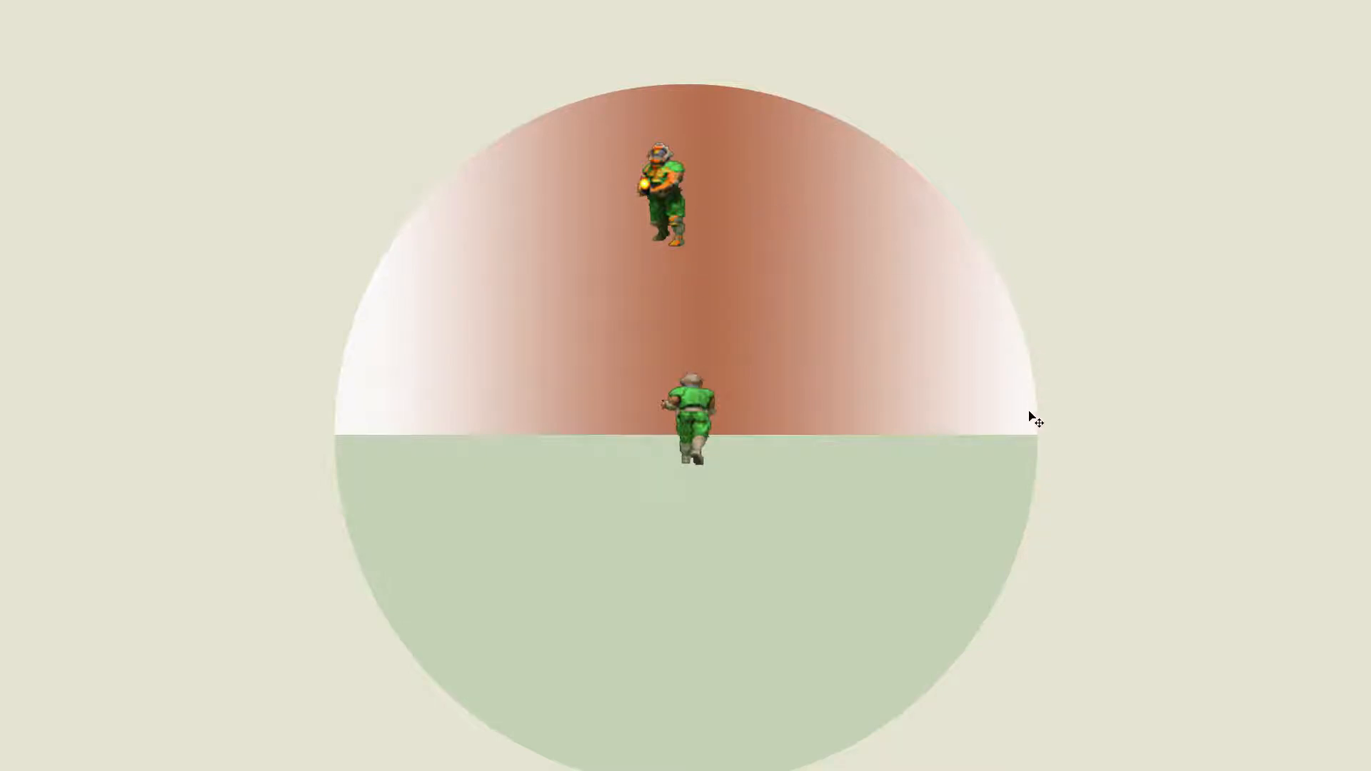
{"action": "mouse_move", "coordinate": [687, 247]}
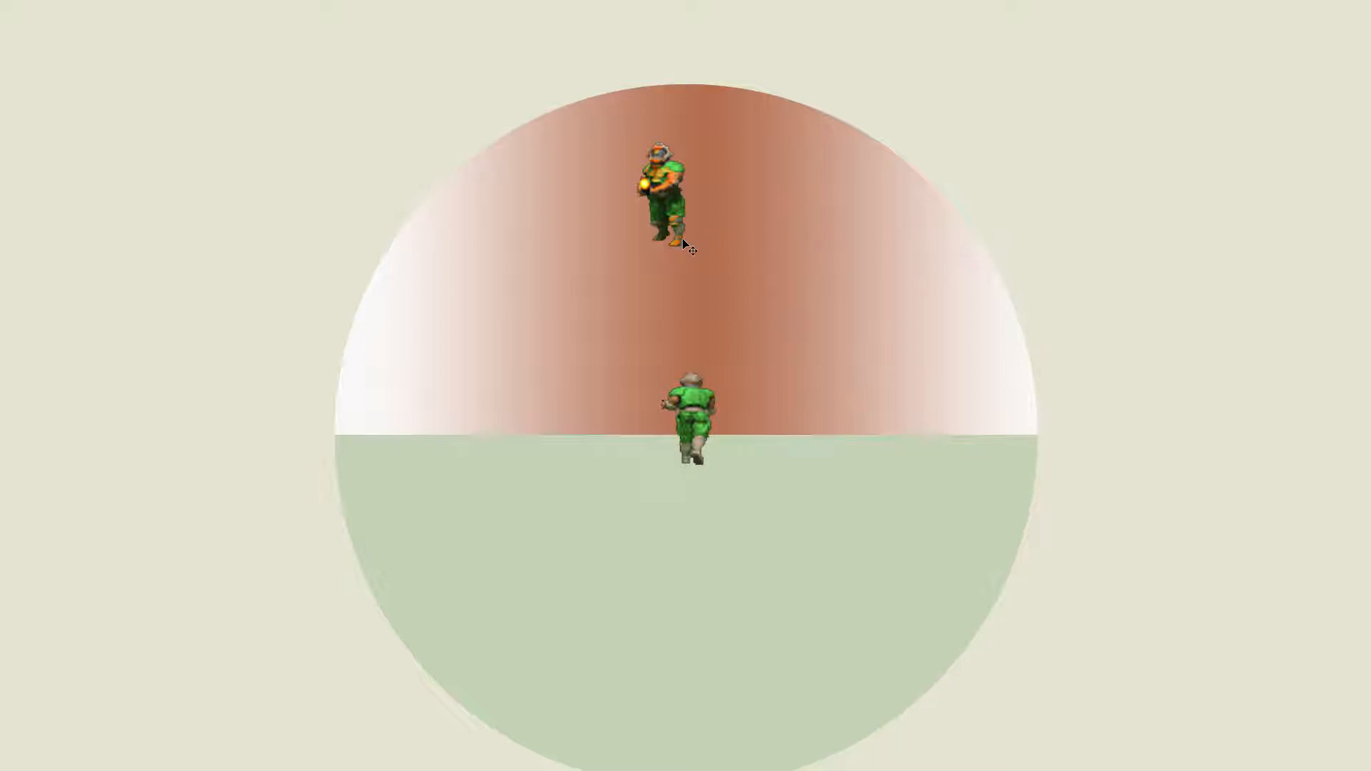
{"action": "mouse_move", "coordinate": [661, 268]}
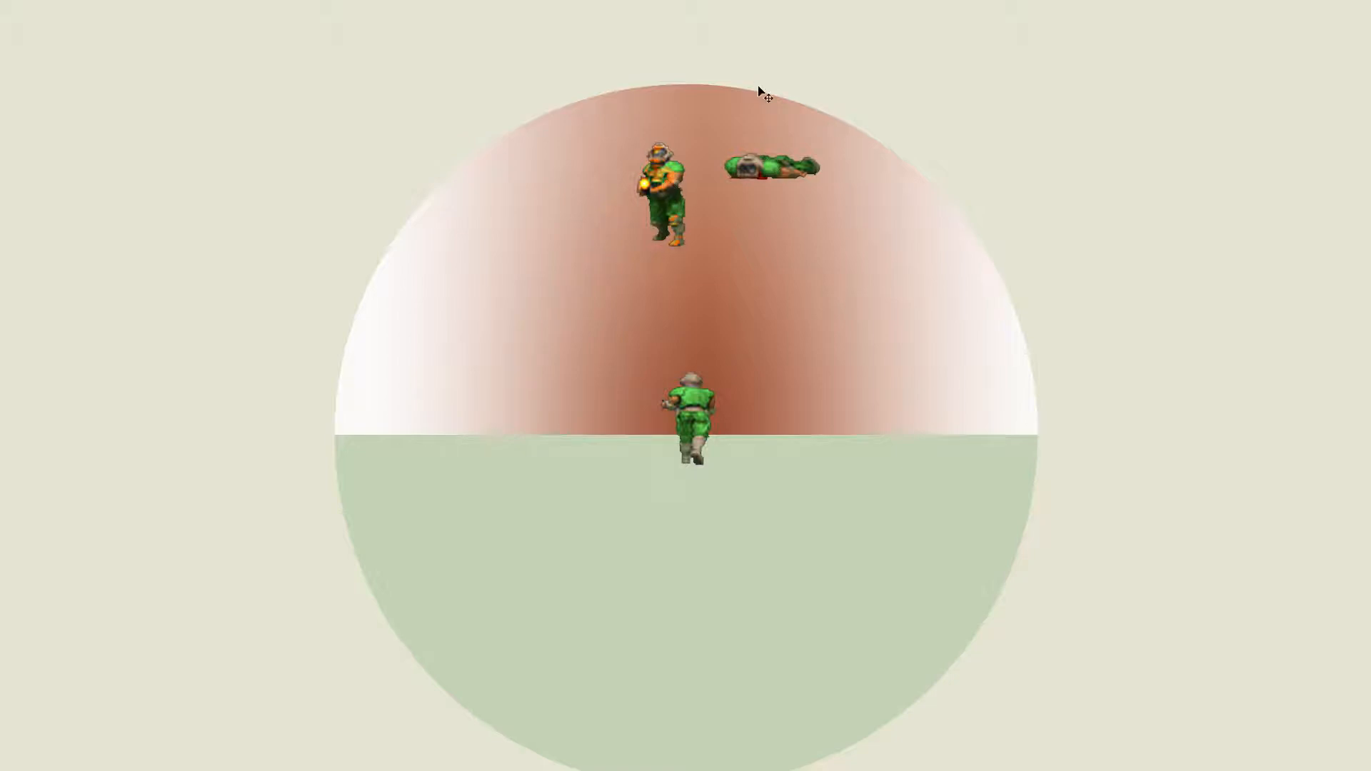
{"action": "mouse_move", "coordinate": [750, 281]}
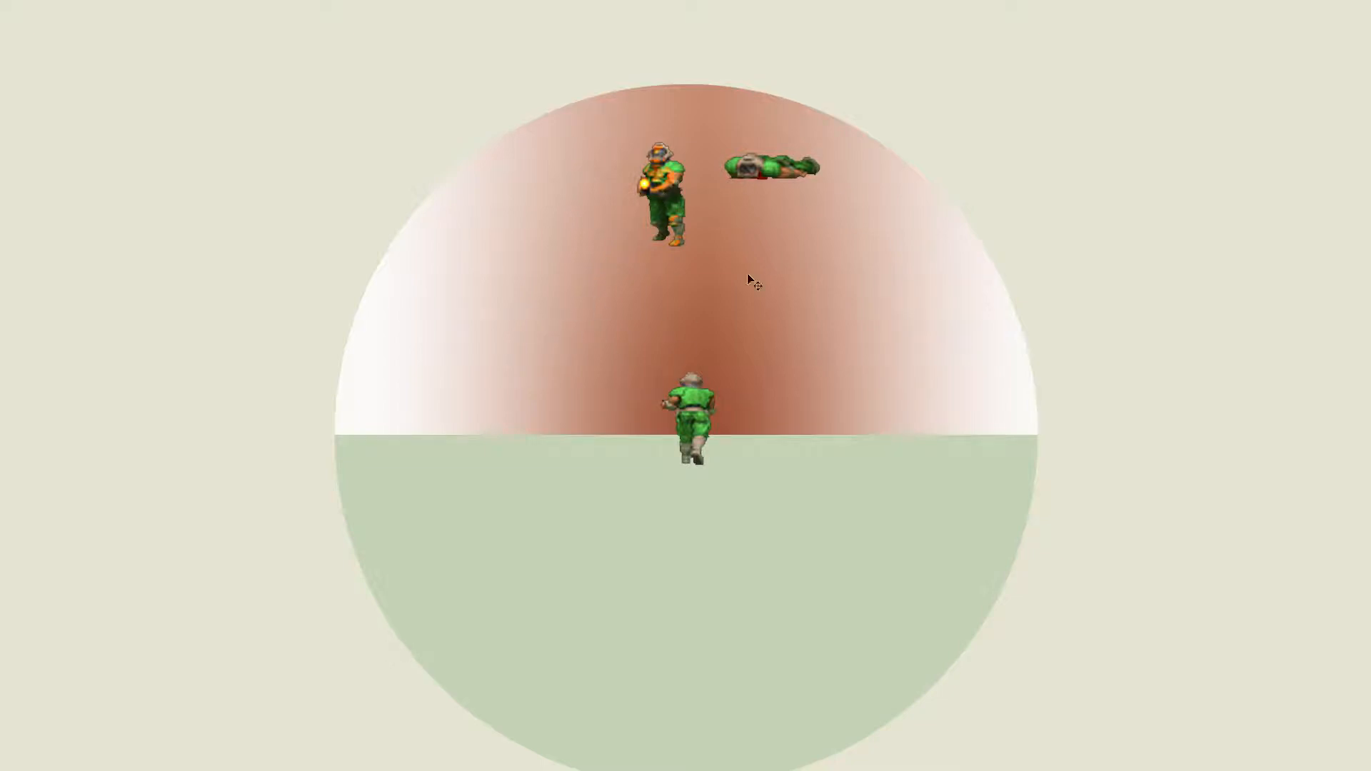
{"action": "mouse_move", "coordinate": [718, 263]}
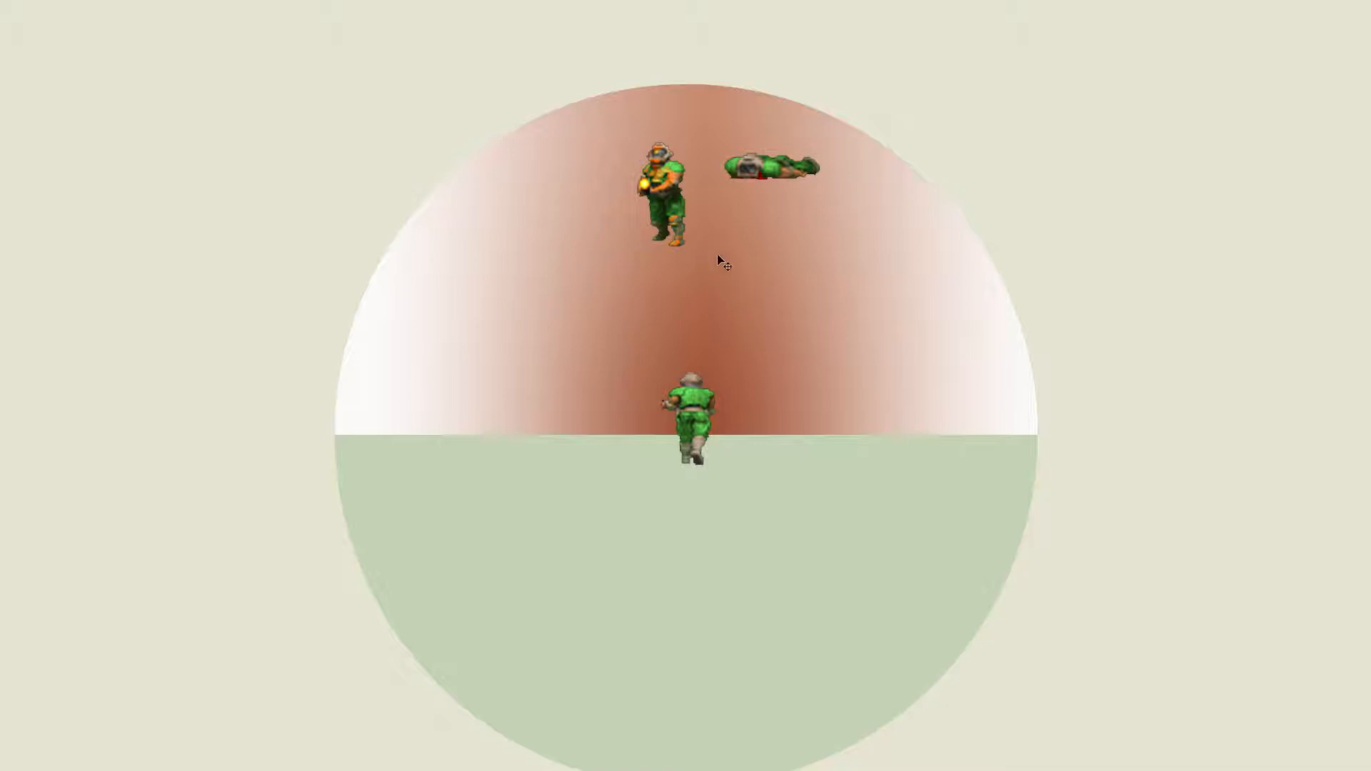
{"action": "mouse_move", "coordinate": [768, 259]}
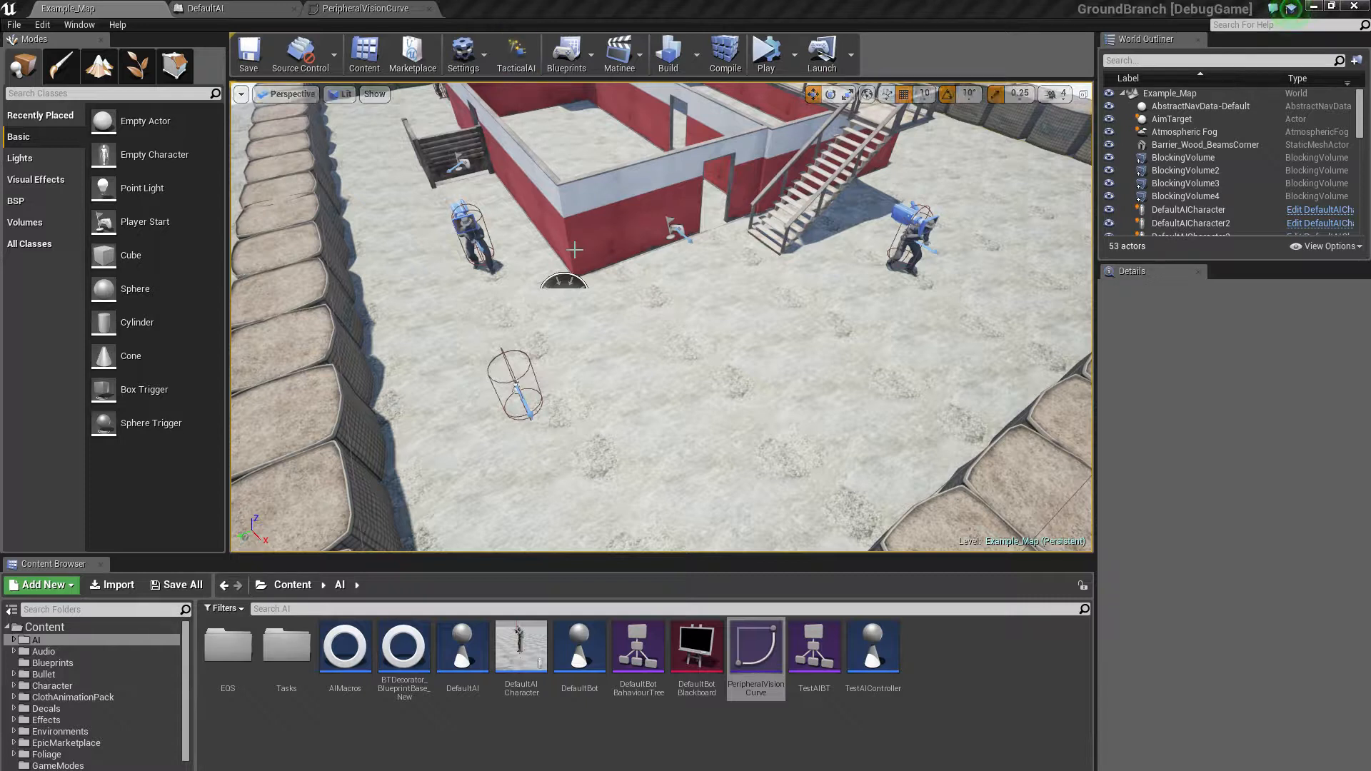
{"action": "mouse_move", "coordinate": [537, 196]}
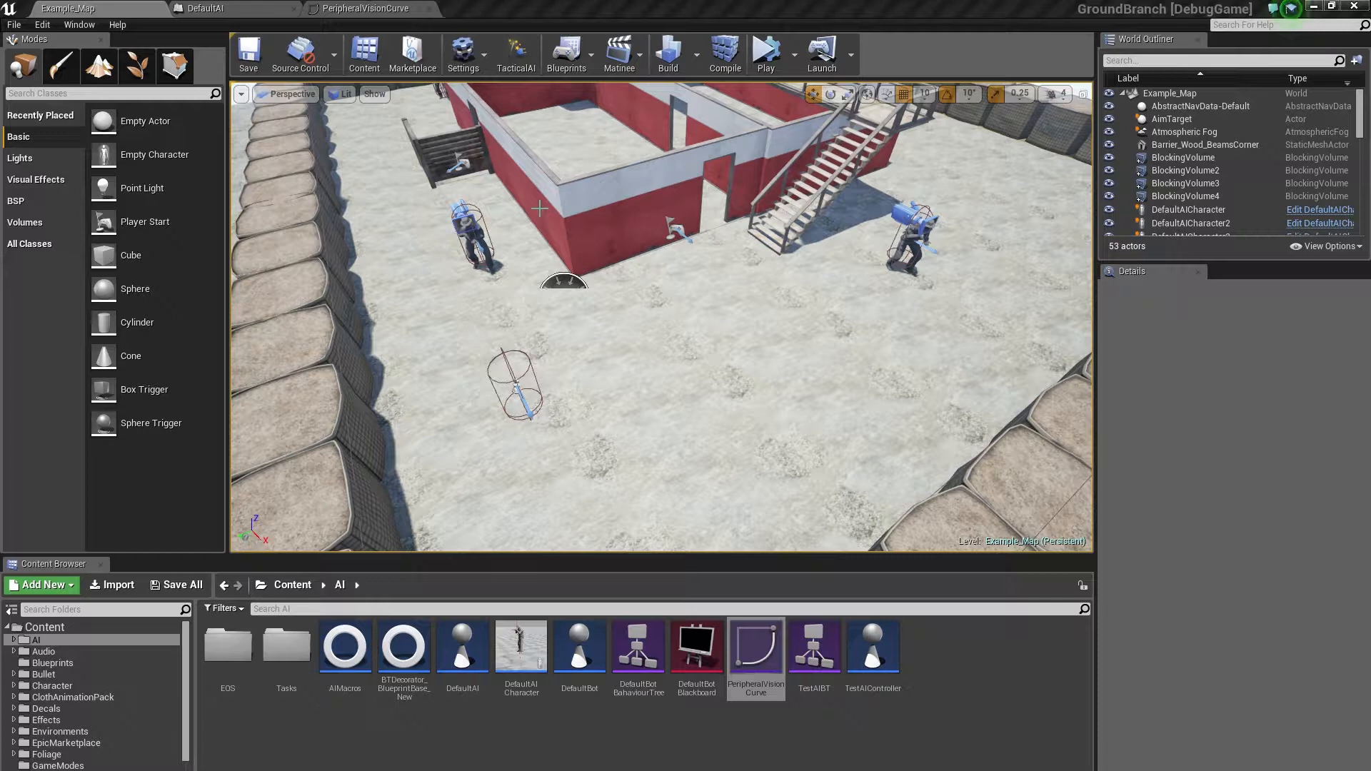
{"action": "mouse_move", "coordinate": [515, 214]}
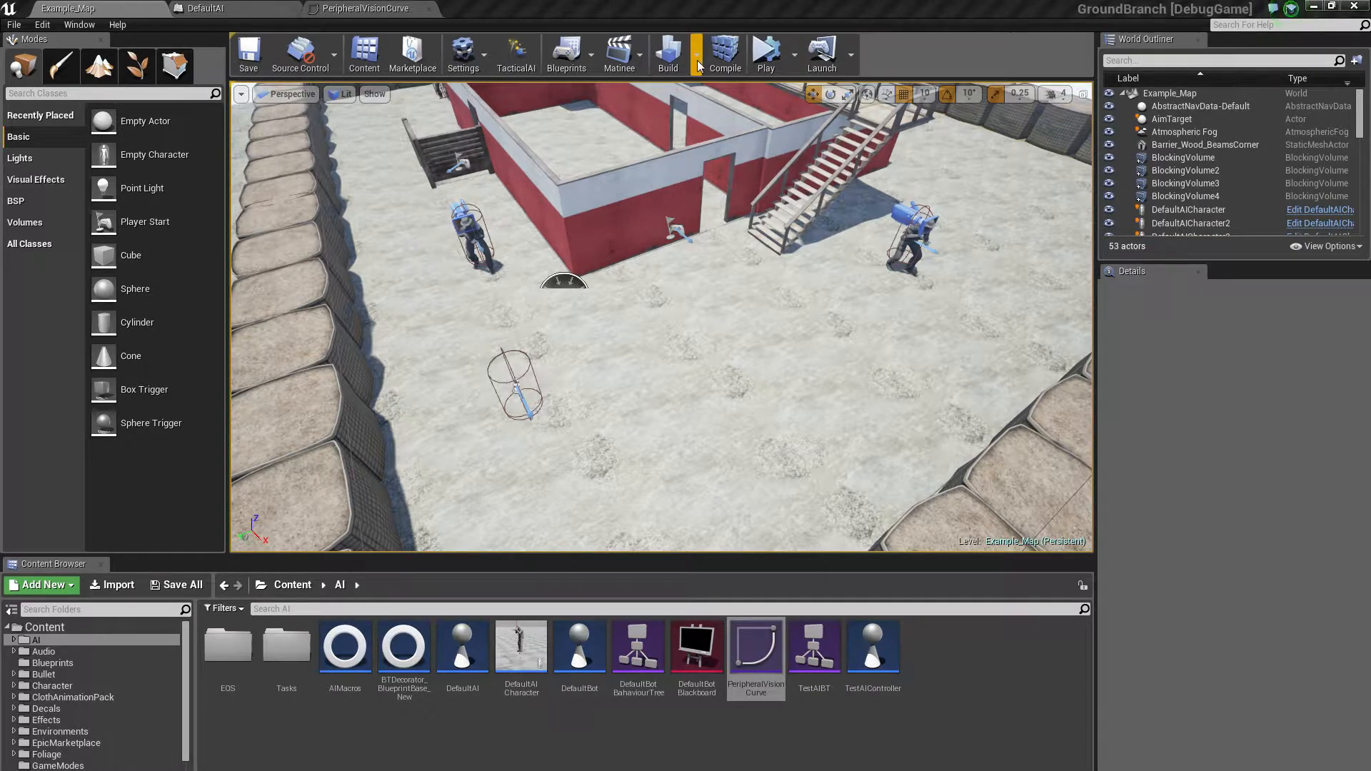
{"action": "left_click", "coordinate": [691, 54]}
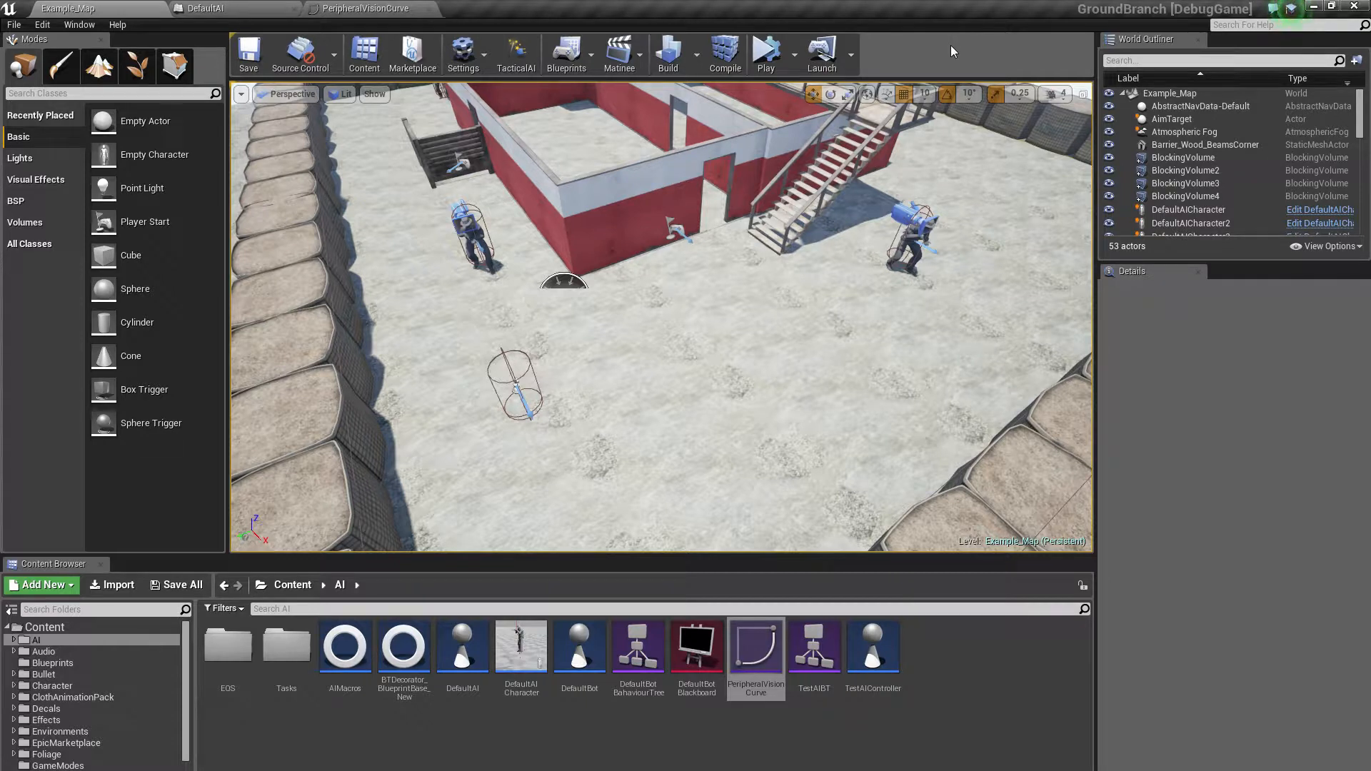
{"action": "mouse_move", "coordinate": [747, 251]}
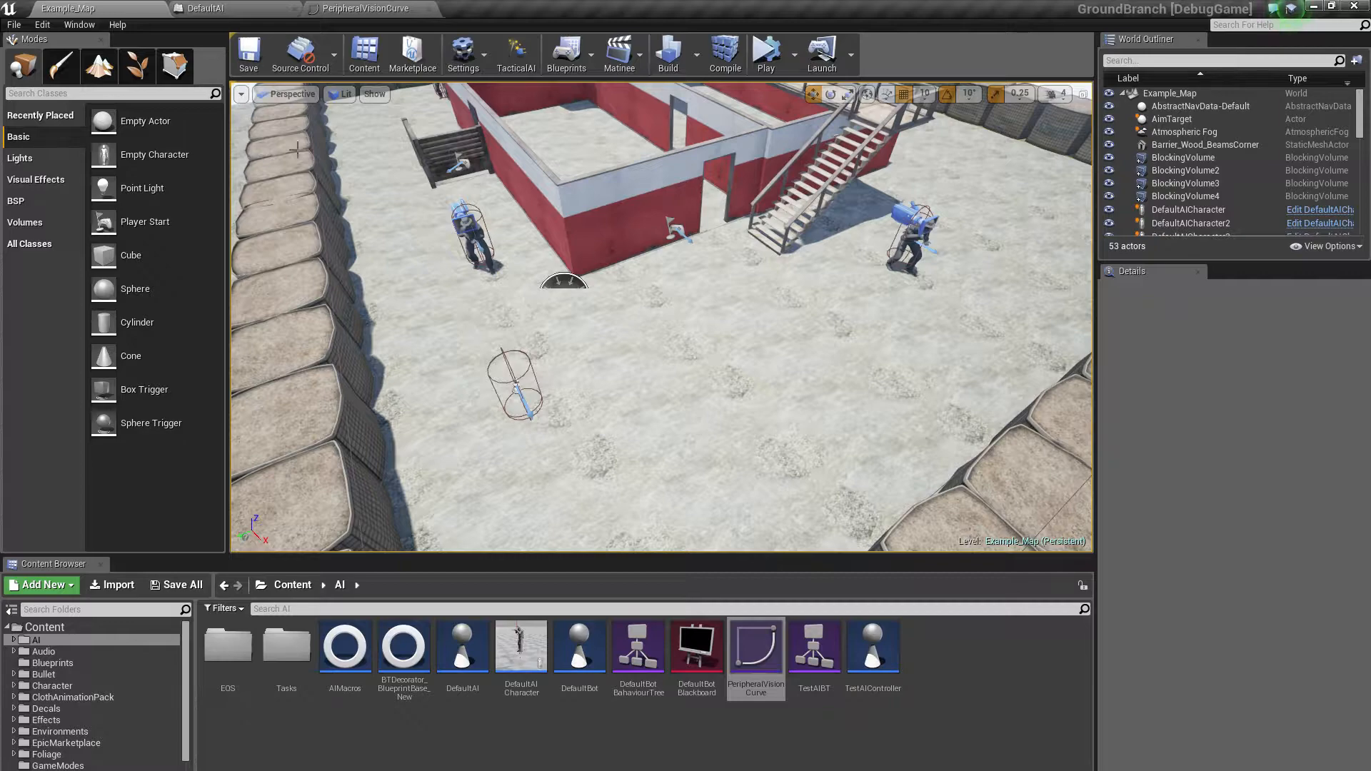
Show the DefaultAI AIPerception component's AI Tactical Sight config in the Details panel
{"action": "left_click", "coordinate": [204, 9]}
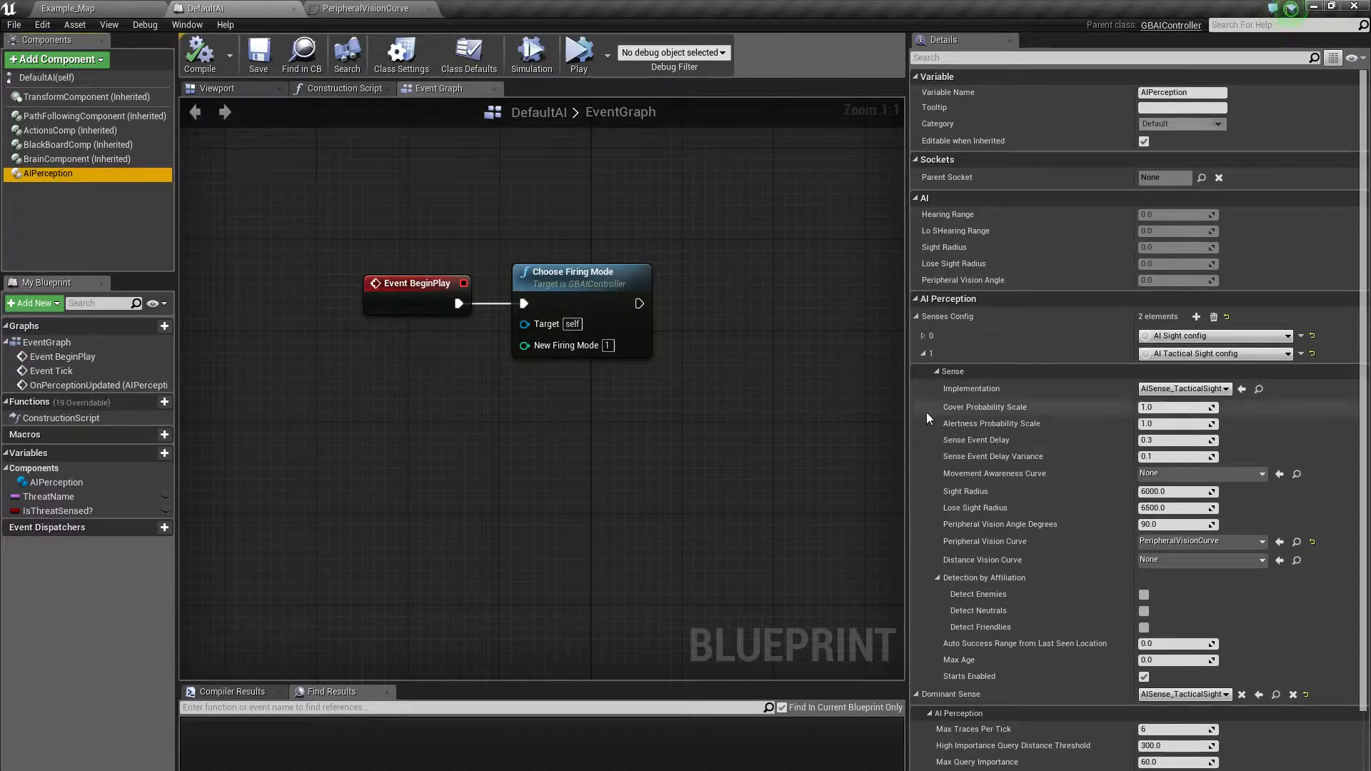
{"action": "scroll", "scroll_direction": "down", "scroll_amount": 3}
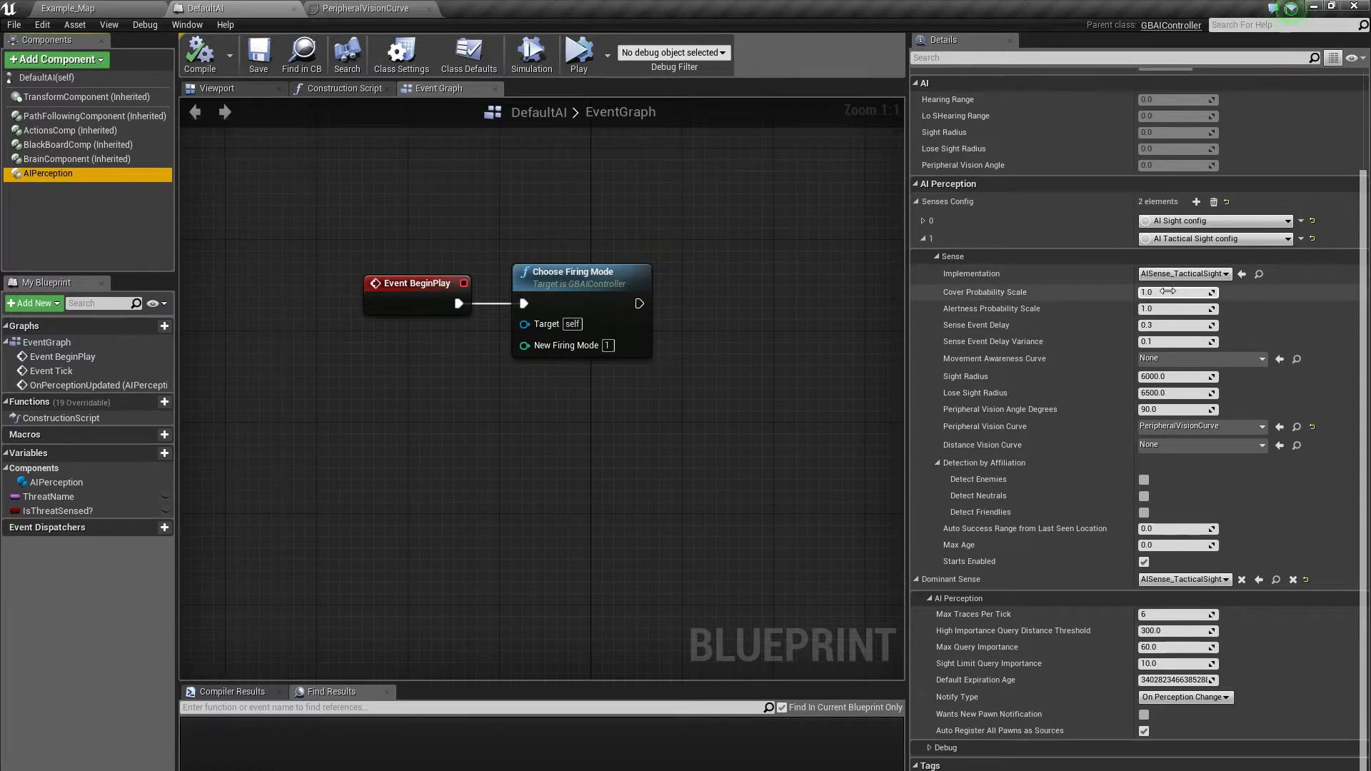
{"action": "mouse_move", "coordinate": [1013, 333]}
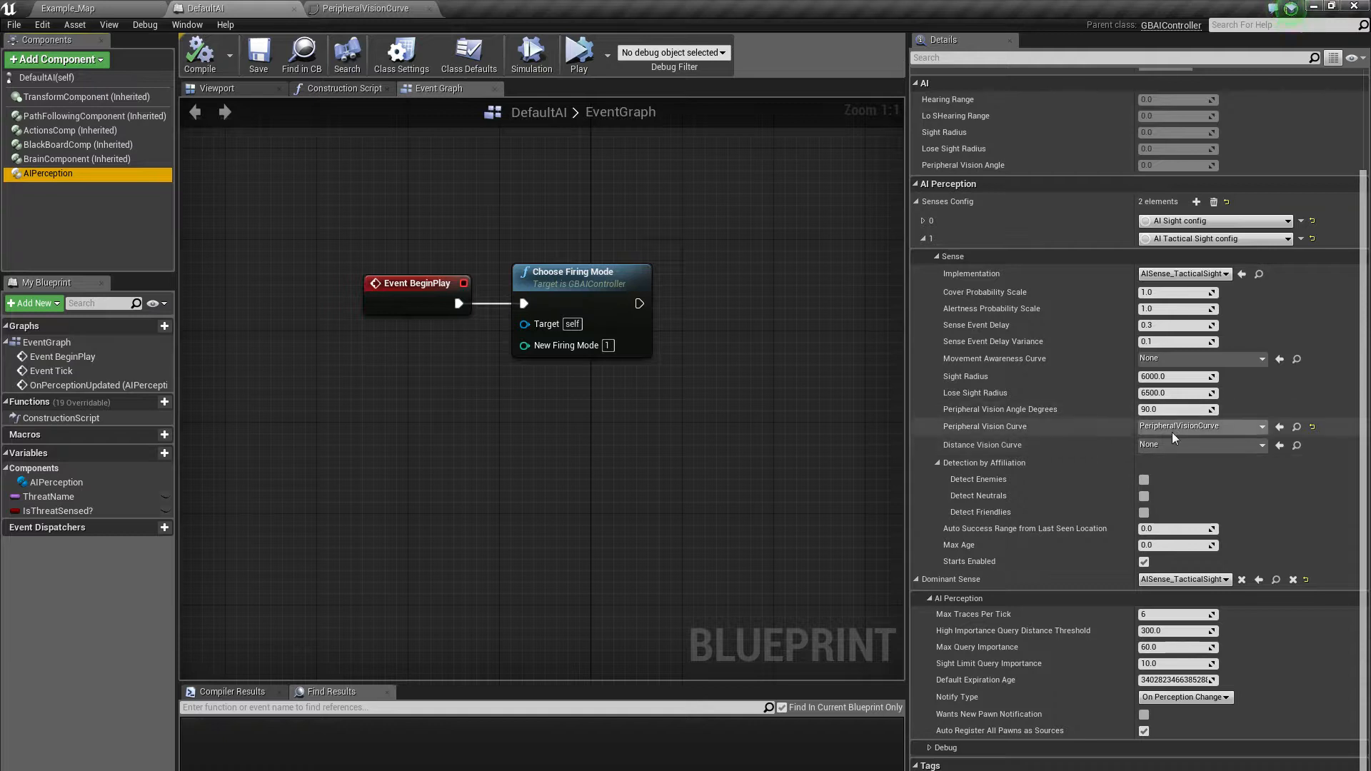
{"action": "mouse_move", "coordinate": [1288, 434]}
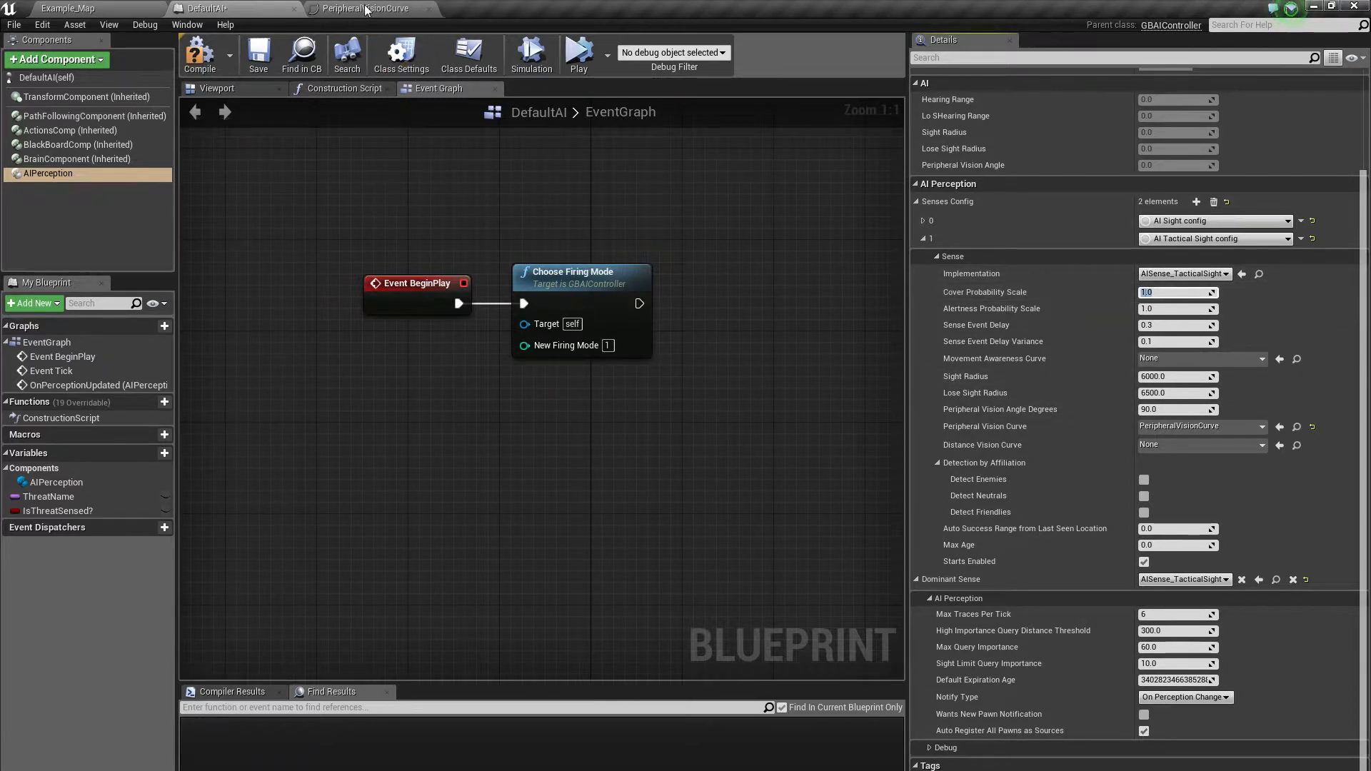
{"action": "left_click", "coordinate": [365, 9]}
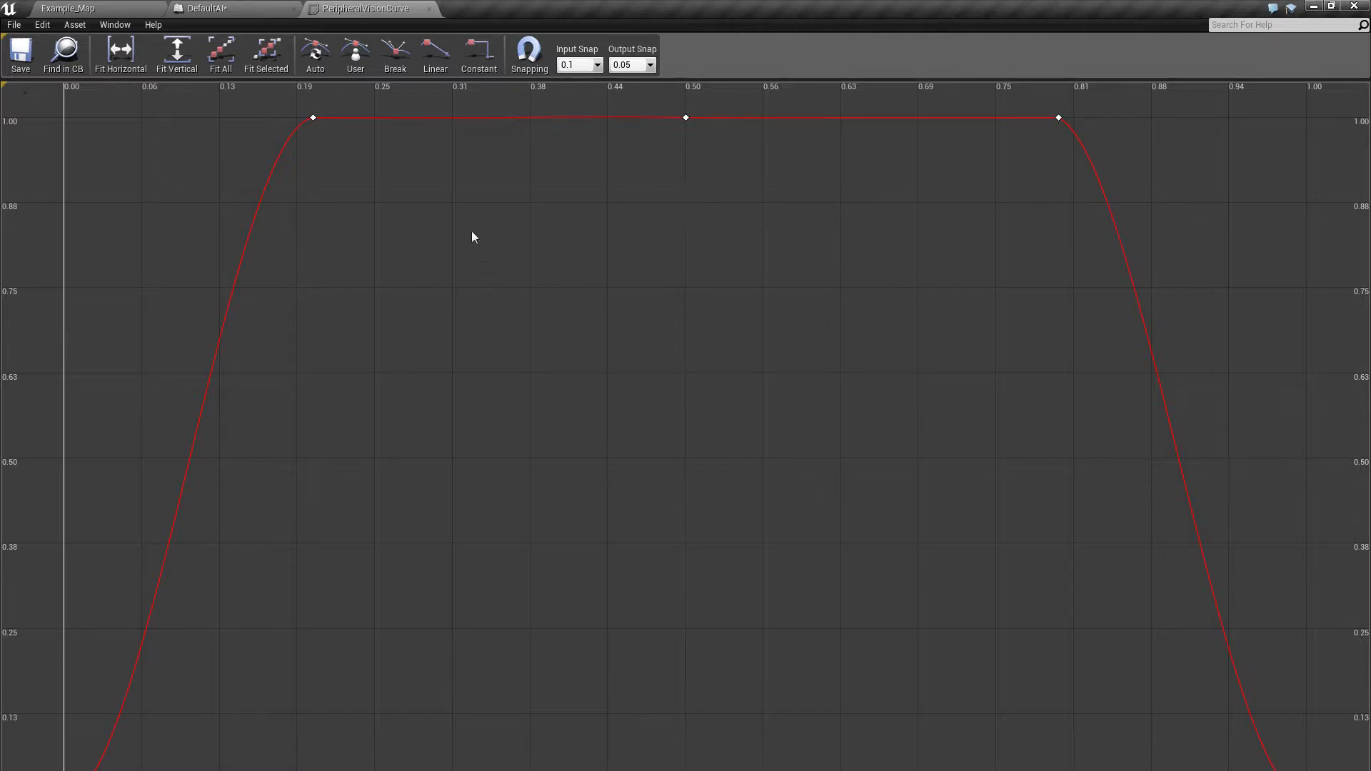
{"action": "mouse_move", "coordinate": [347, 206]}
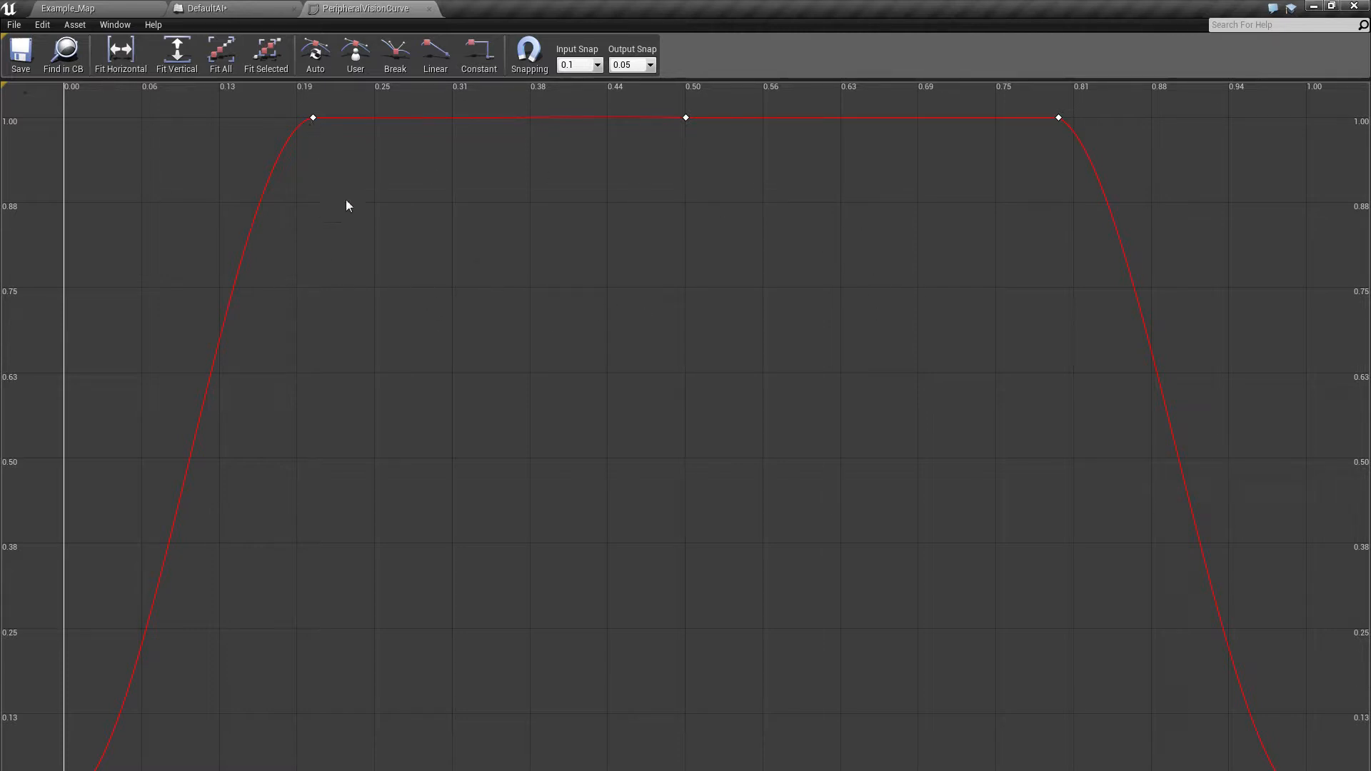
{"action": "mouse_move", "coordinate": [587, 231]}
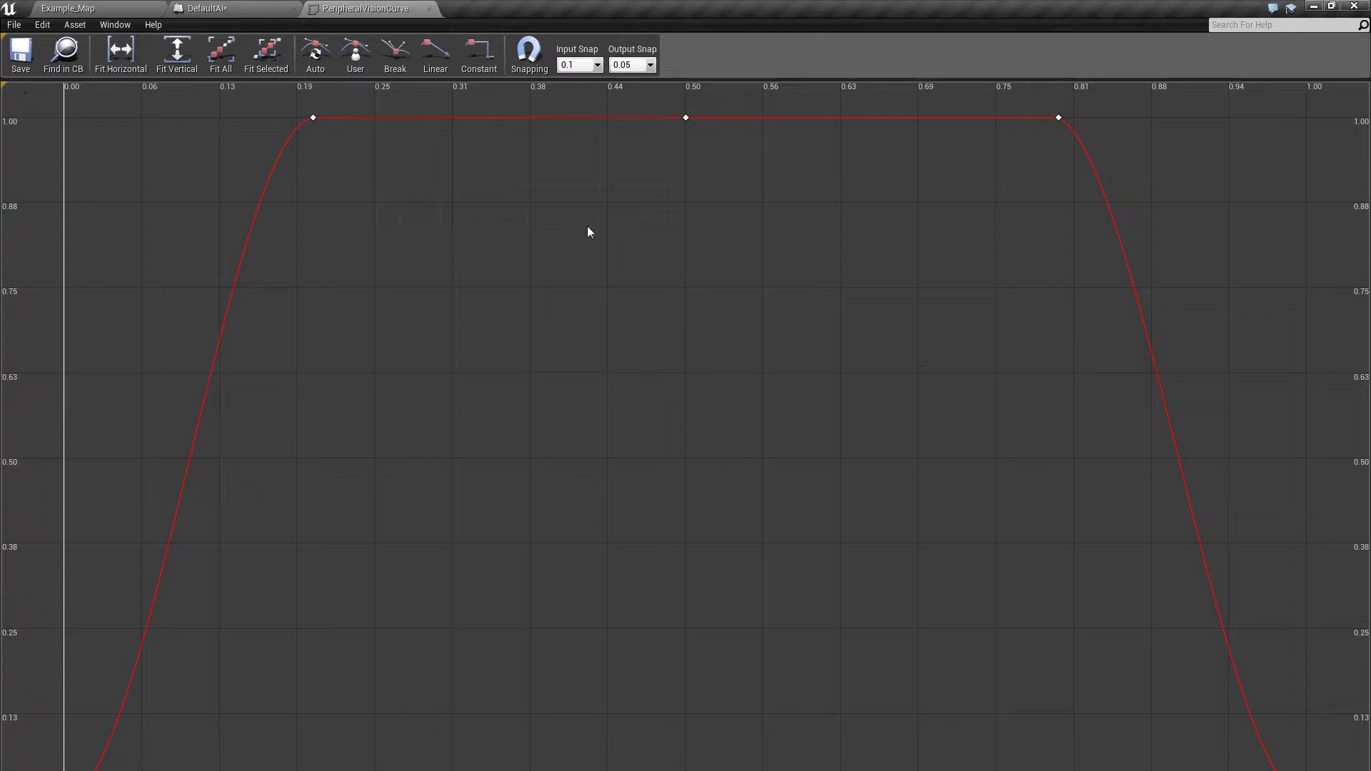
{"action": "mouse_move", "coordinate": [361, 203]}
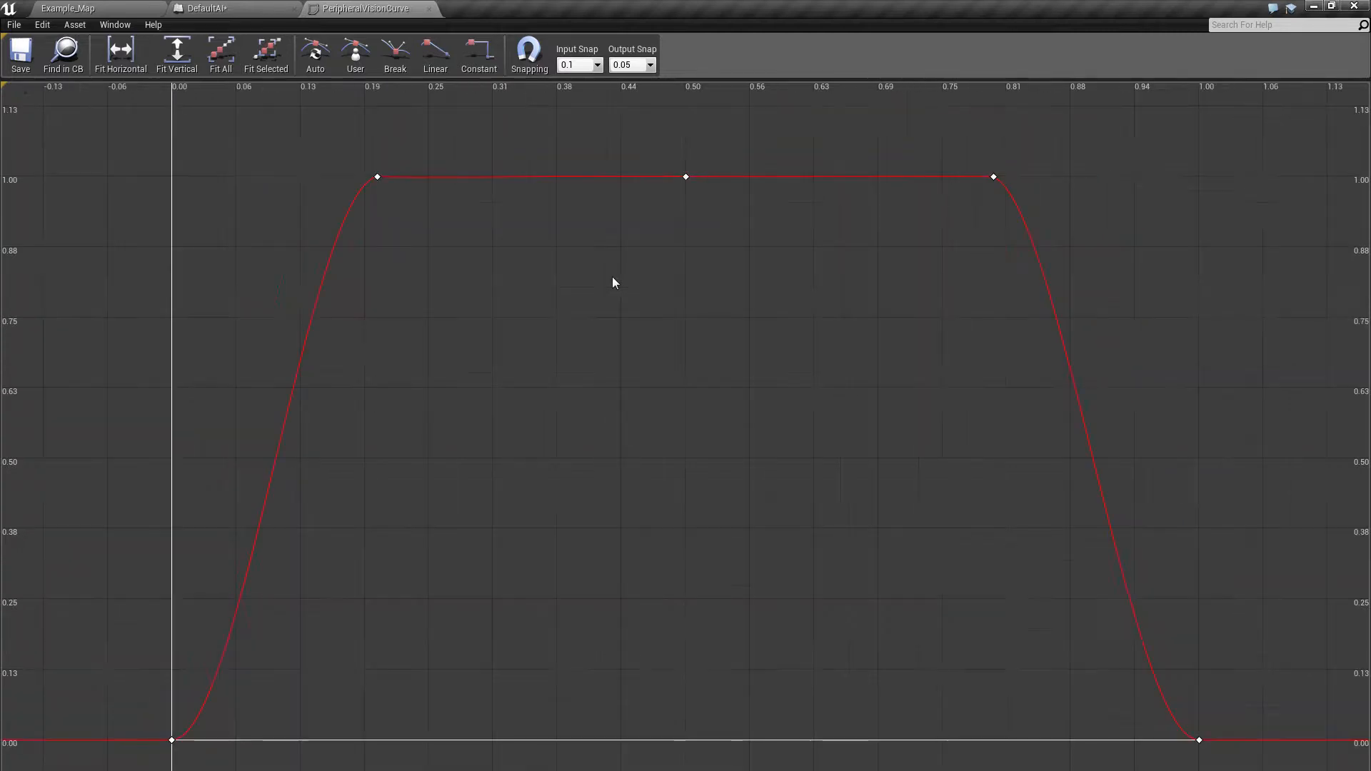
{"action": "mouse_move", "coordinate": [1127, 139]}
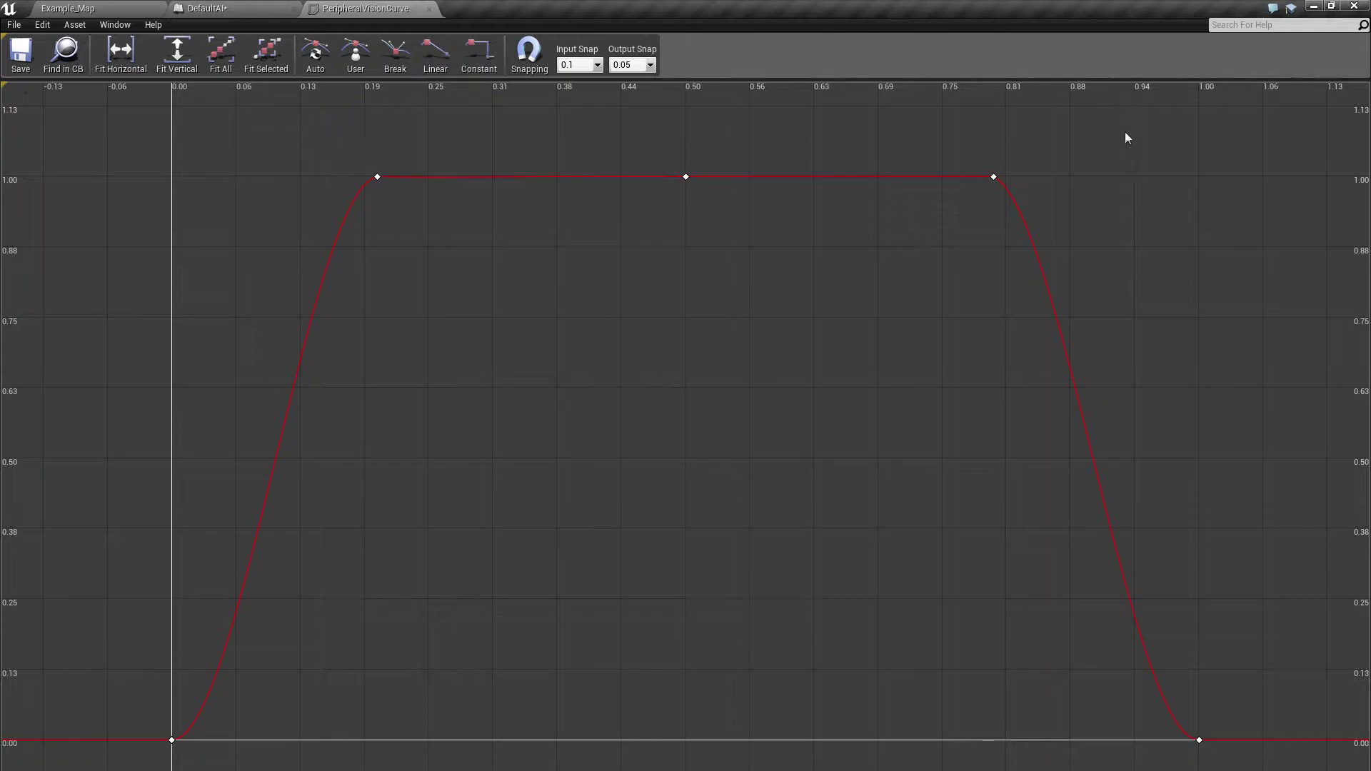
{"action": "mouse_move", "coordinate": [218, 757]}
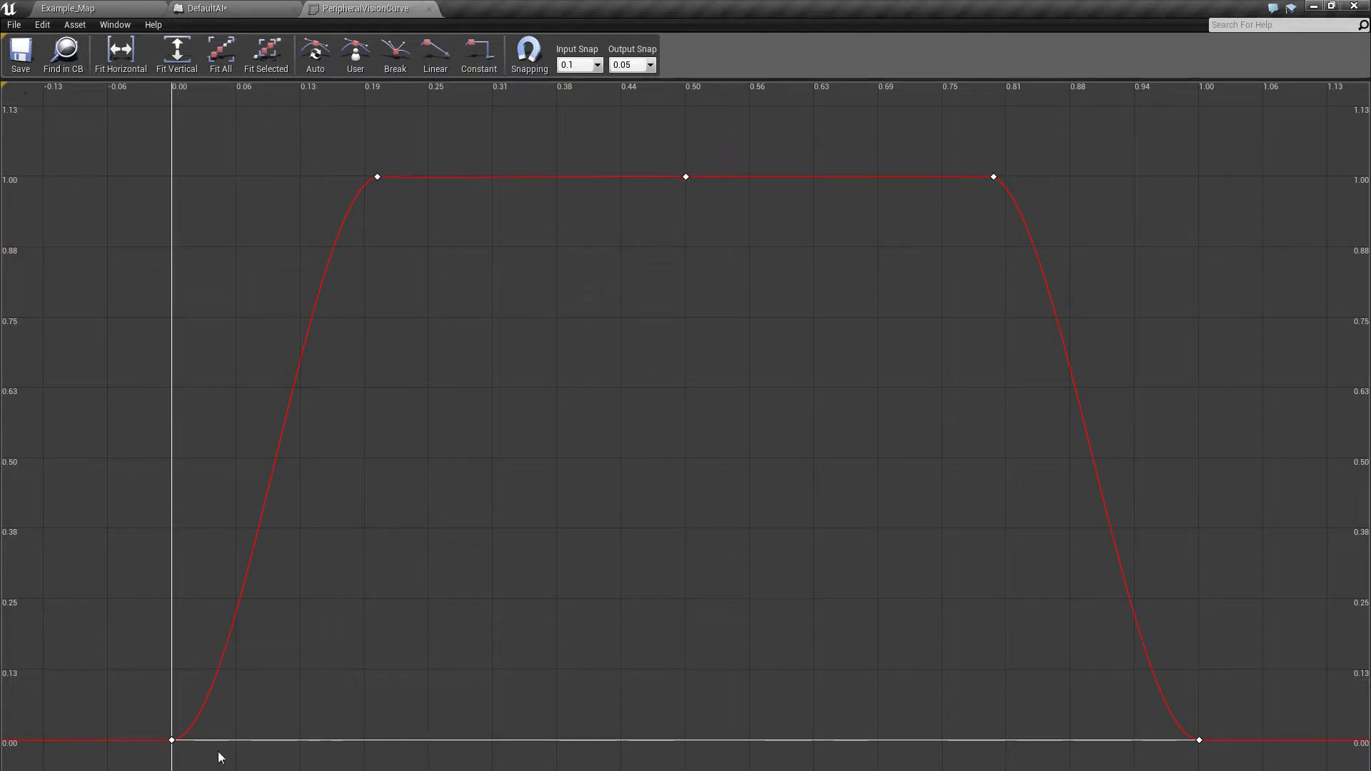
{"action": "mouse_move", "coordinate": [345, 188]}
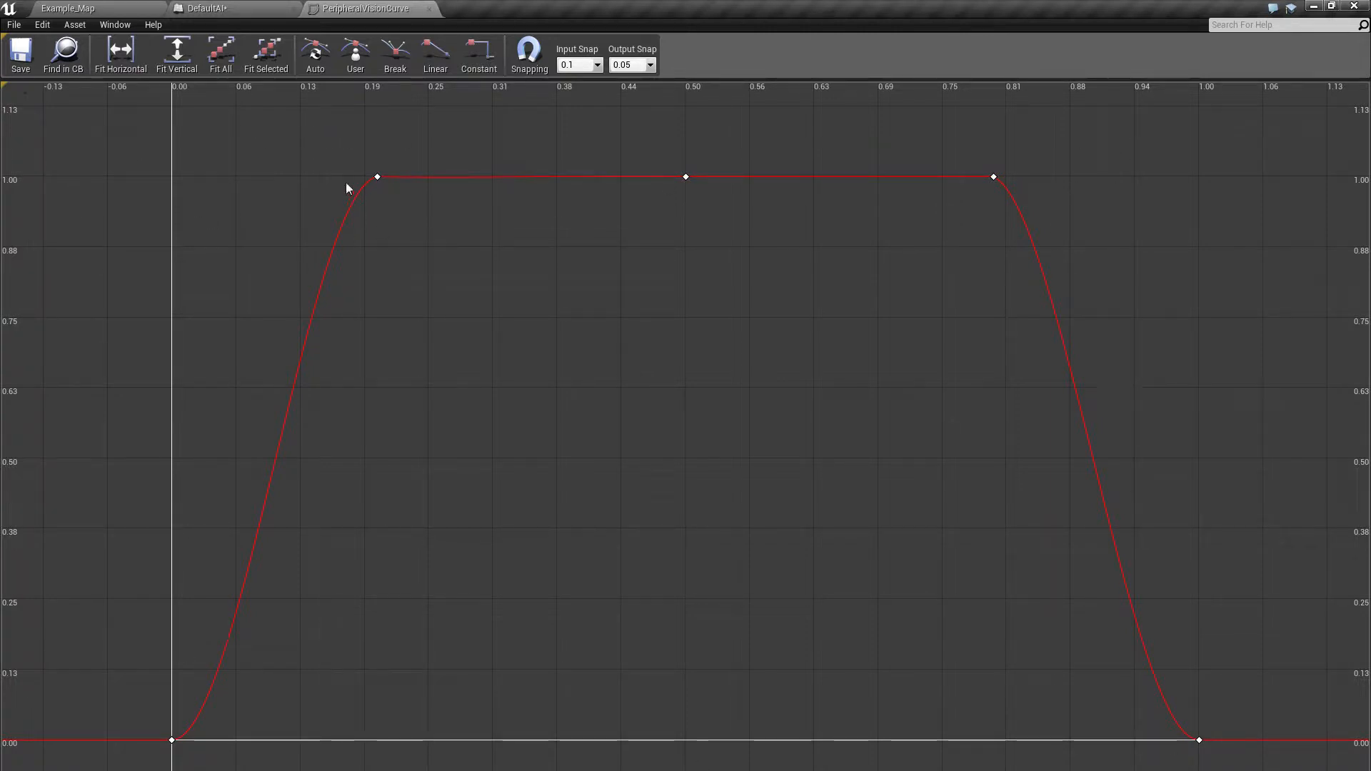
{"action": "mouse_move", "coordinate": [341, 154]}
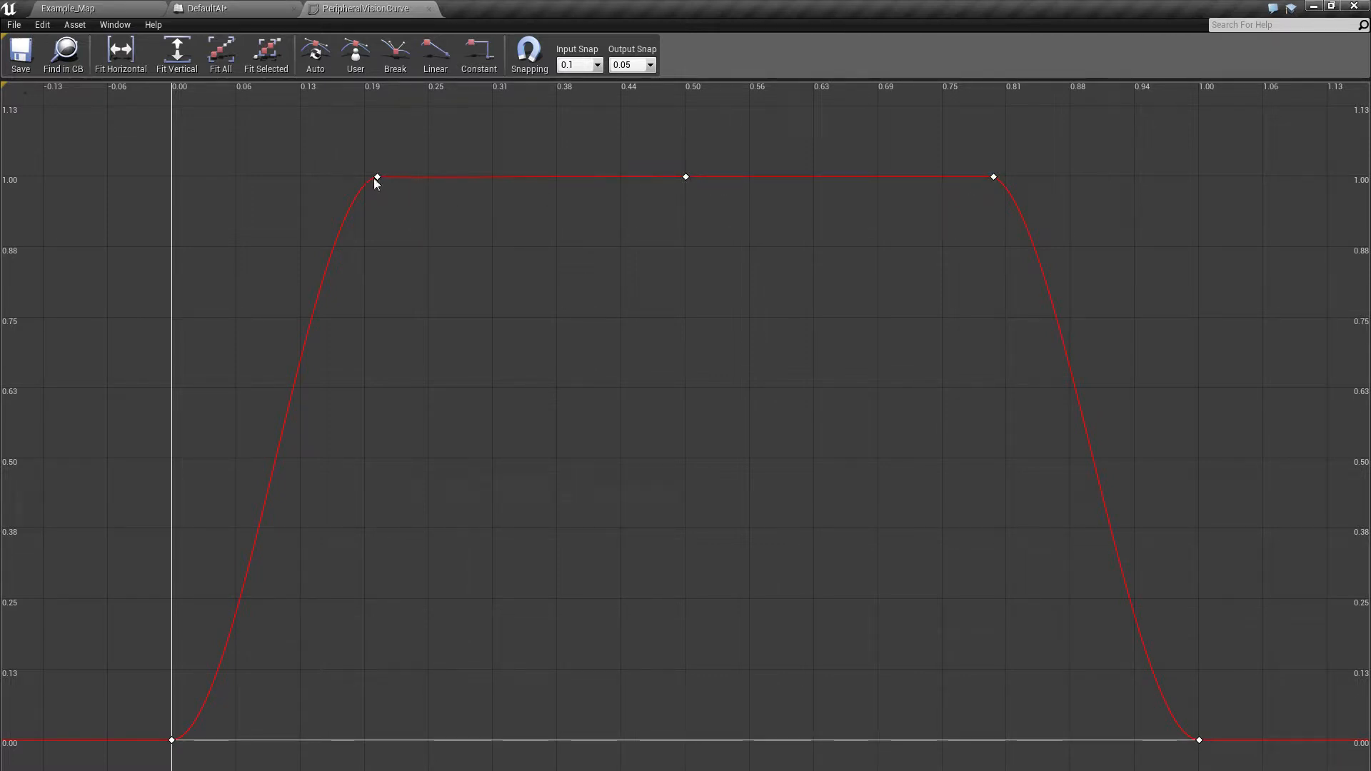
{"action": "mouse_move", "coordinate": [992, 180]}
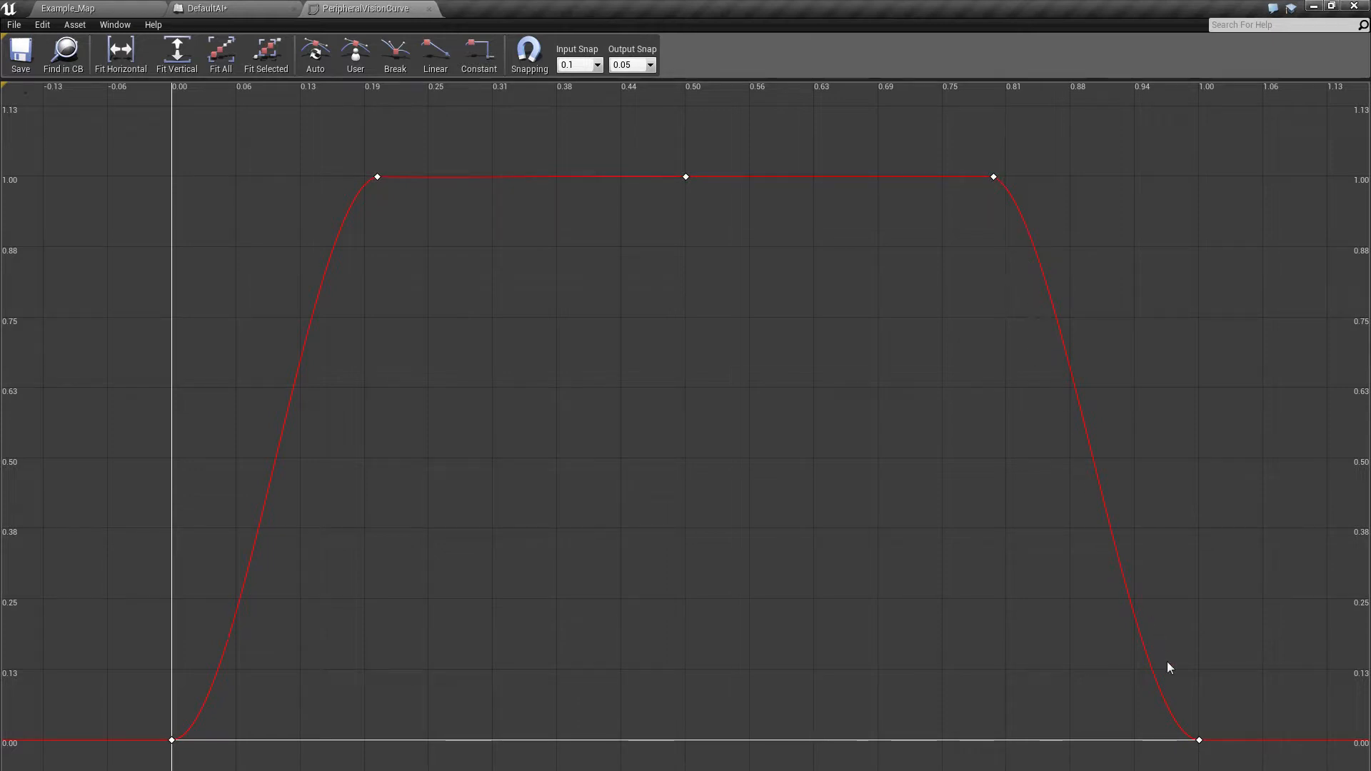
{"action": "mouse_move", "coordinate": [609, 186]}
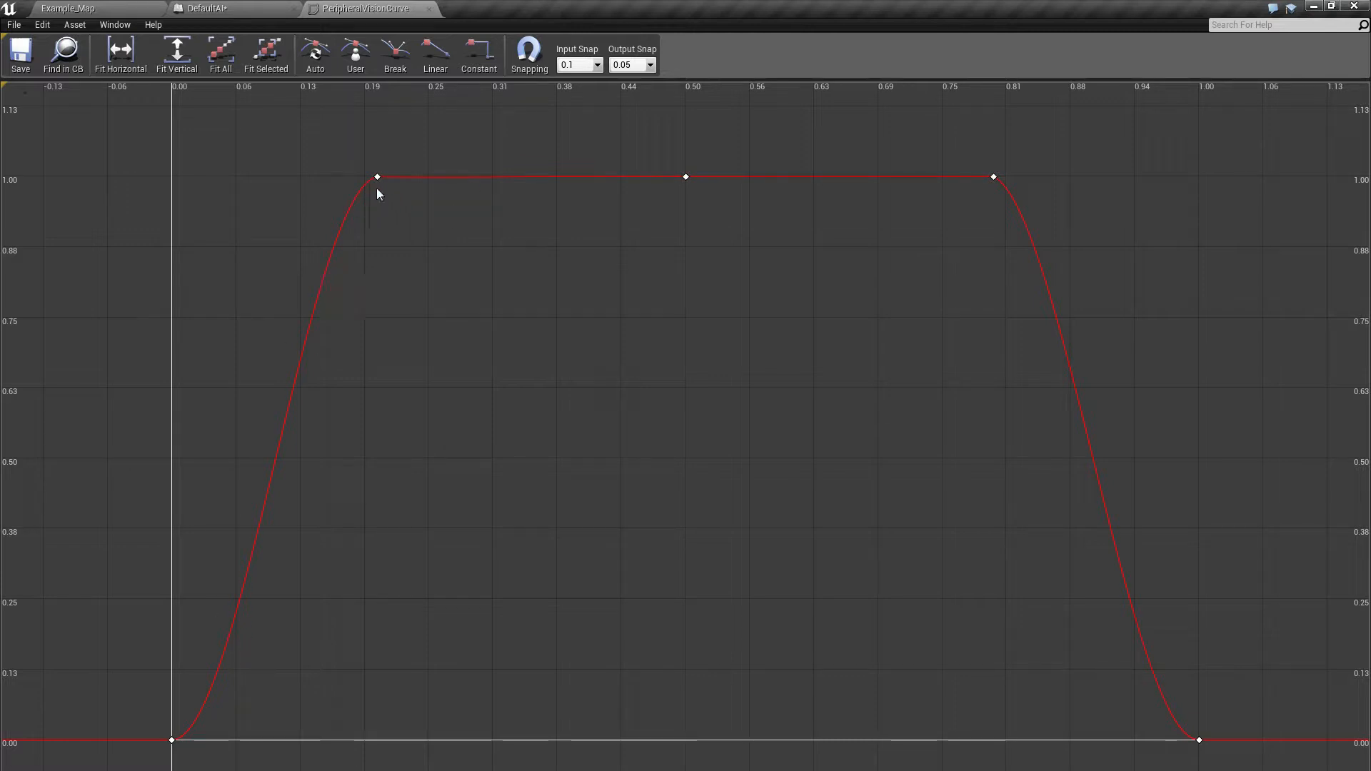
Move the upper-left key down the slope to about 0.28 and give it auto-smoothed tangents
{"action": "left_click_drag", "start_coordinate": [377, 177], "coordinate": [461, 254]}
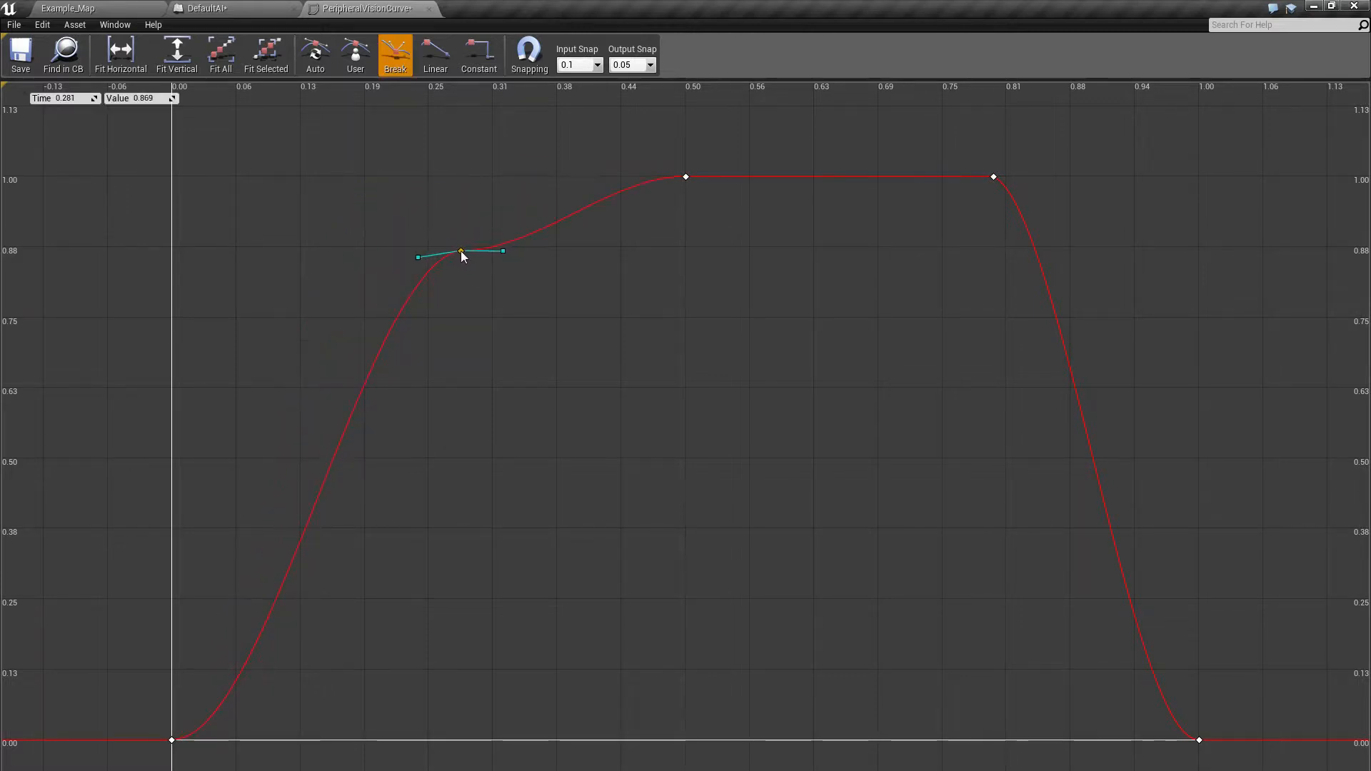
{"action": "left_click", "coordinate": [355, 54]}
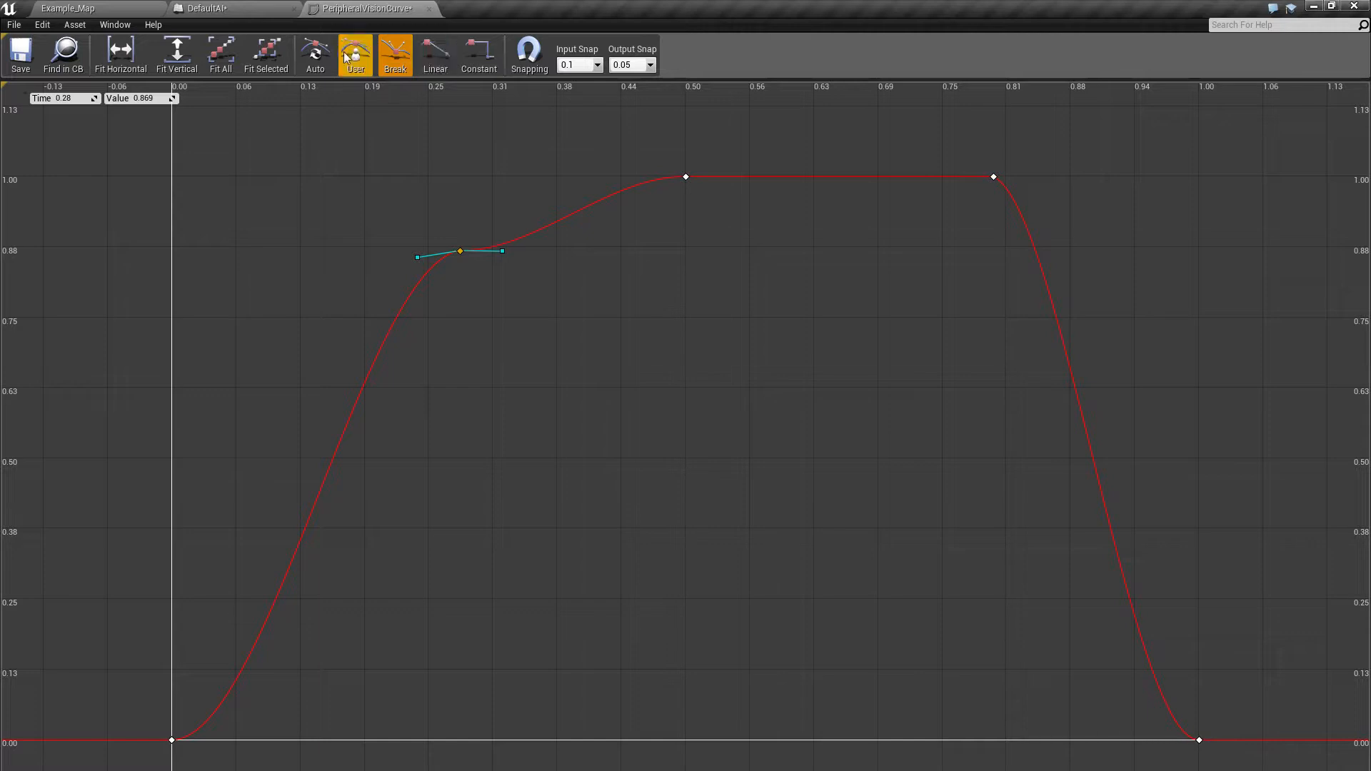
{"action": "left_click", "coordinate": [314, 54]}
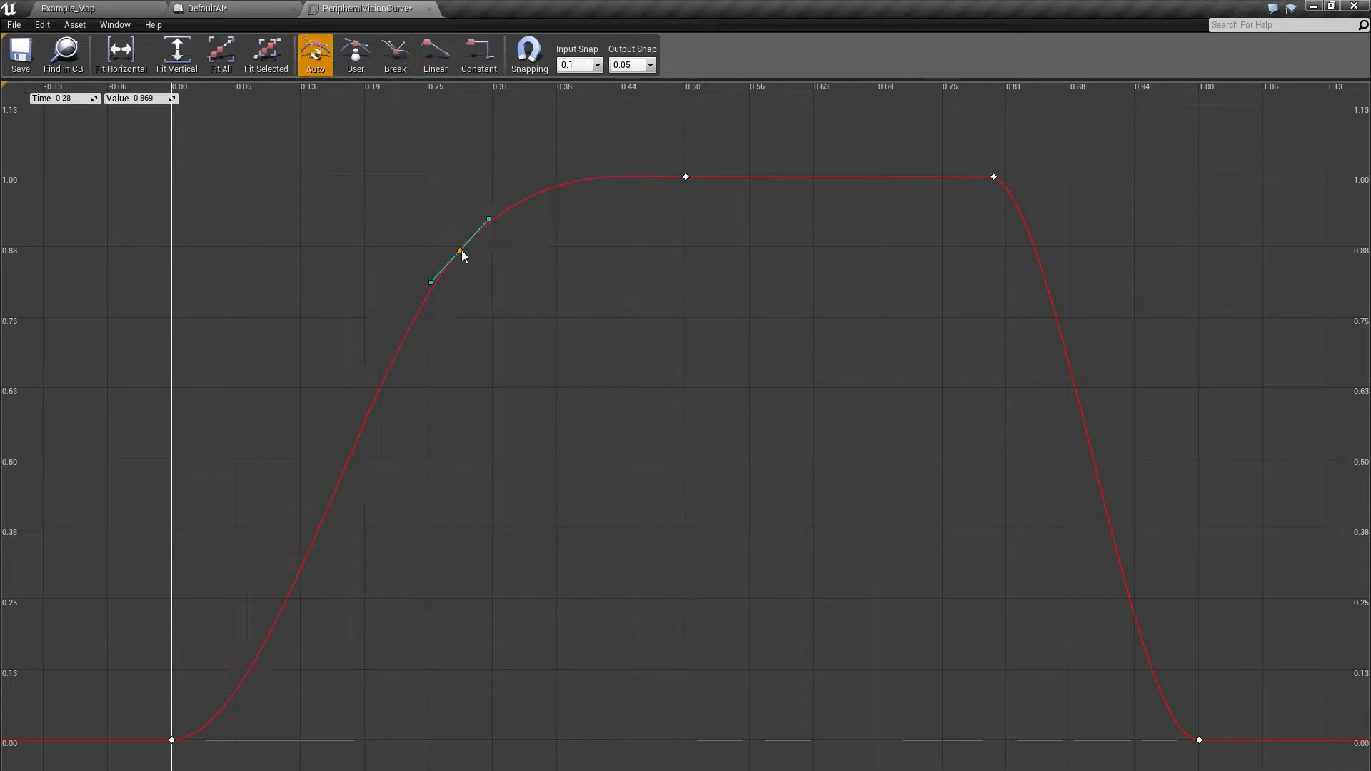
{"action": "mouse_move", "coordinate": [998, 163]}
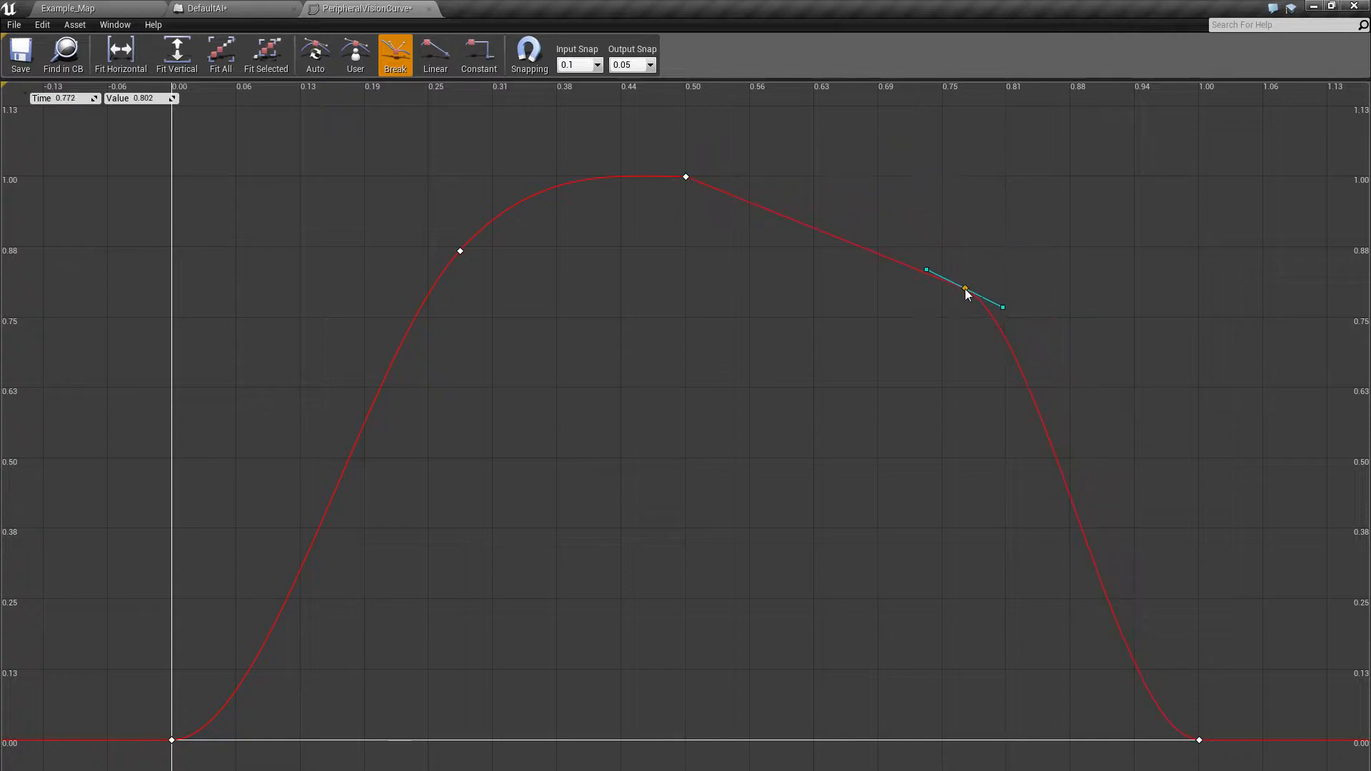
{"action": "left_click", "coordinate": [314, 54]}
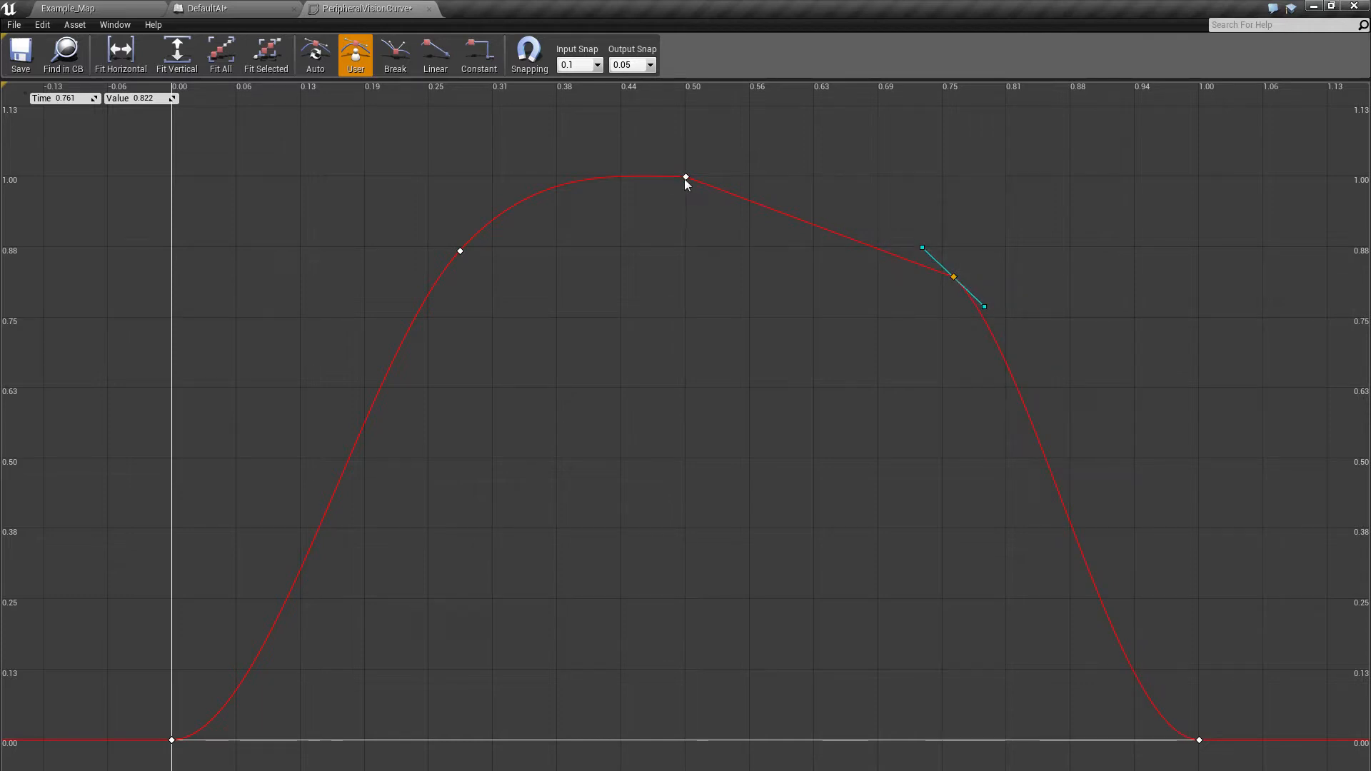
Adjust the 0.5 peak and right-hand keys, then nudge the left slope key slightly higher
{"action": "left_click", "coordinate": [314, 54]}
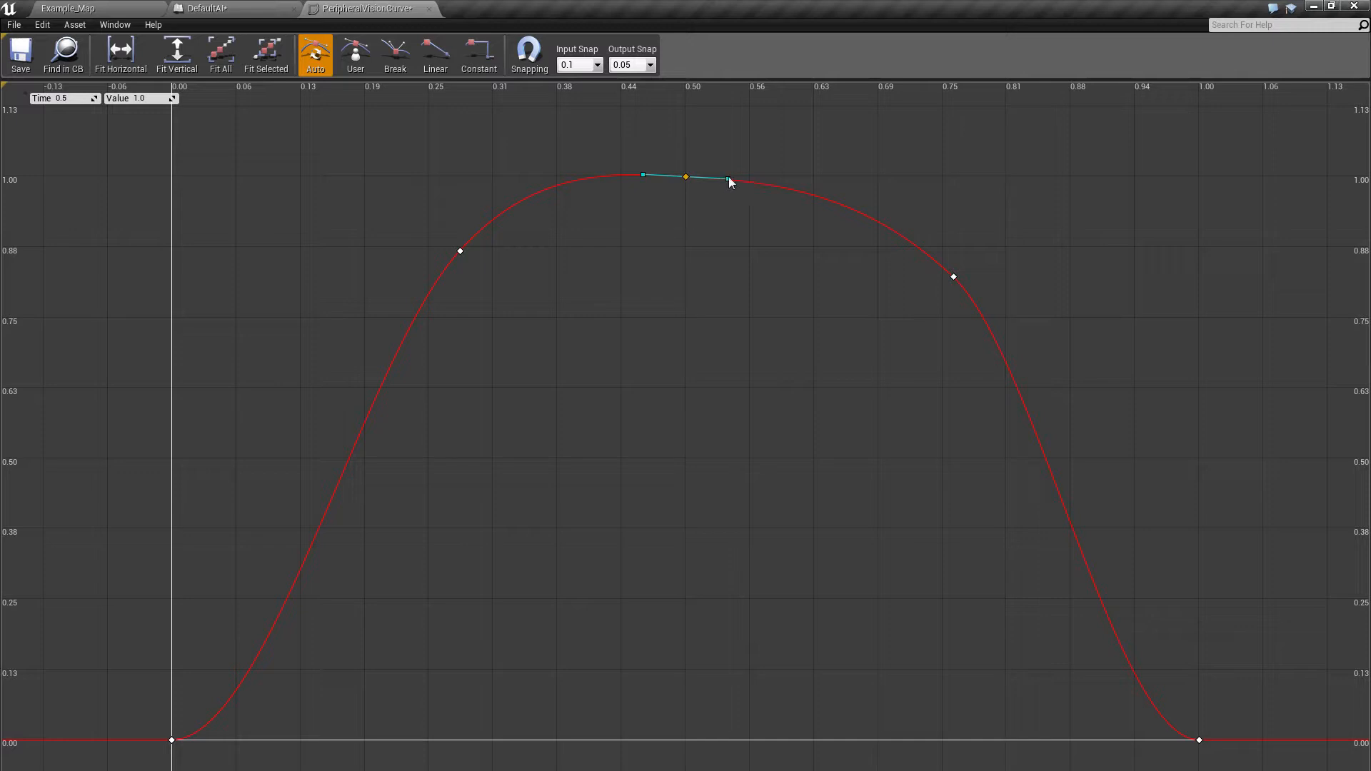
{"action": "left_click", "coordinate": [355, 54]}
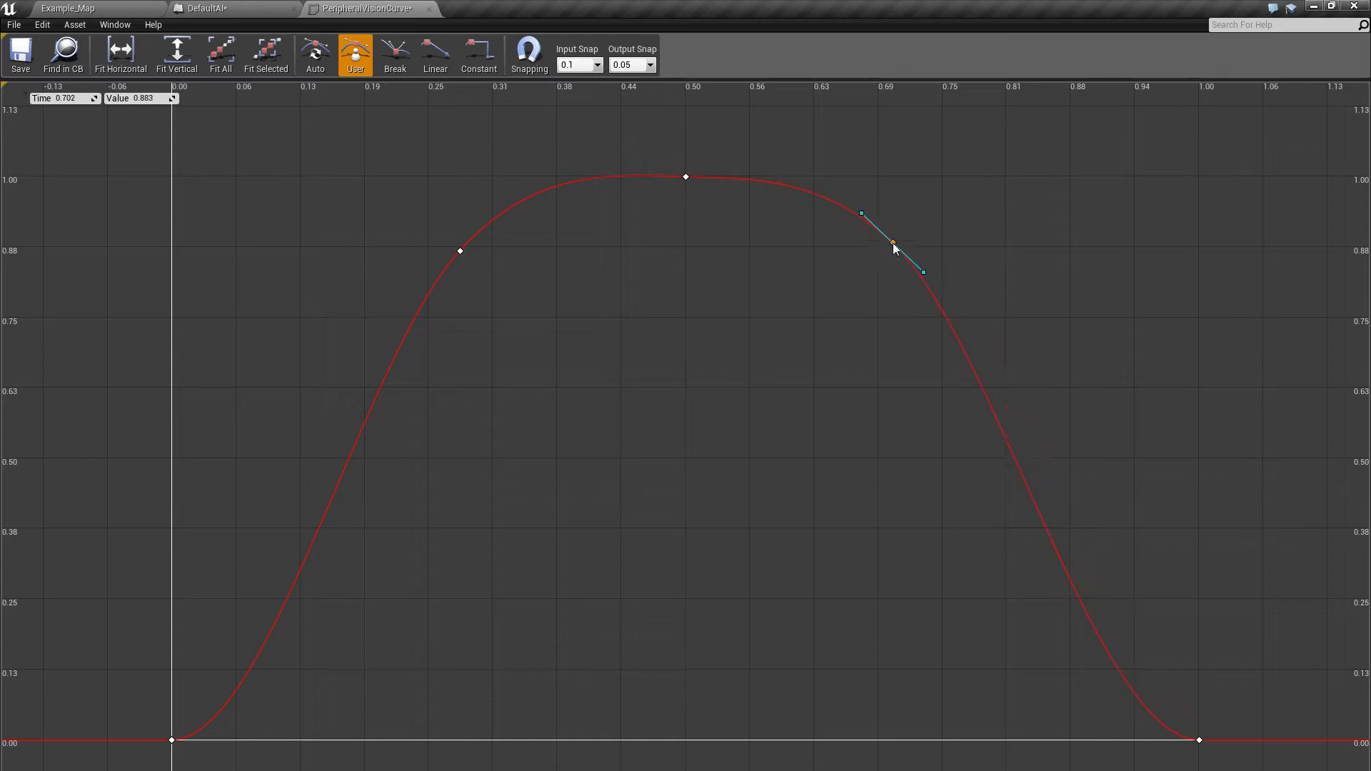
{"action": "left_click", "coordinate": [581, 323]}
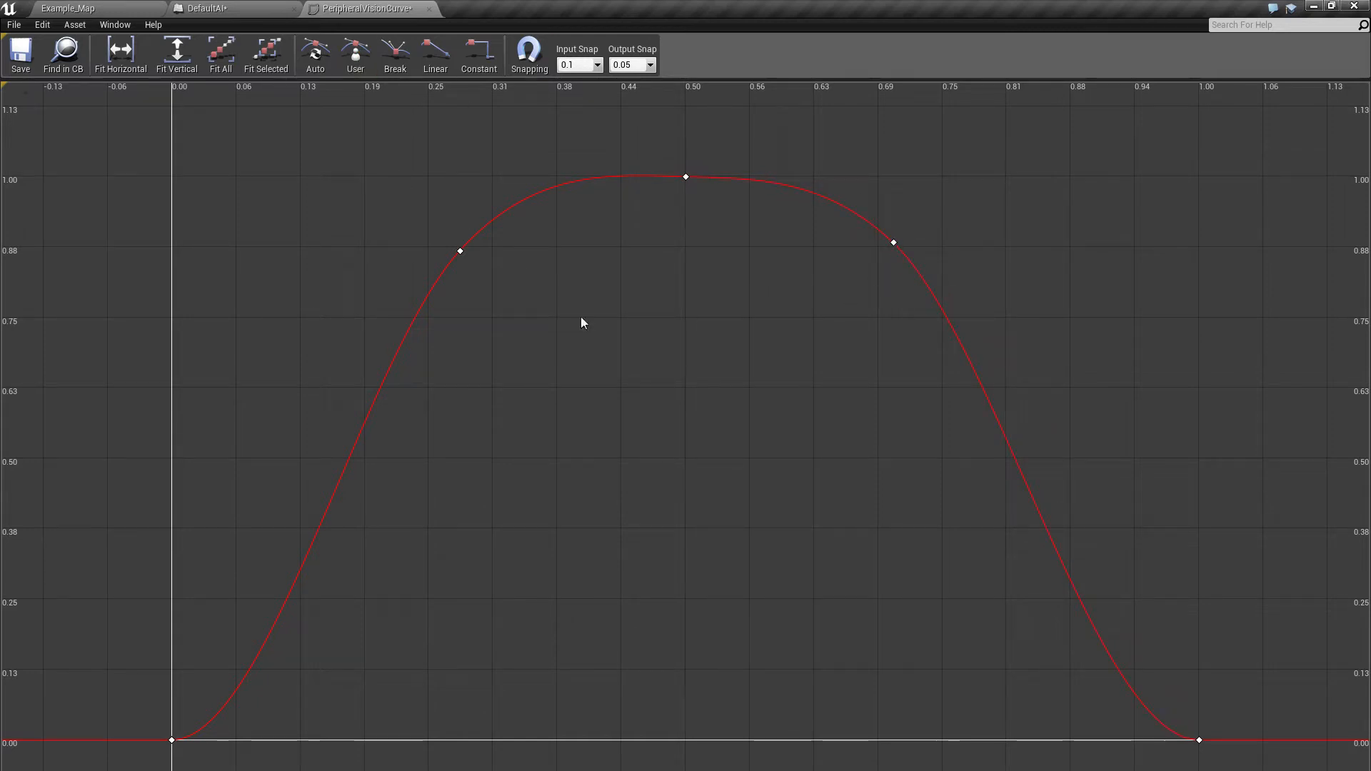
{"action": "mouse_move", "coordinate": [800, 384]}
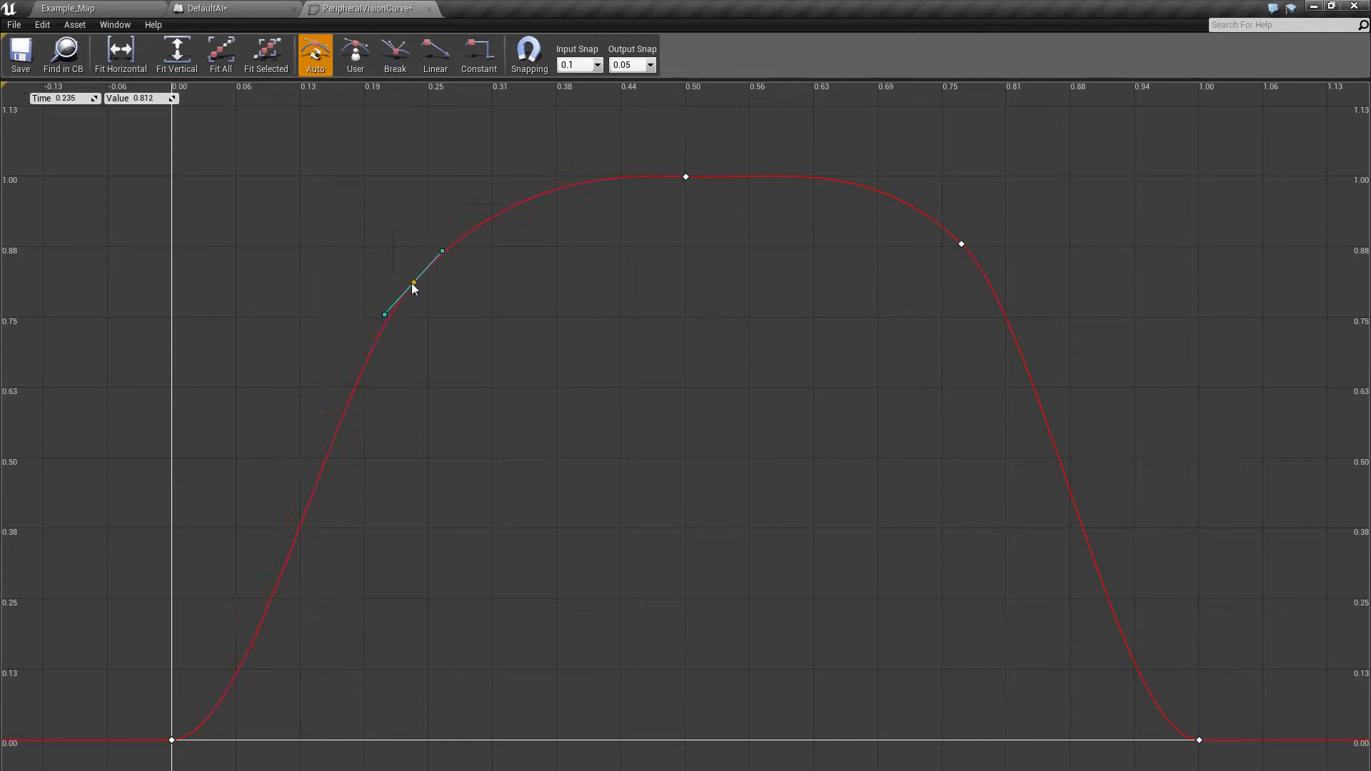
{"action": "left_click_drag", "start_coordinate": [413, 289], "coordinate": [413, 267]}
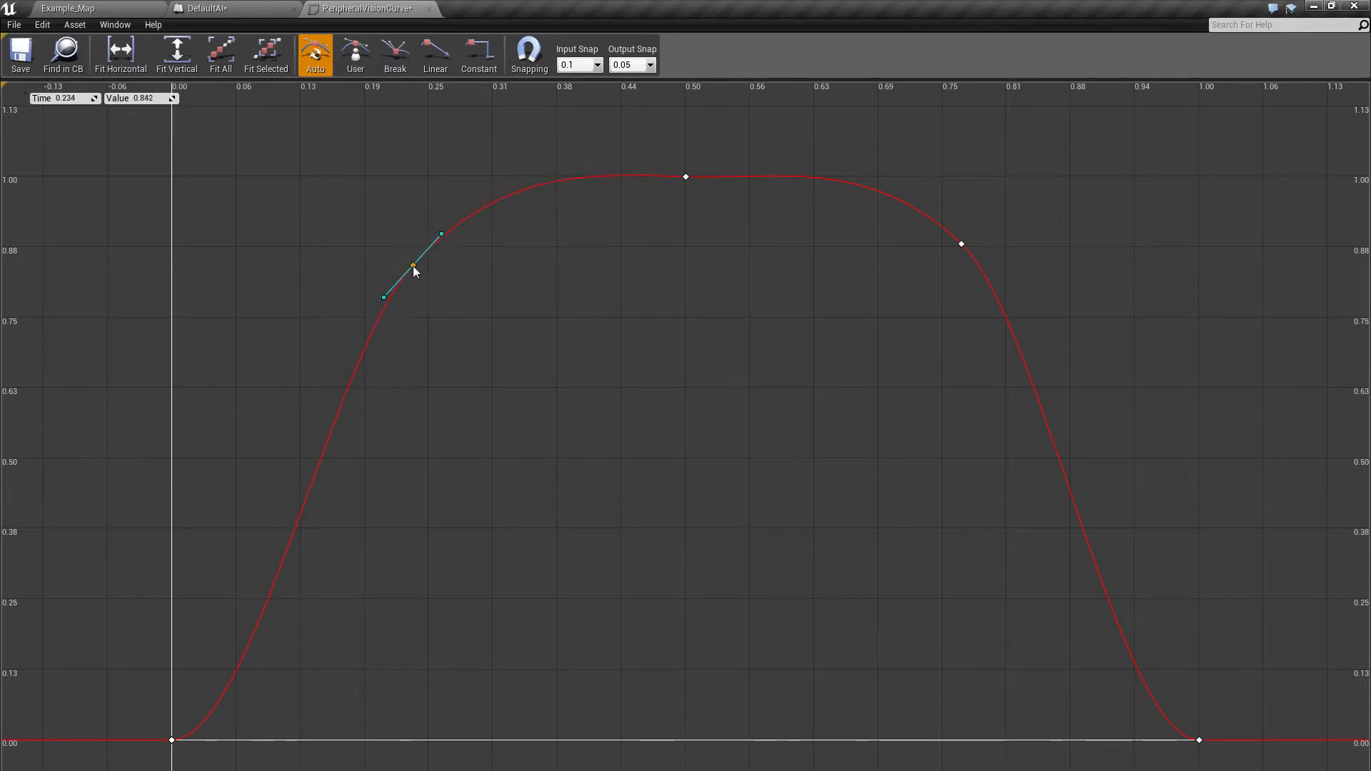
{"action": "left_click", "coordinate": [632, 214]}
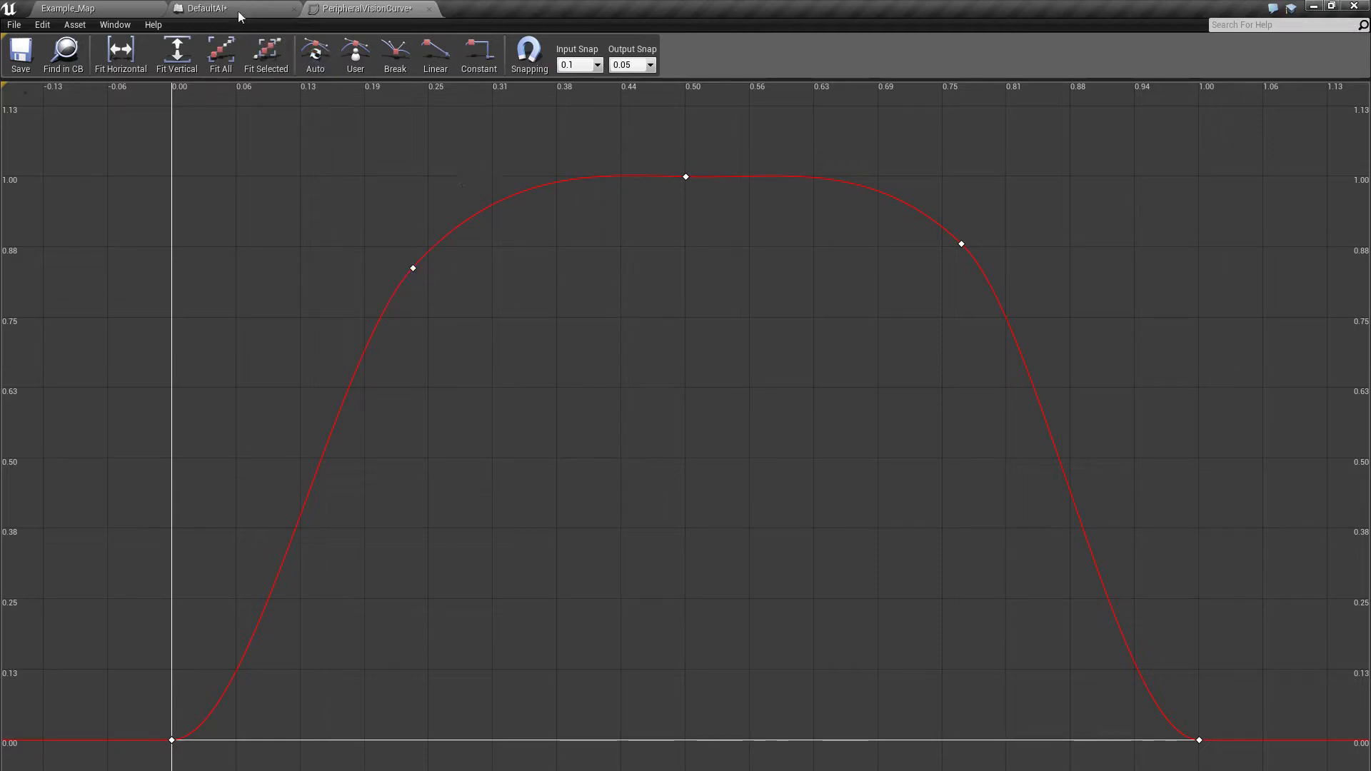
{"action": "mouse_move", "coordinate": [609, 292]}
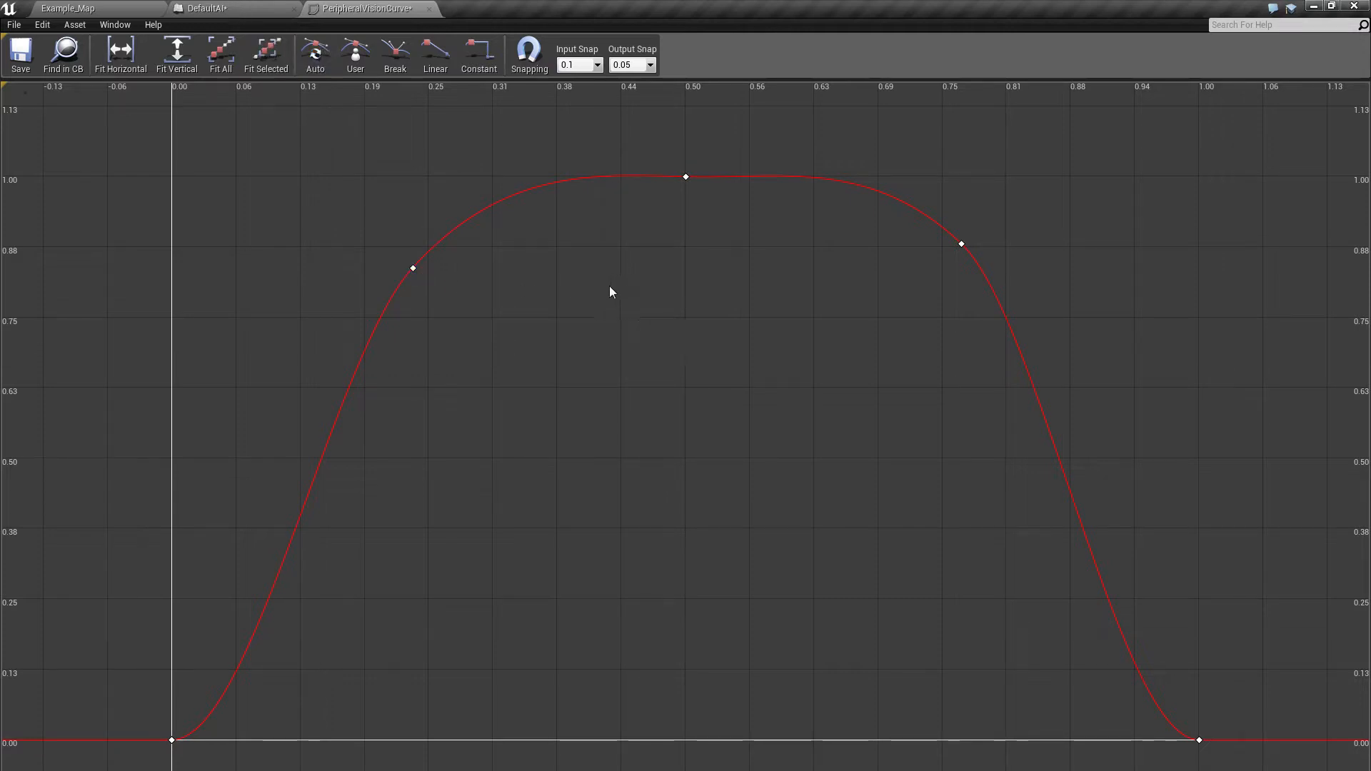
{"action": "mouse_move", "coordinate": [239, 21]}
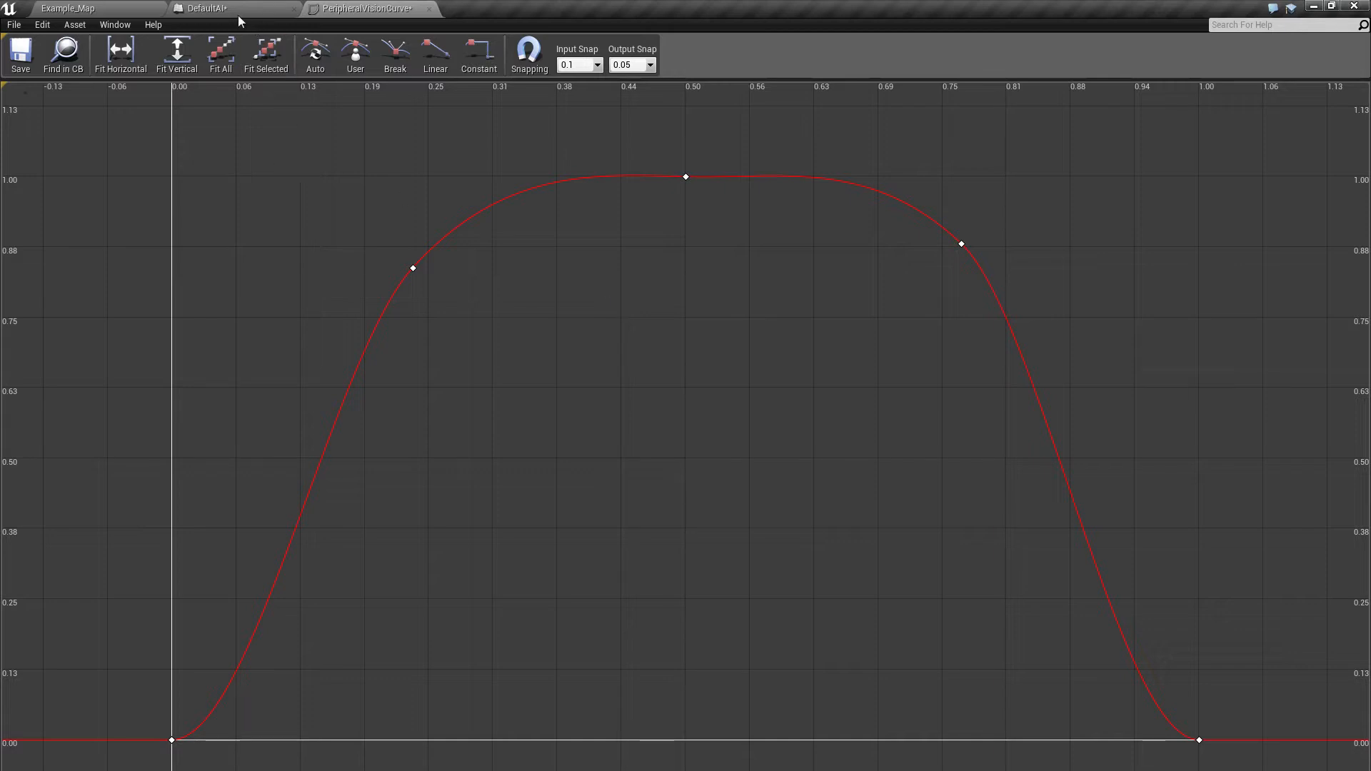
{"action": "mouse_move", "coordinate": [609, 296]}
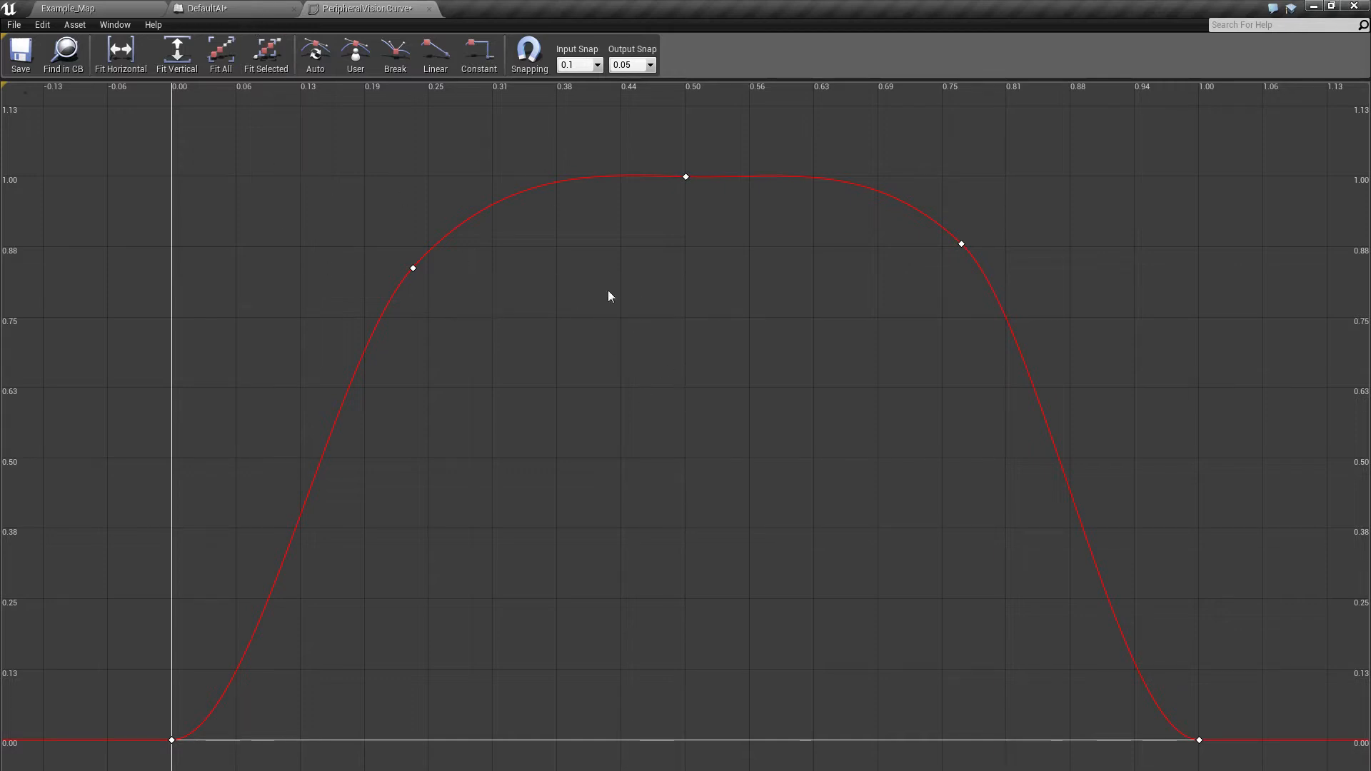
{"action": "mouse_move", "coordinate": [383, 253]}
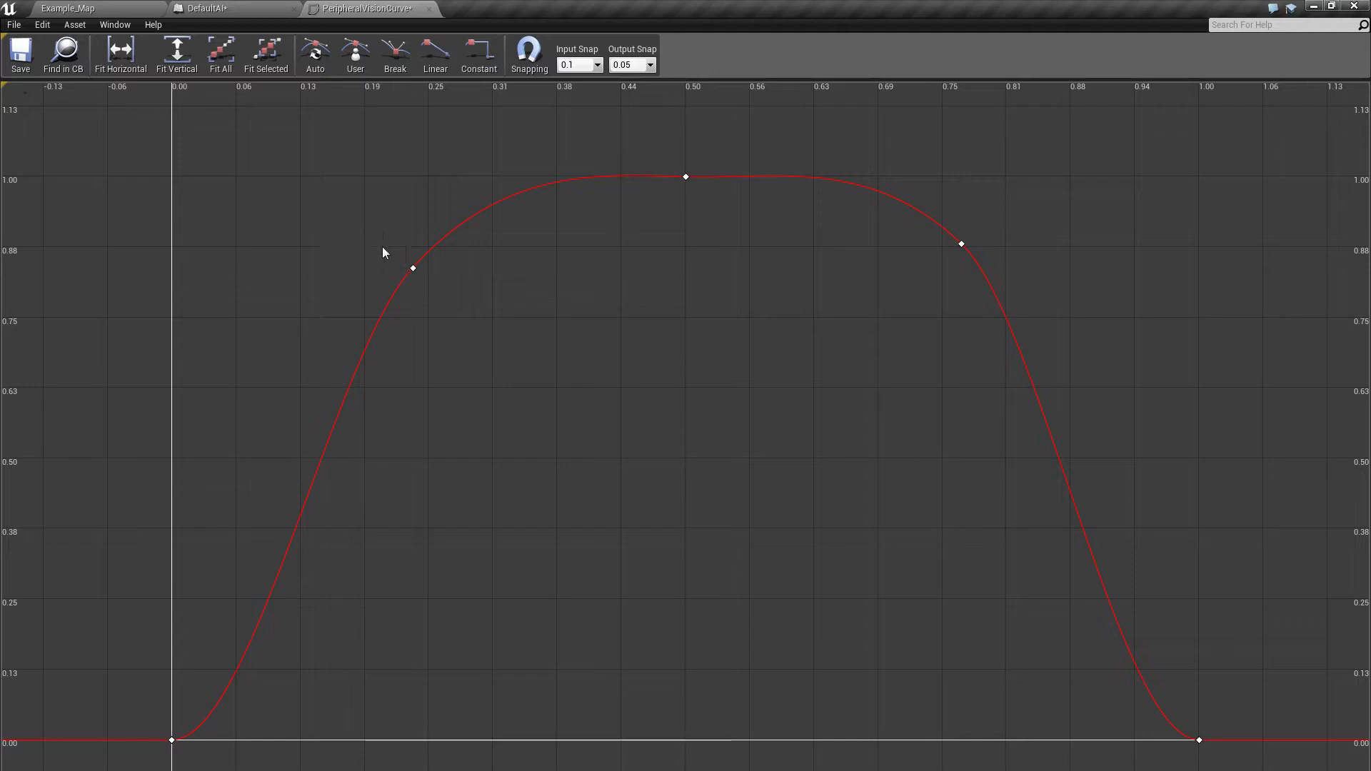
{"action": "mouse_move", "coordinate": [393, 241]}
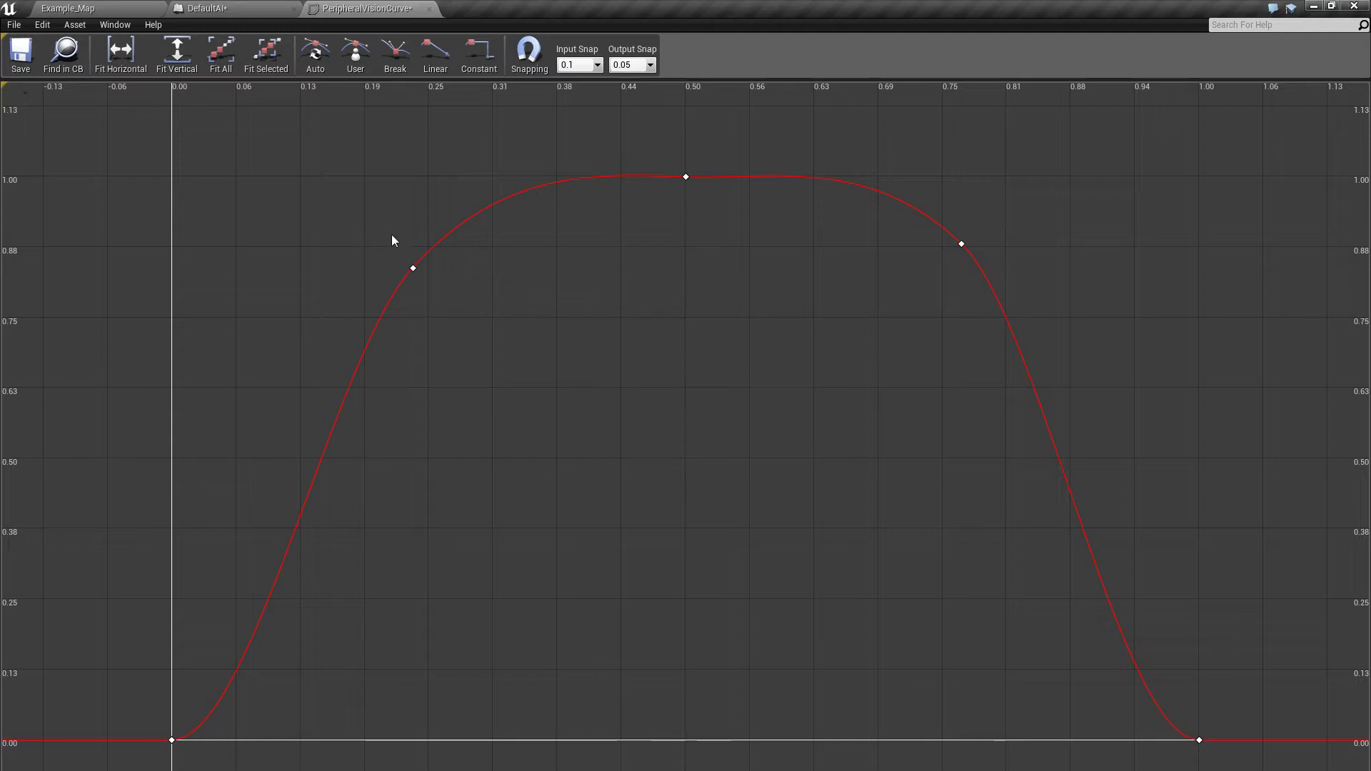
{"action": "mouse_move", "coordinate": [618, 333]}
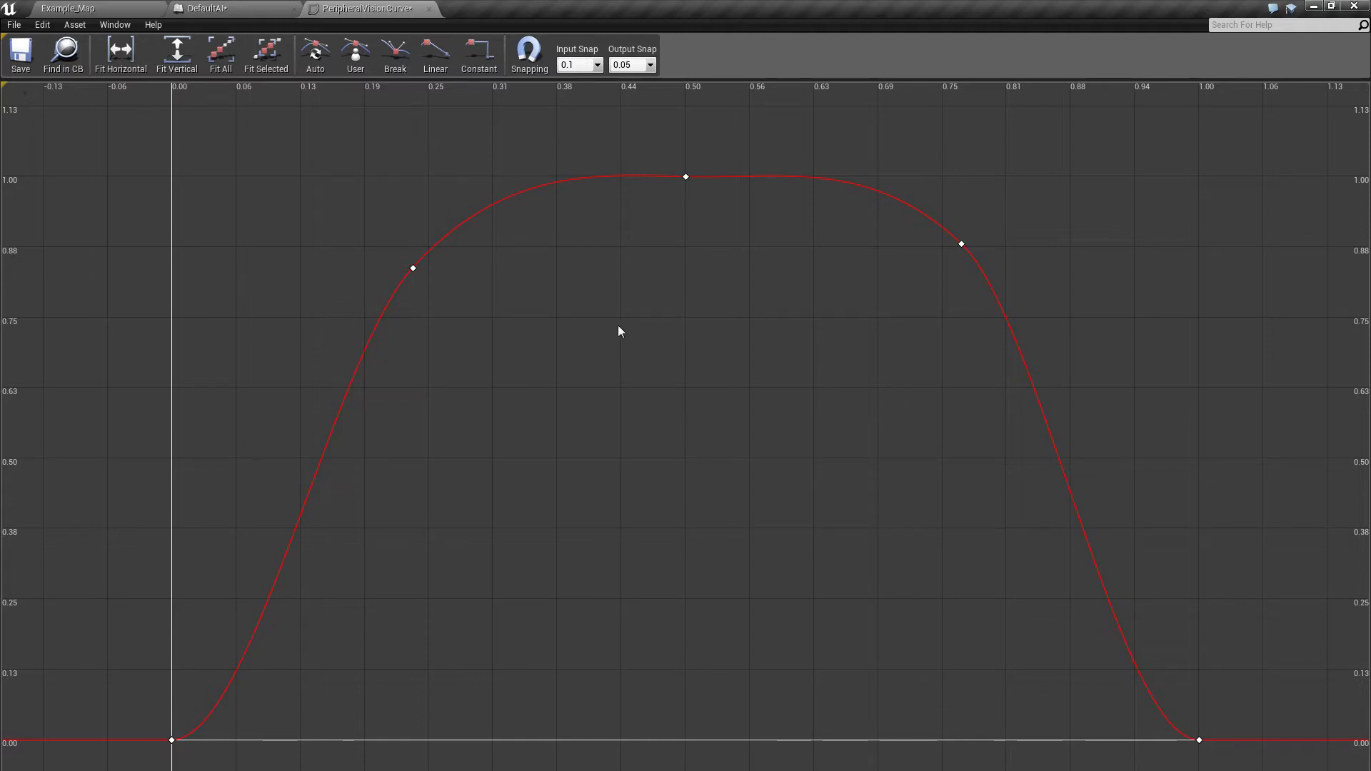
Reshape the rising key near time 0.25 so its shoulder rounds off near 0.86, matching the right key
{"action": "left_click", "coordinate": [411, 268]}
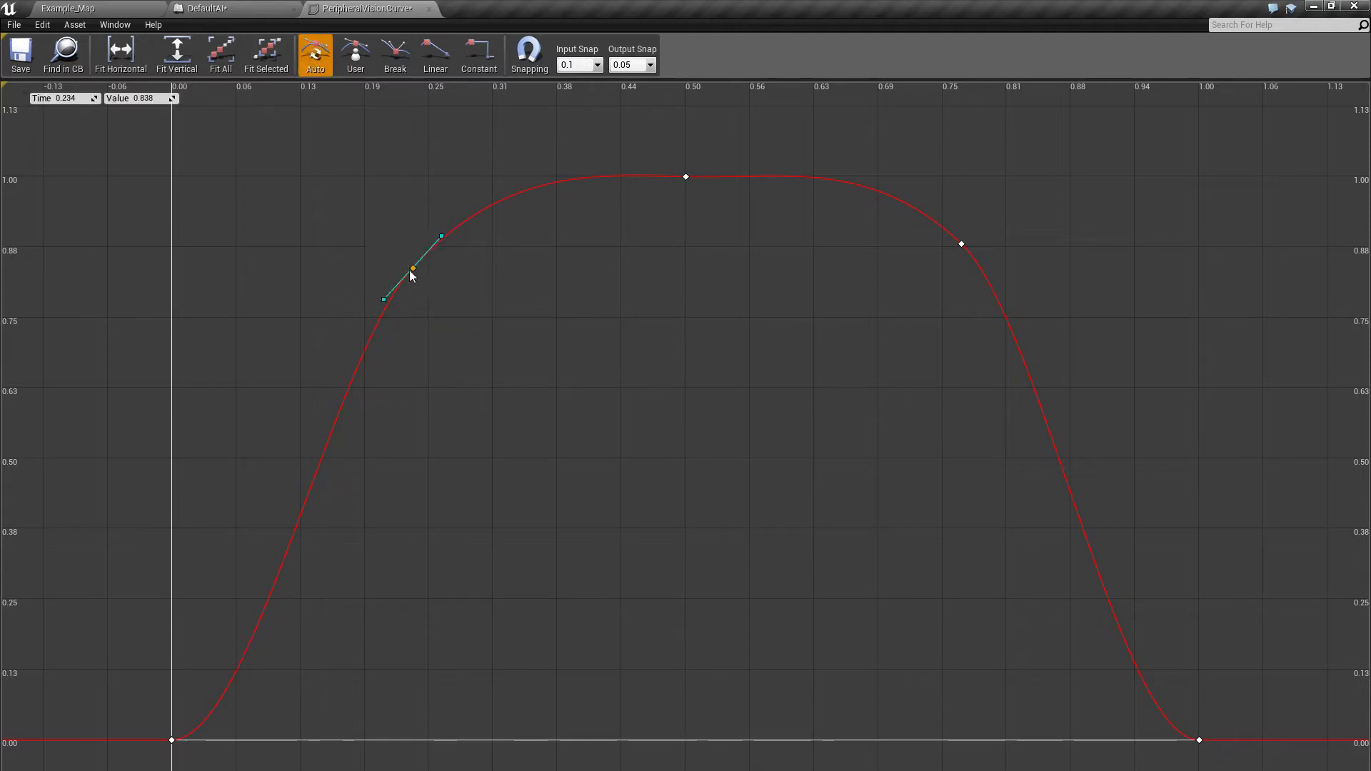
{"action": "left_click_drag", "start_coordinate": [411, 268], "coordinate": [424, 258]}
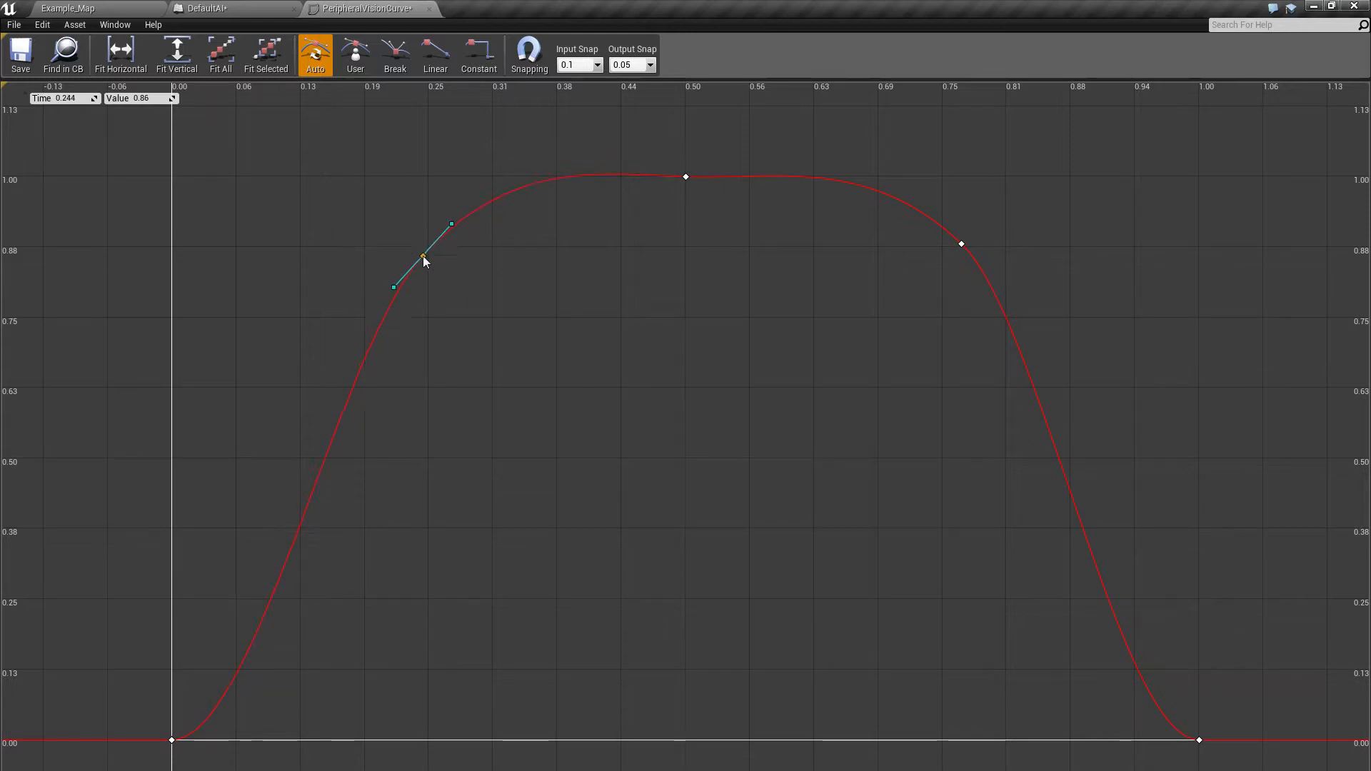
{"action": "left_click_drag", "start_coordinate": [423, 257], "coordinate": [411, 263]}
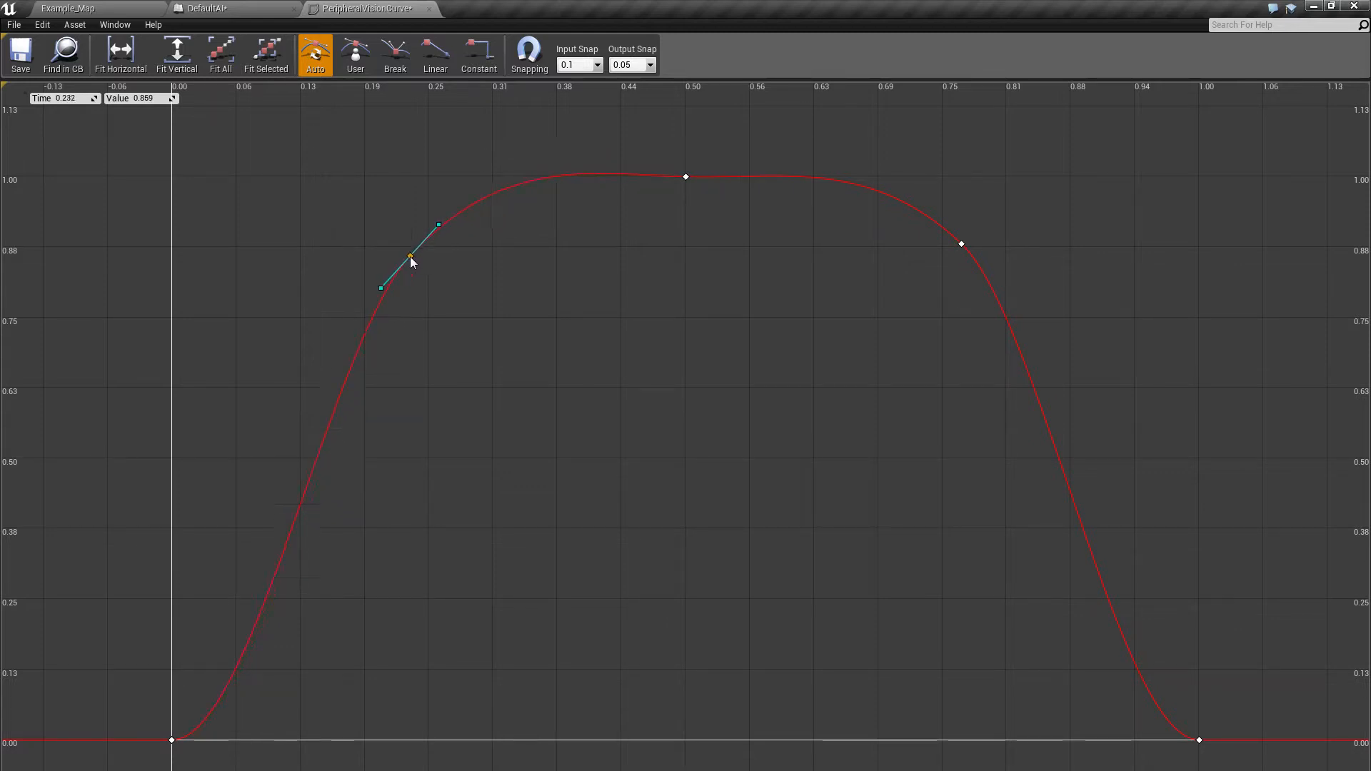
{"action": "left_click_drag", "start_coordinate": [410, 255], "coordinate": [432, 256]}
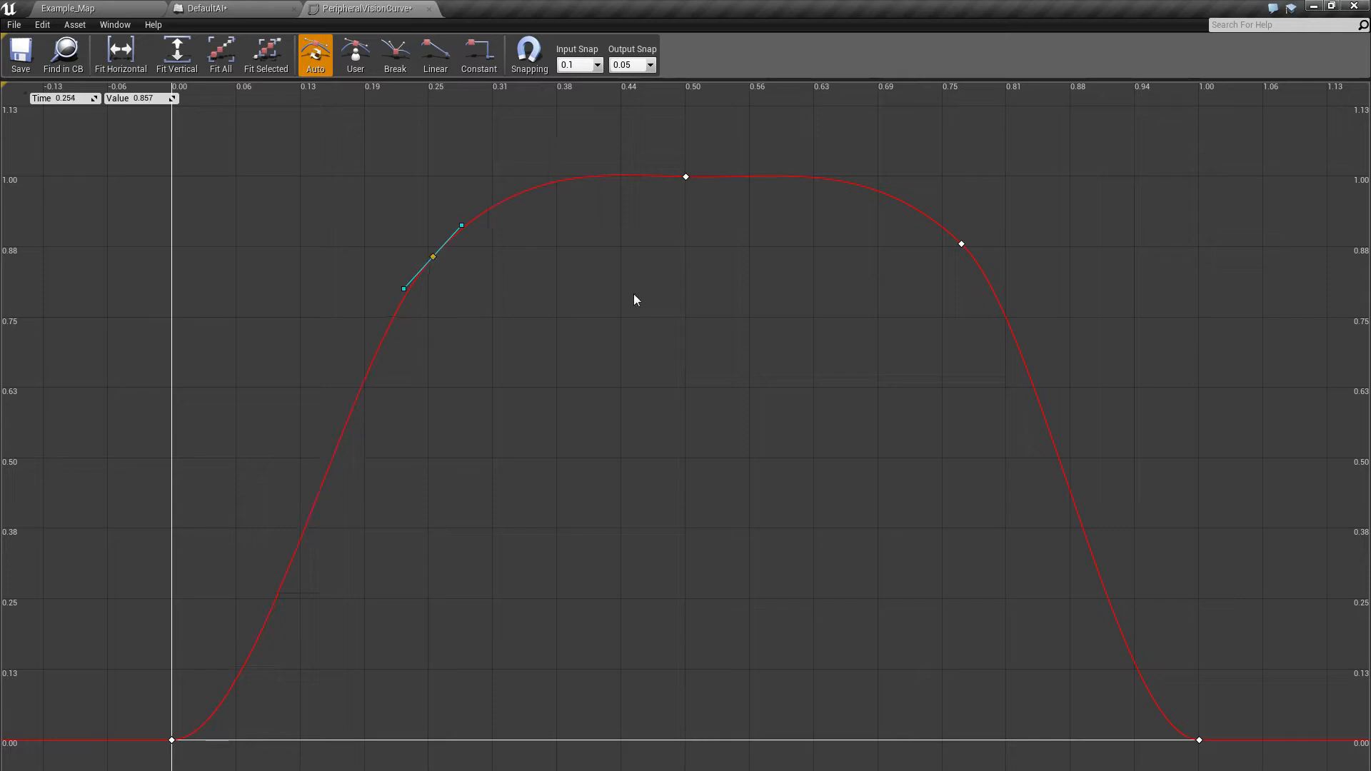
{"action": "left_click", "coordinate": [633, 309]}
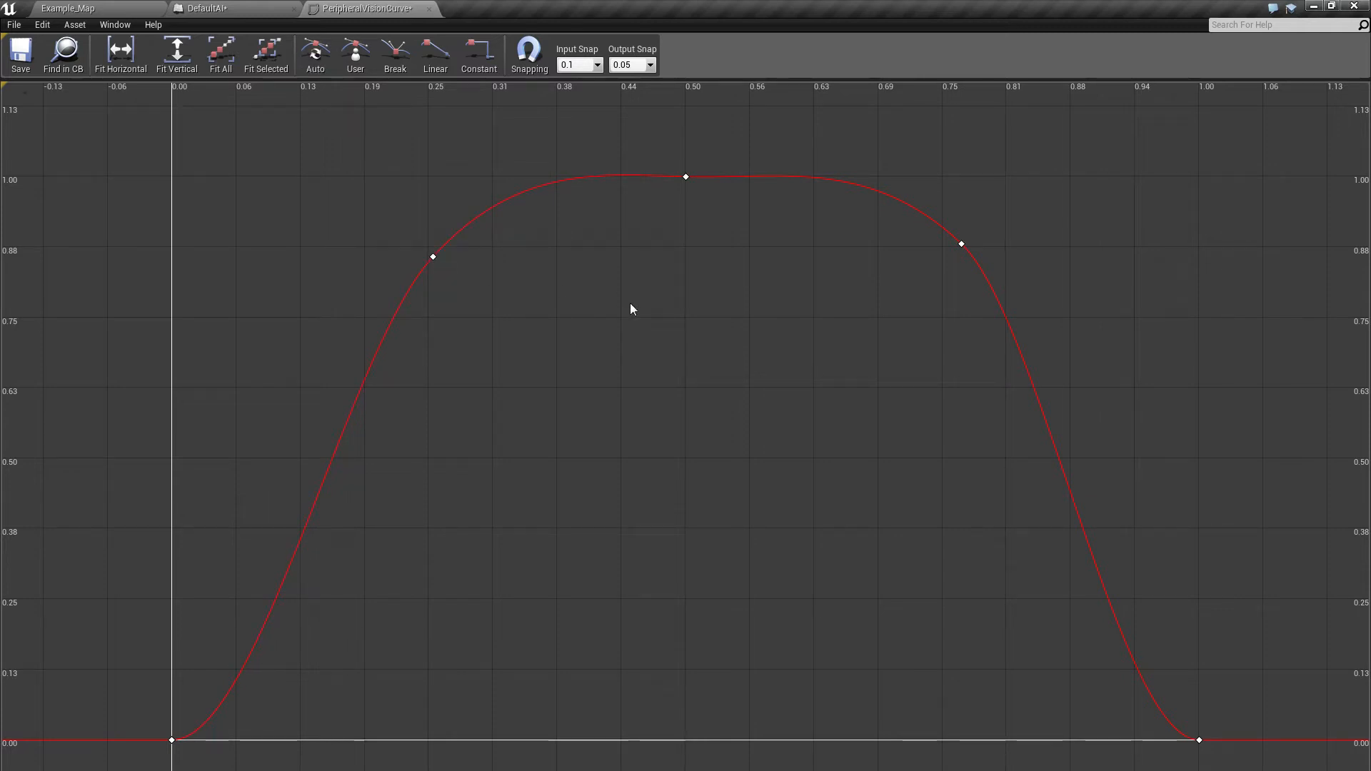
{"action": "mouse_move", "coordinate": [512, 170]}
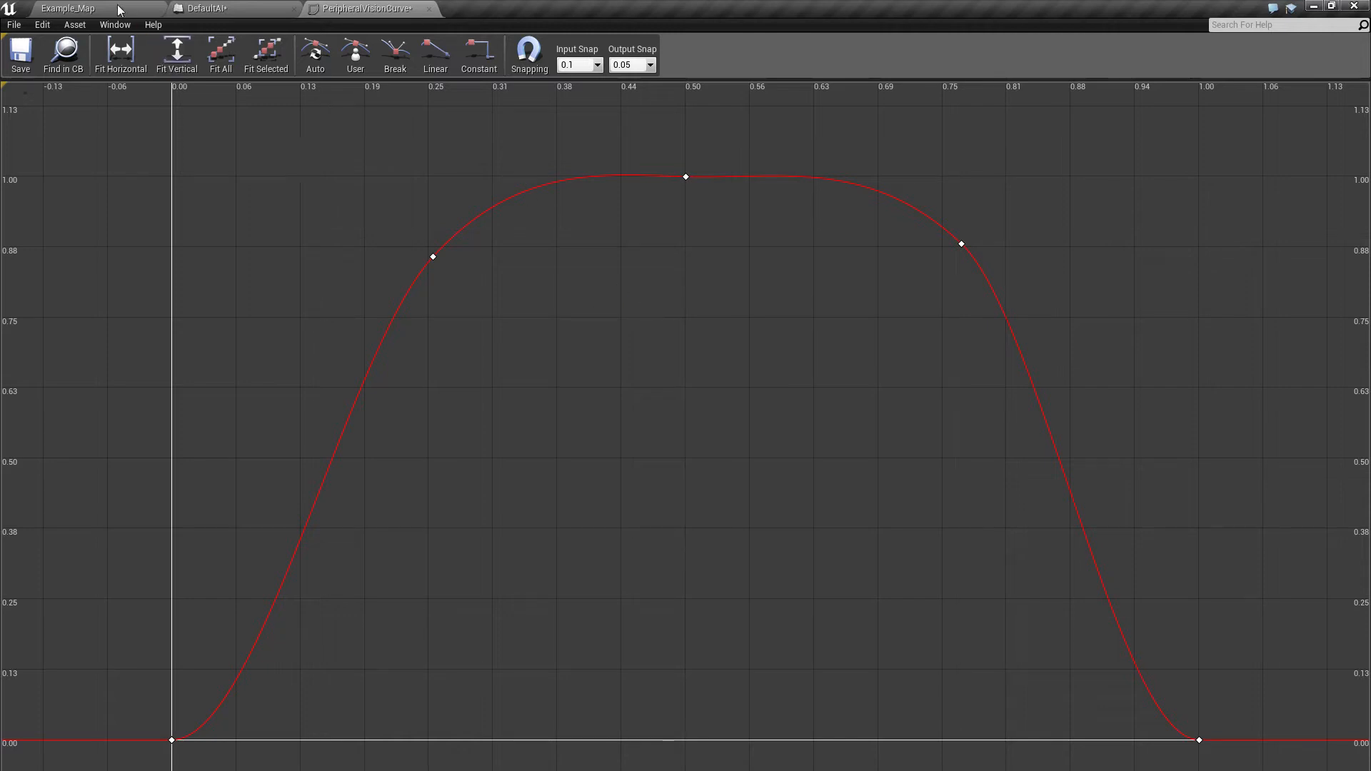
Switch from the curve asset back to the Example_Map level viewport
{"action": "left_click", "coordinate": [67, 9]}
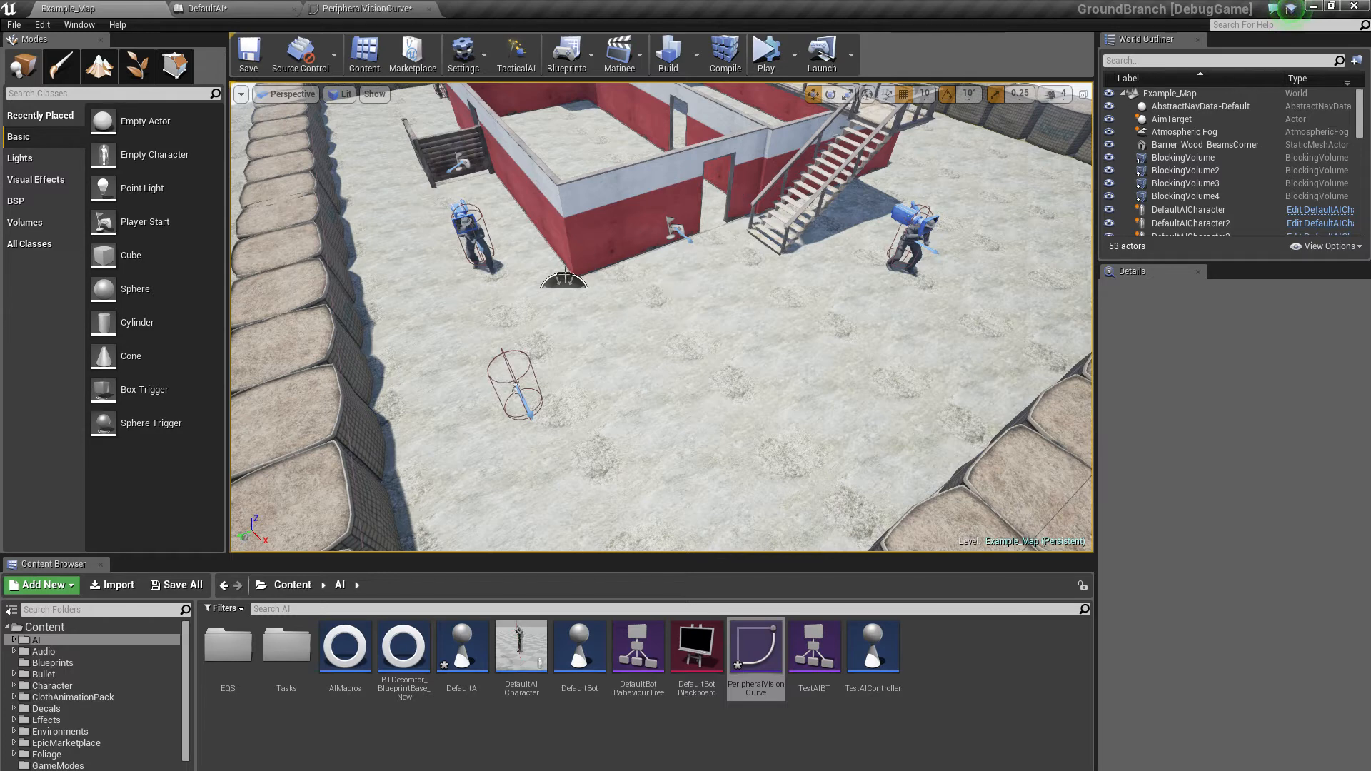
{"action": "mouse_move", "coordinate": [653, 279]}
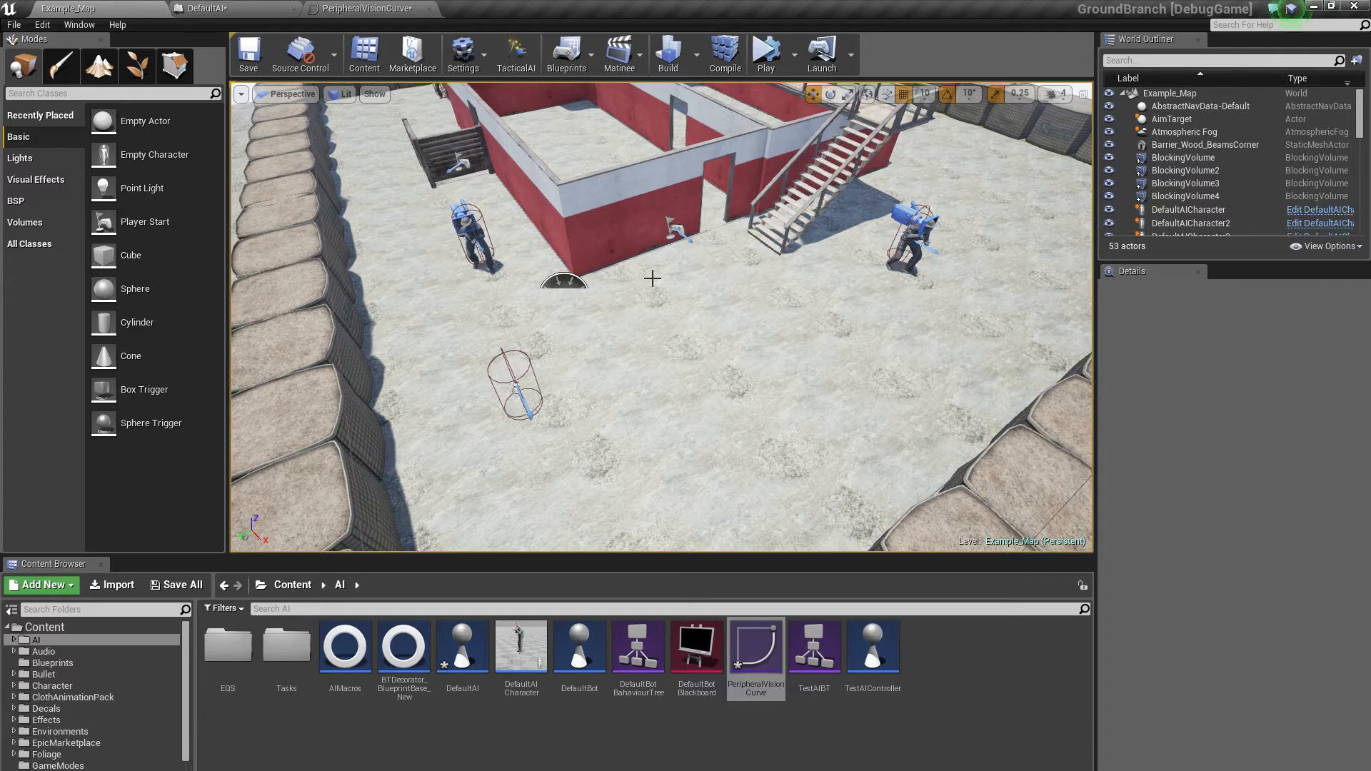
{"action": "mouse_move", "coordinate": [671, 313]}
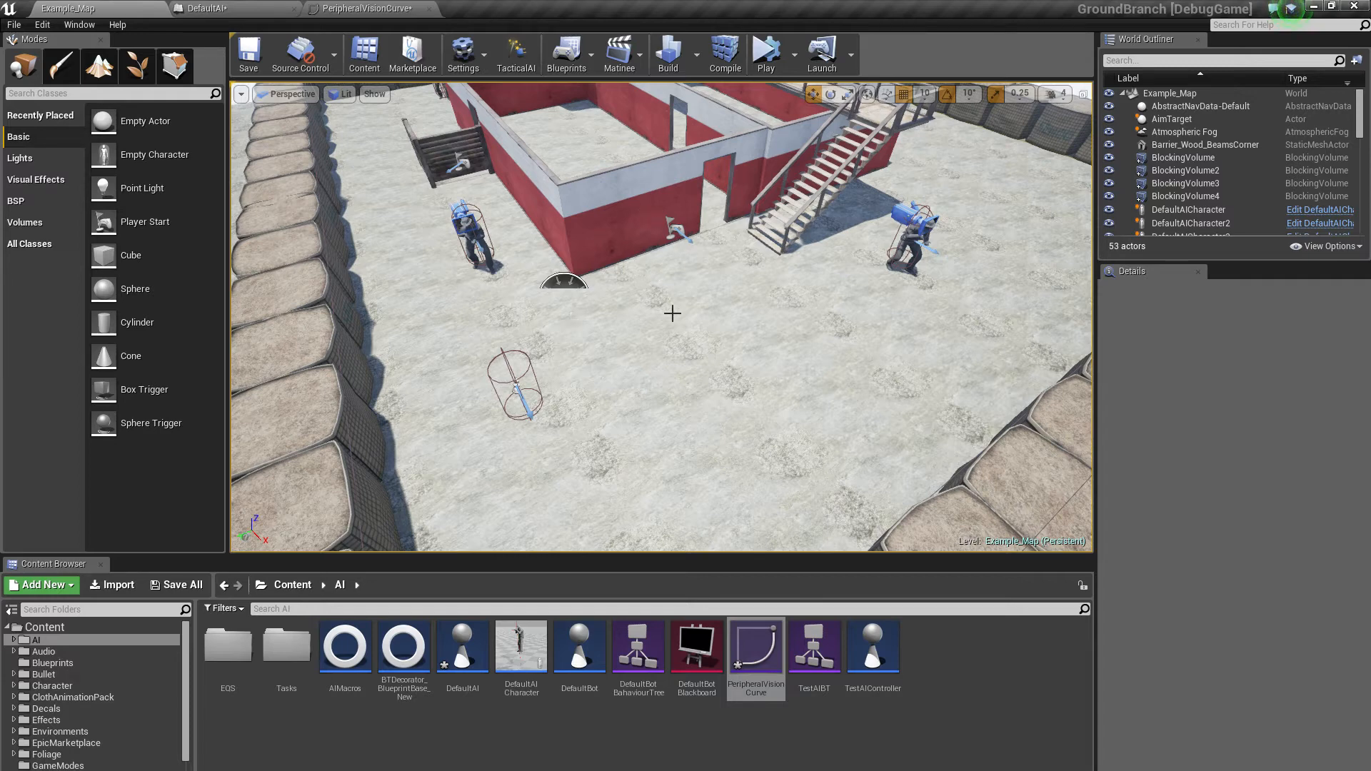
{"action": "mouse_move", "coordinate": [673, 350]}
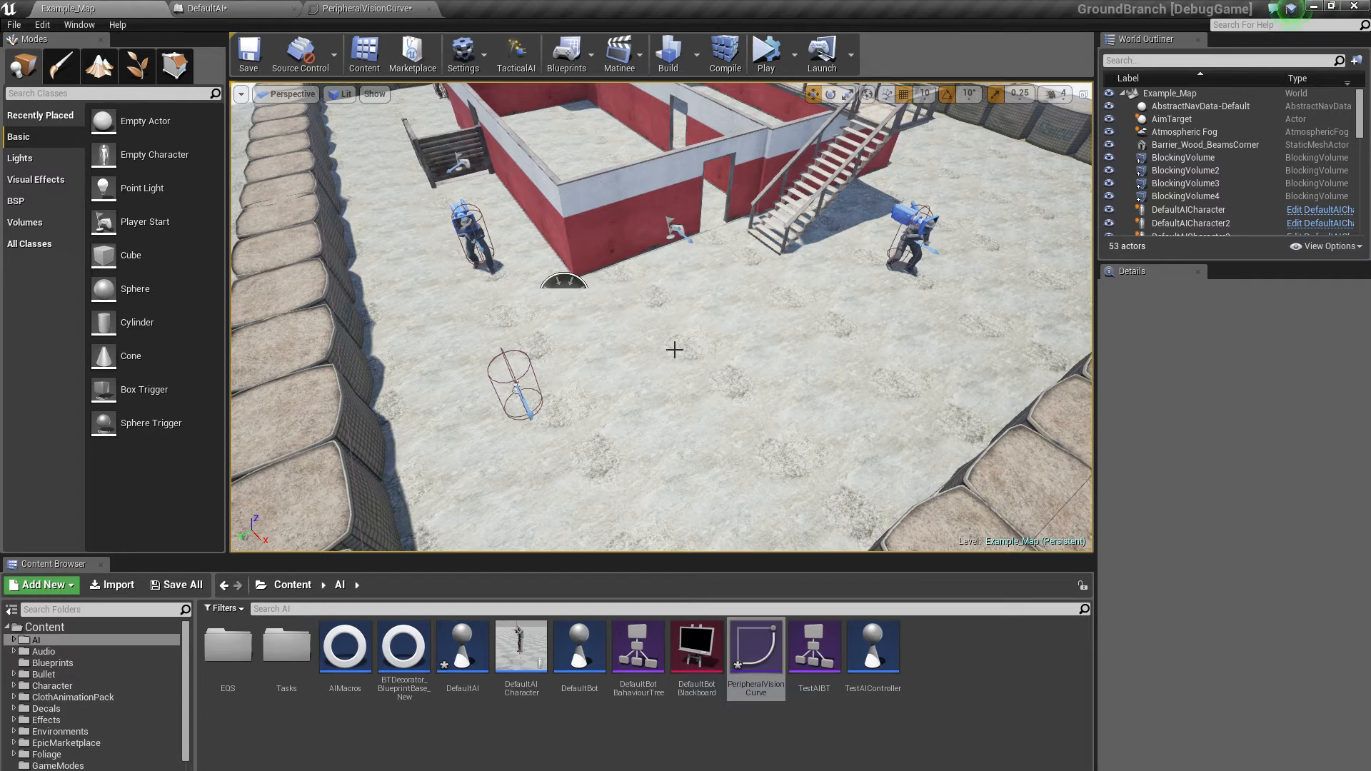
{"action": "mouse_move", "coordinate": [610, 244]}
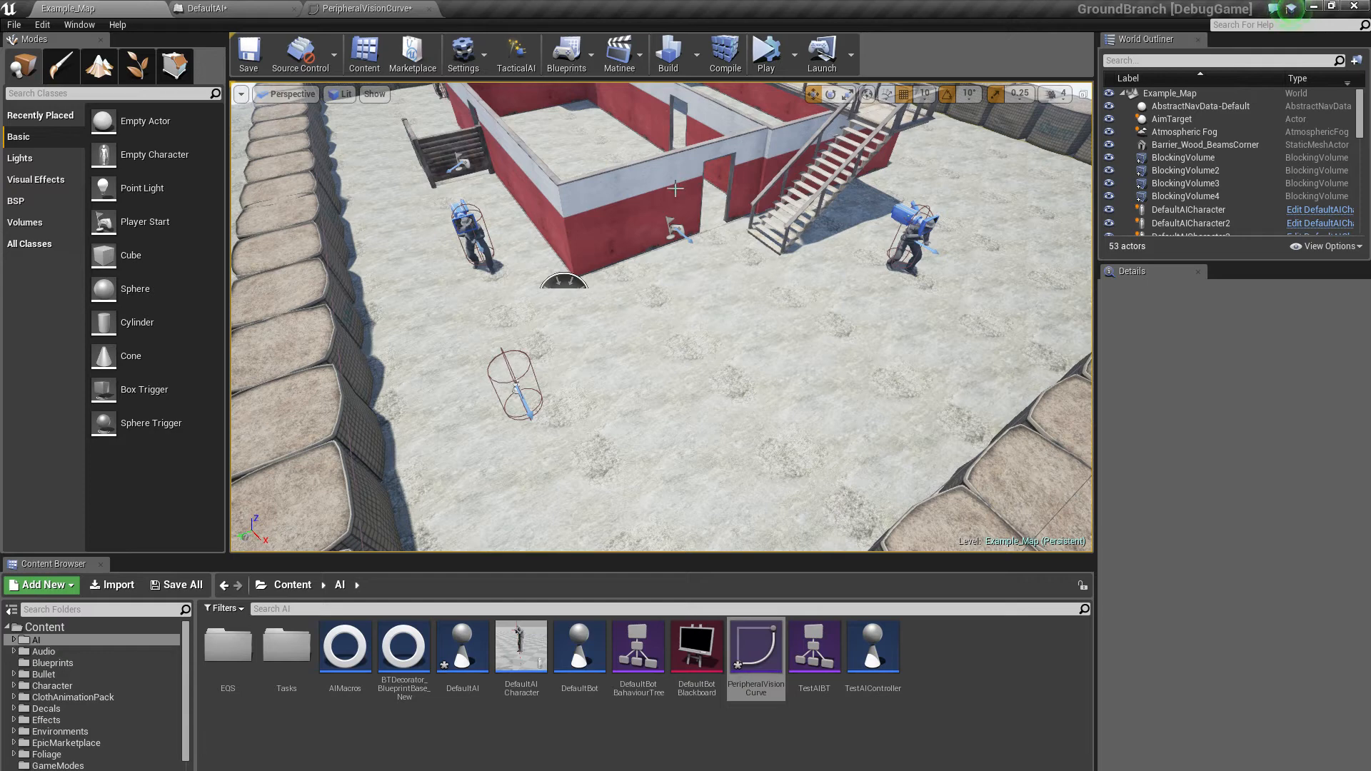
{"action": "mouse_move", "coordinate": [657, 254]}
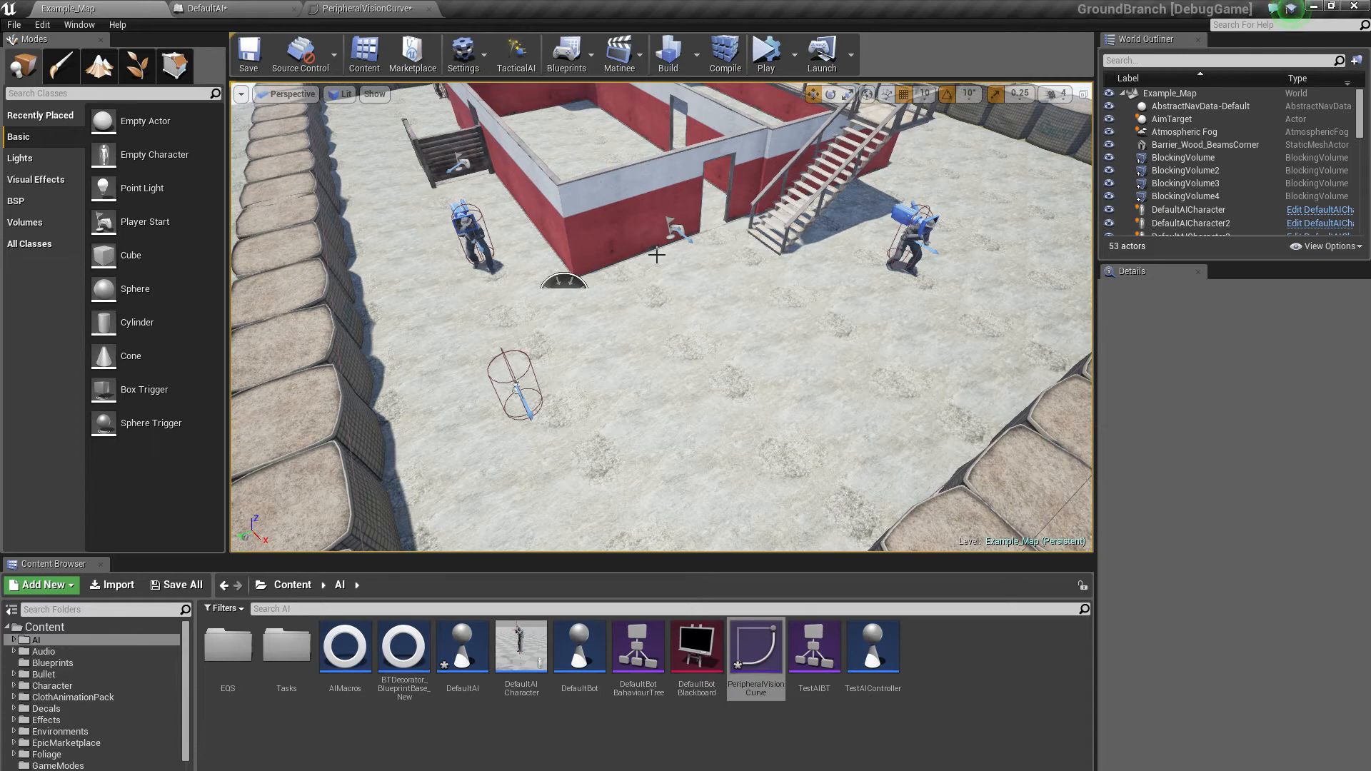
{"action": "mouse_move", "coordinate": [660, 291]}
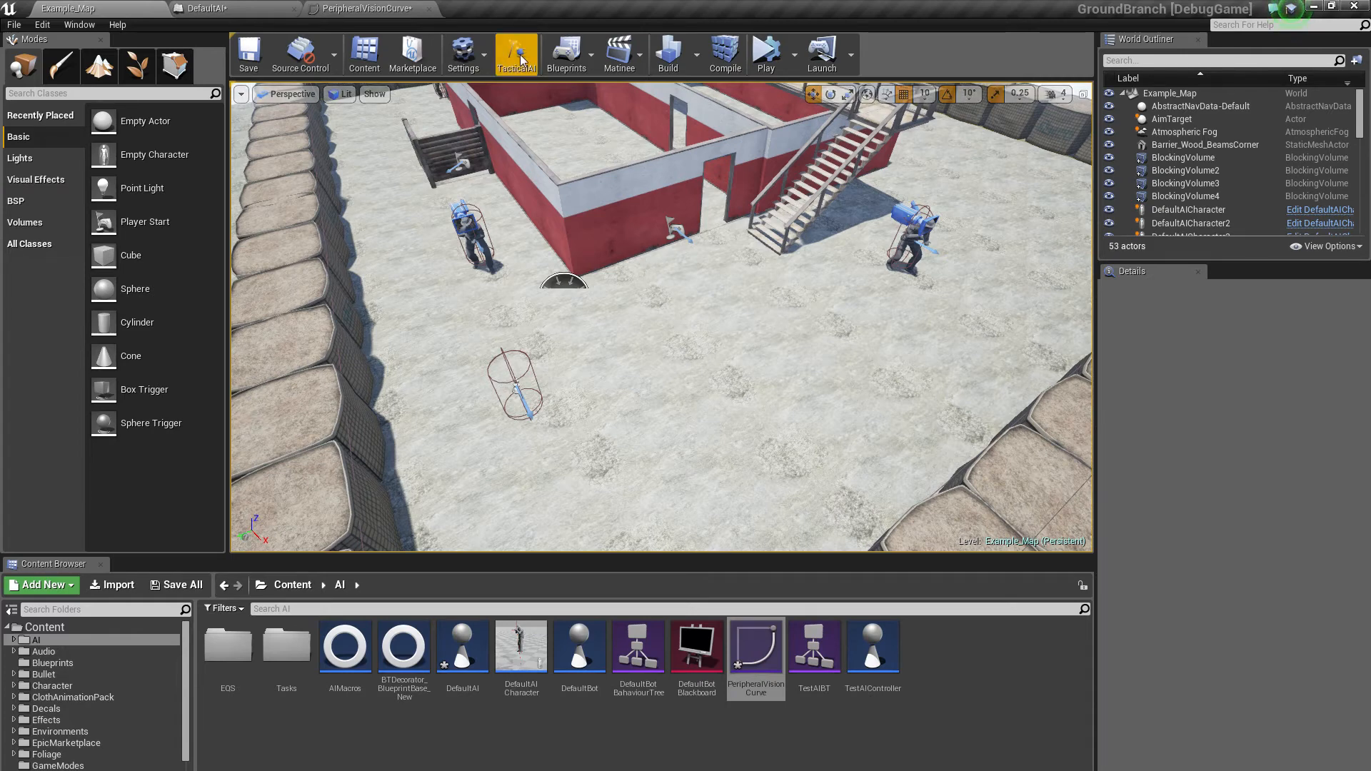
{"action": "left_click", "coordinate": [515, 52]}
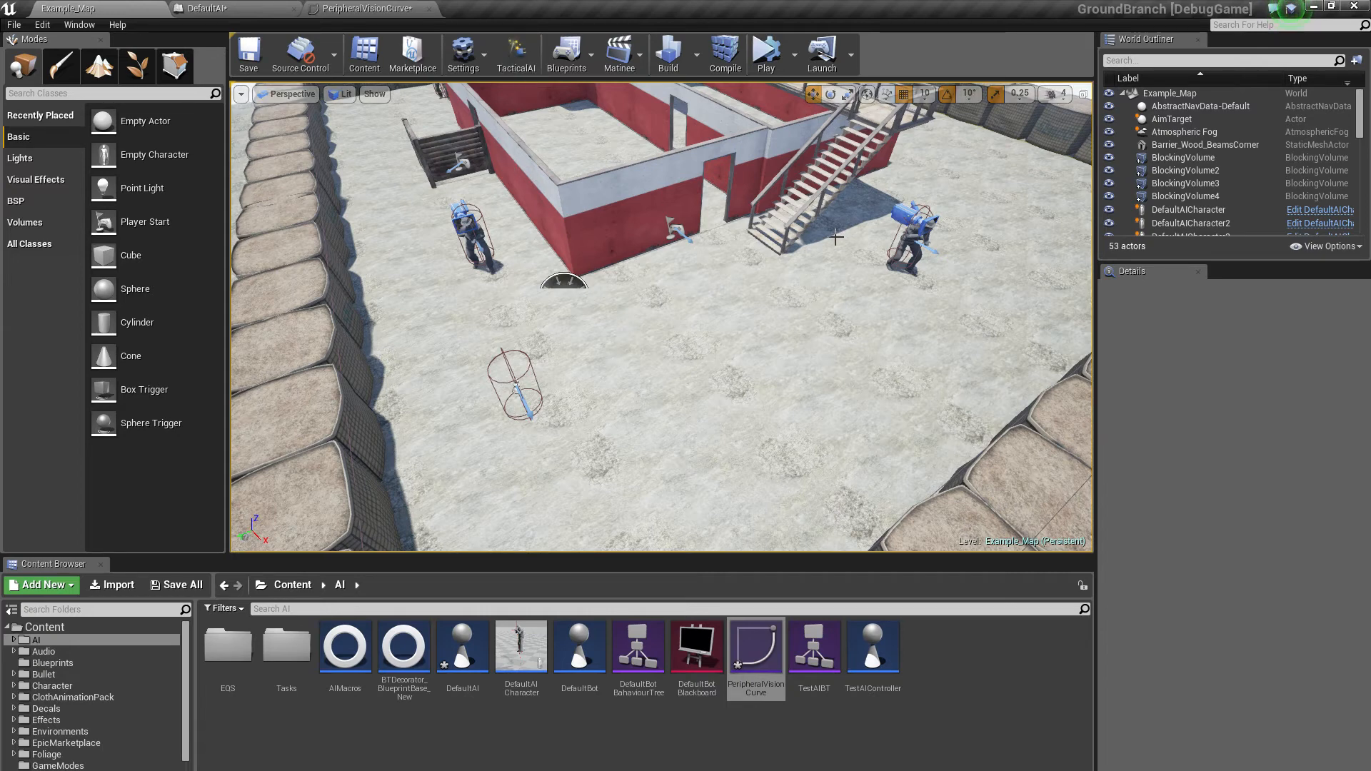
{"action": "mouse_move", "coordinate": [762, 273]}
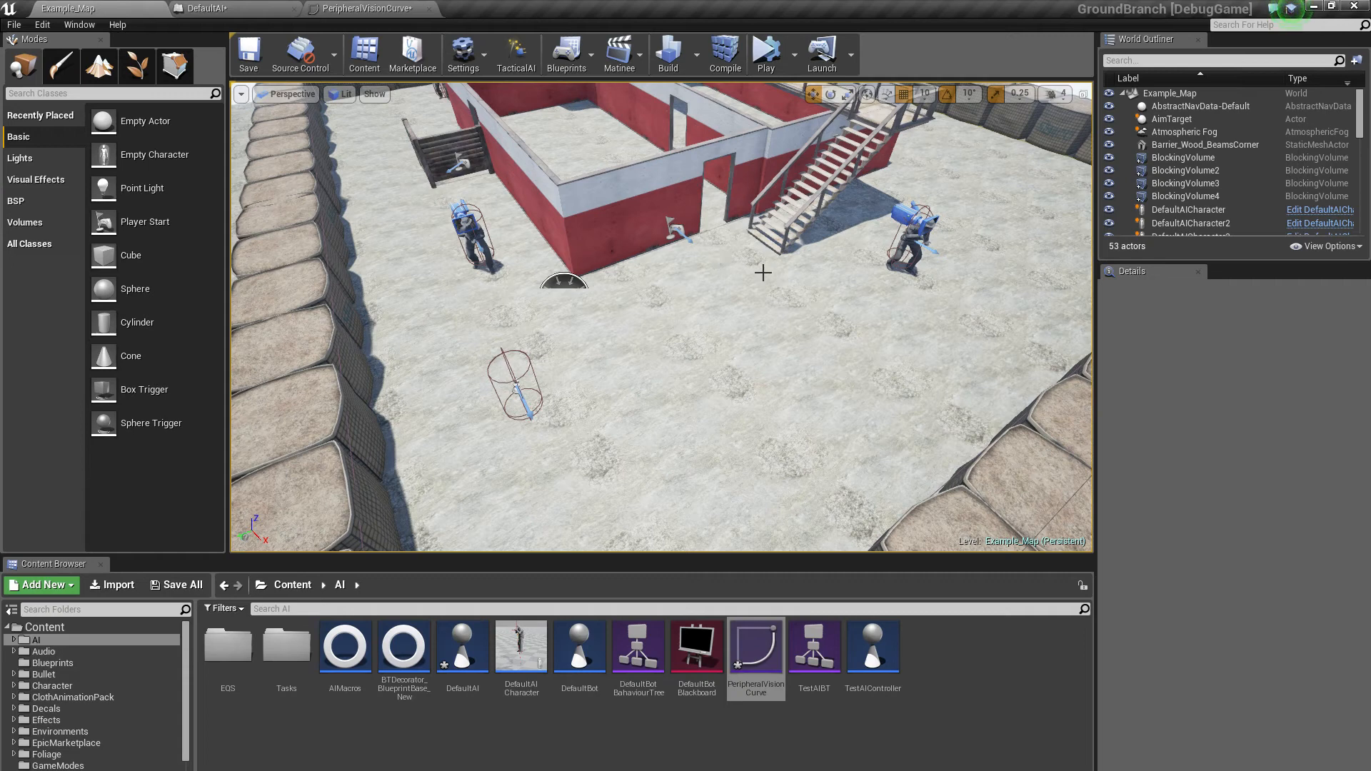
{"action": "mouse_move", "coordinate": [755, 273]}
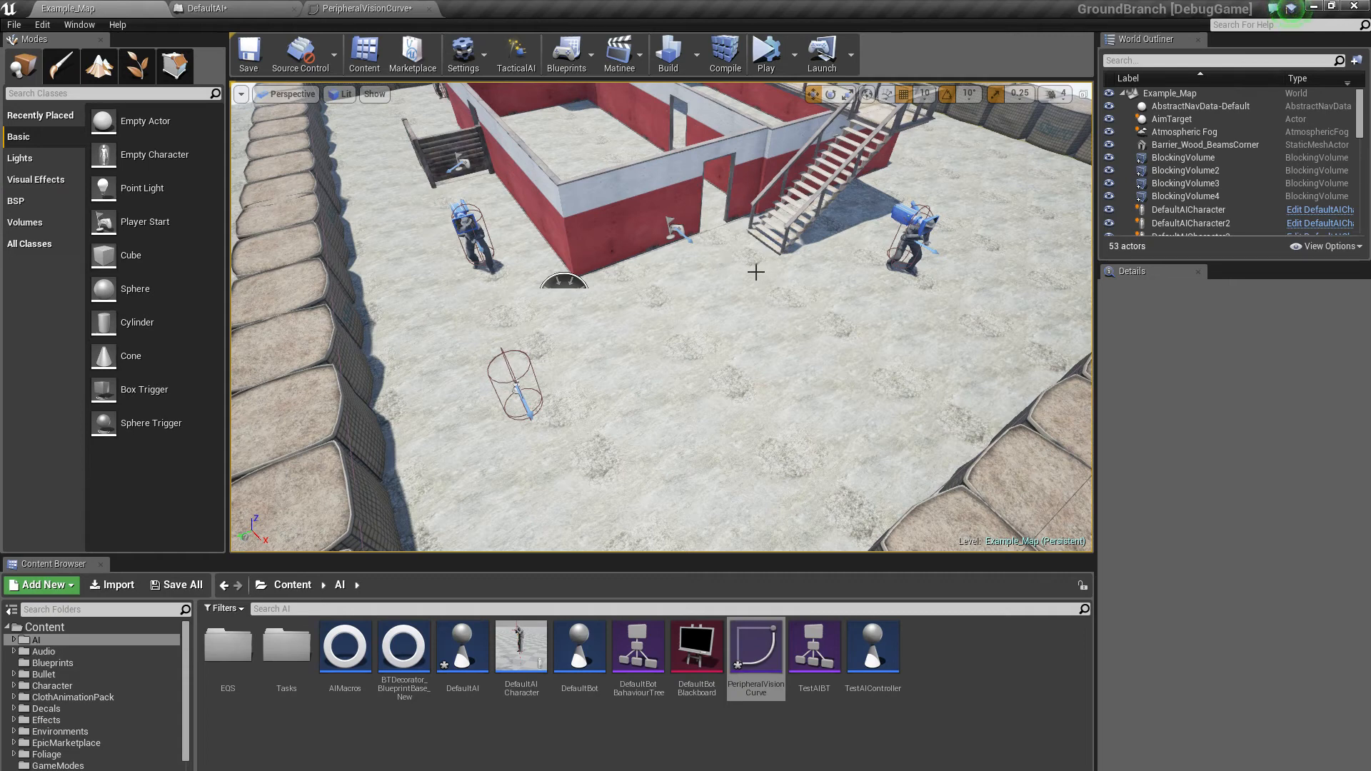
{"action": "mouse_move", "coordinate": [694, 262]}
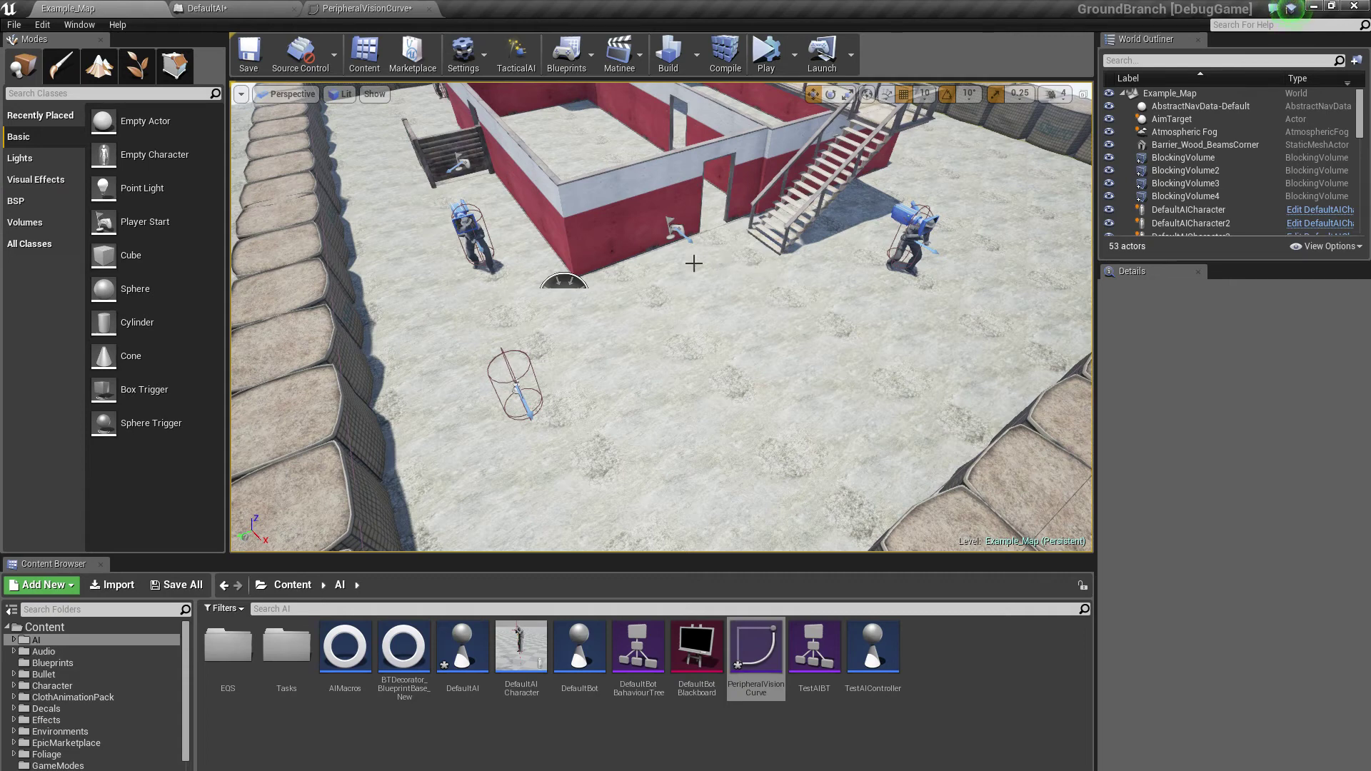
{"action": "mouse_move", "coordinate": [769, 263]}
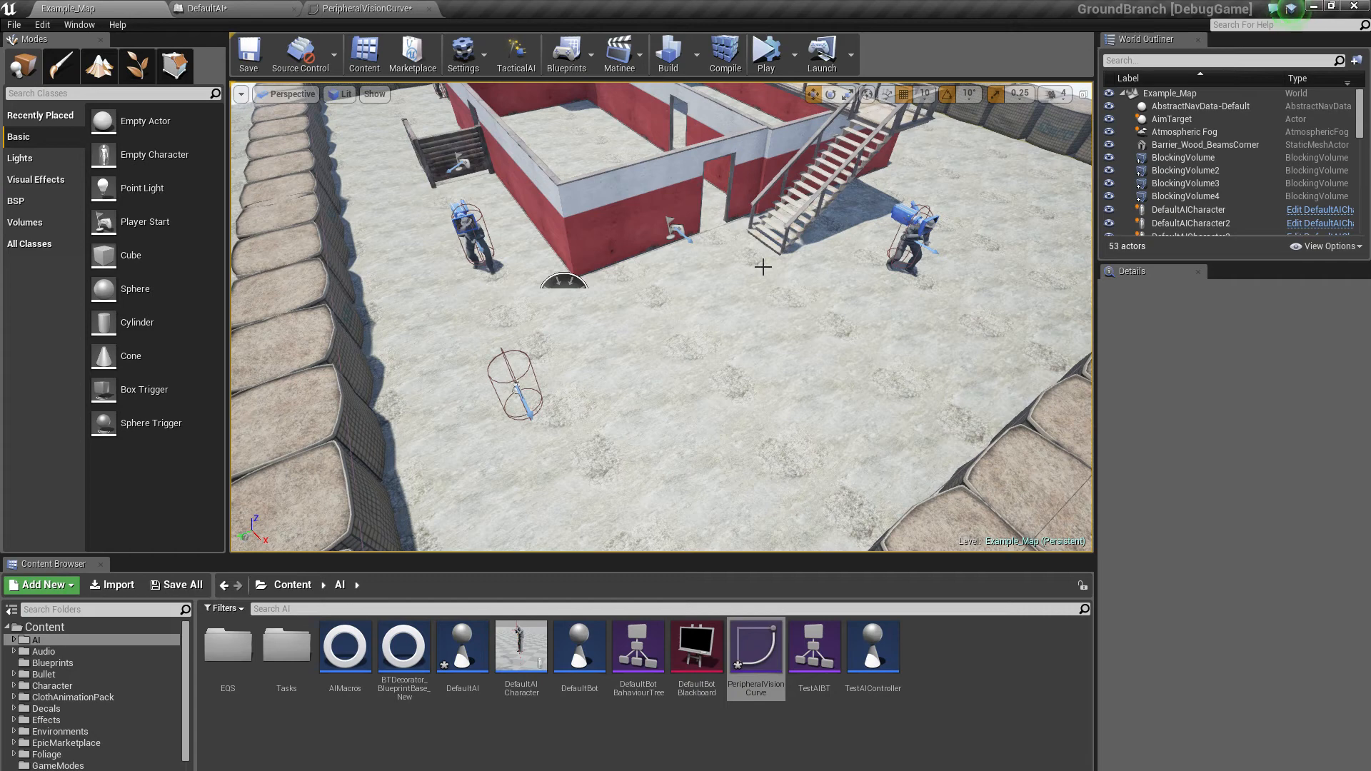
{"action": "left_click", "coordinate": [515, 53]}
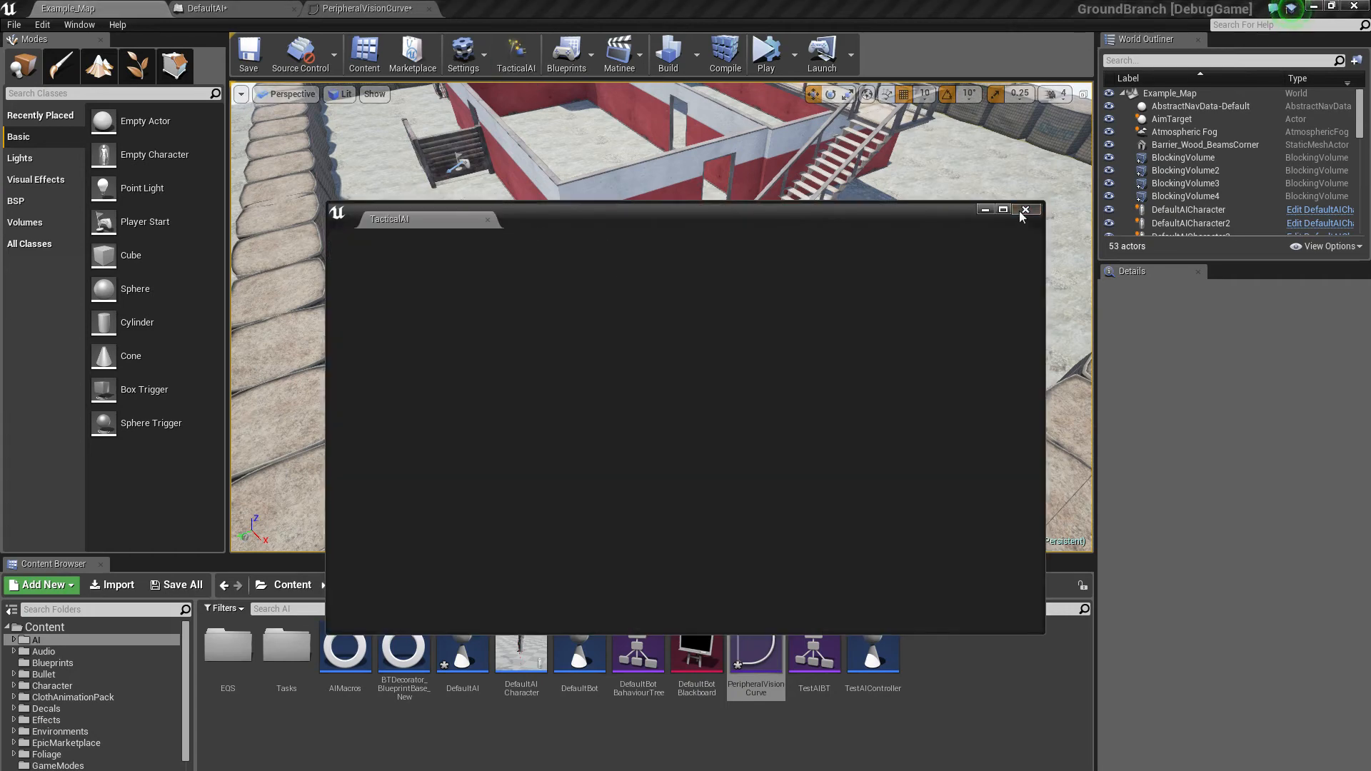
{"action": "left_click", "coordinate": [1025, 210]}
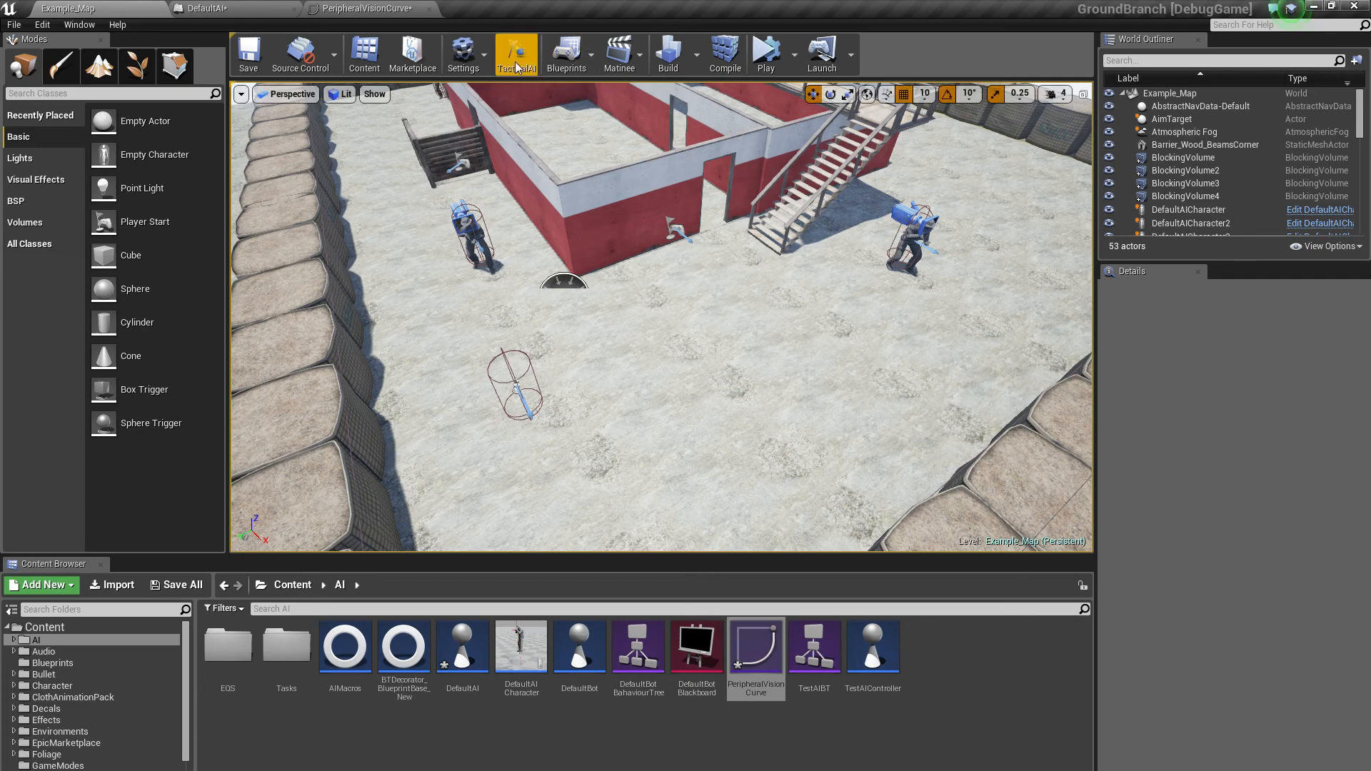
{"action": "left_click", "coordinate": [516, 52]}
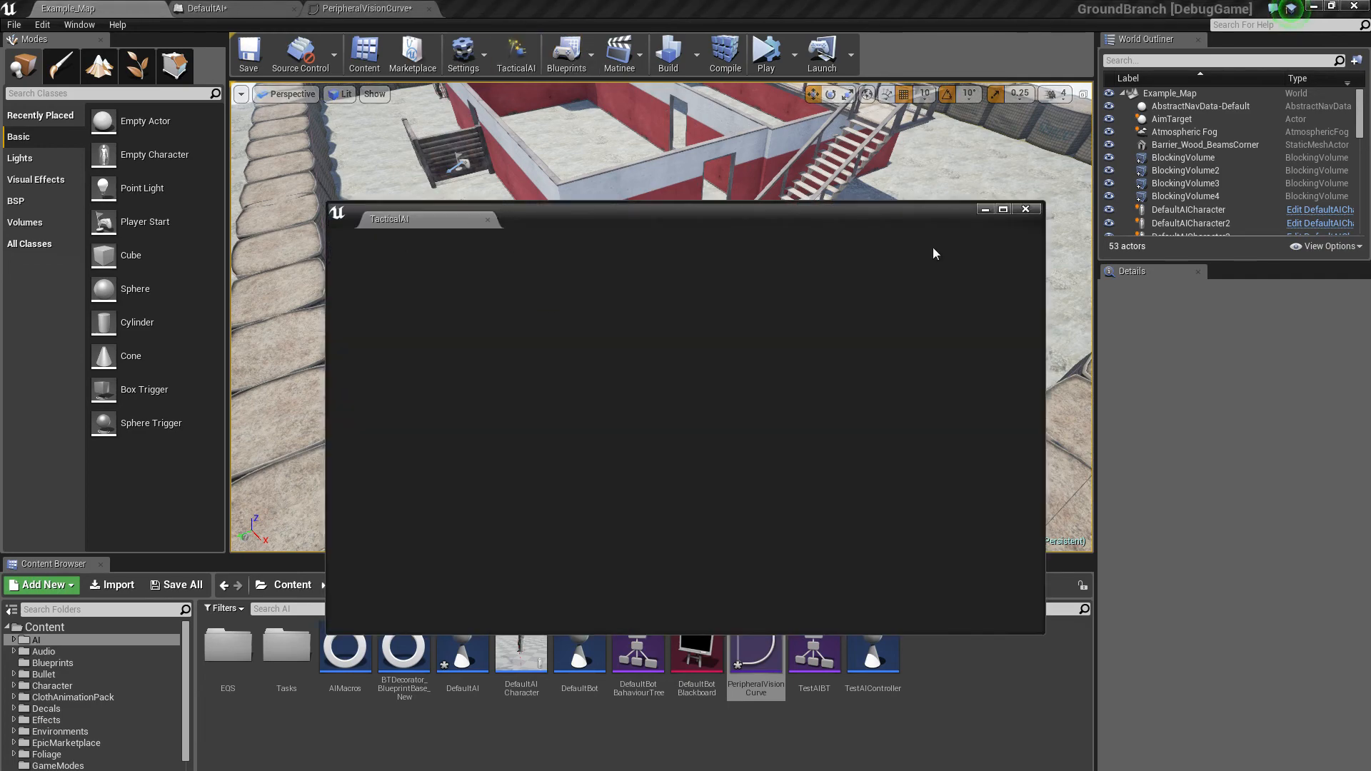
{"action": "left_click", "coordinate": [1025, 208]}
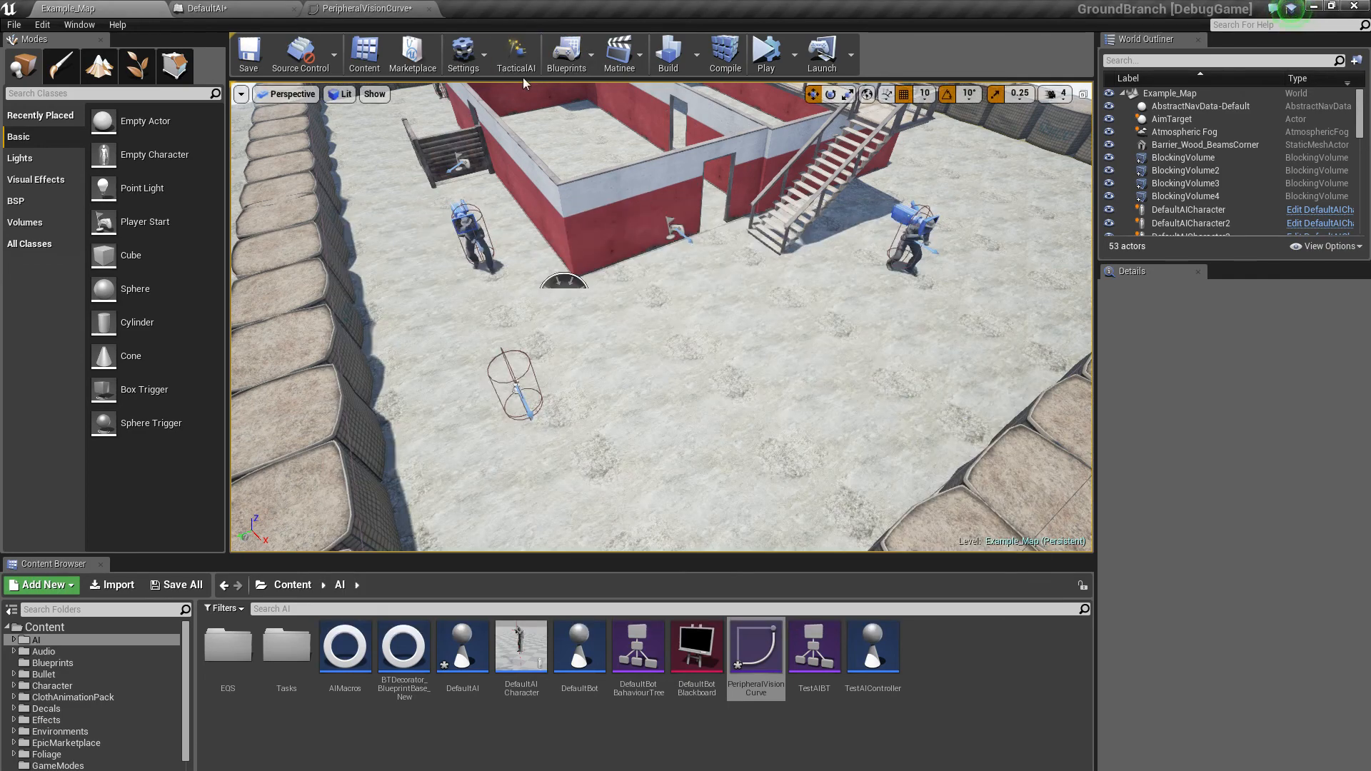